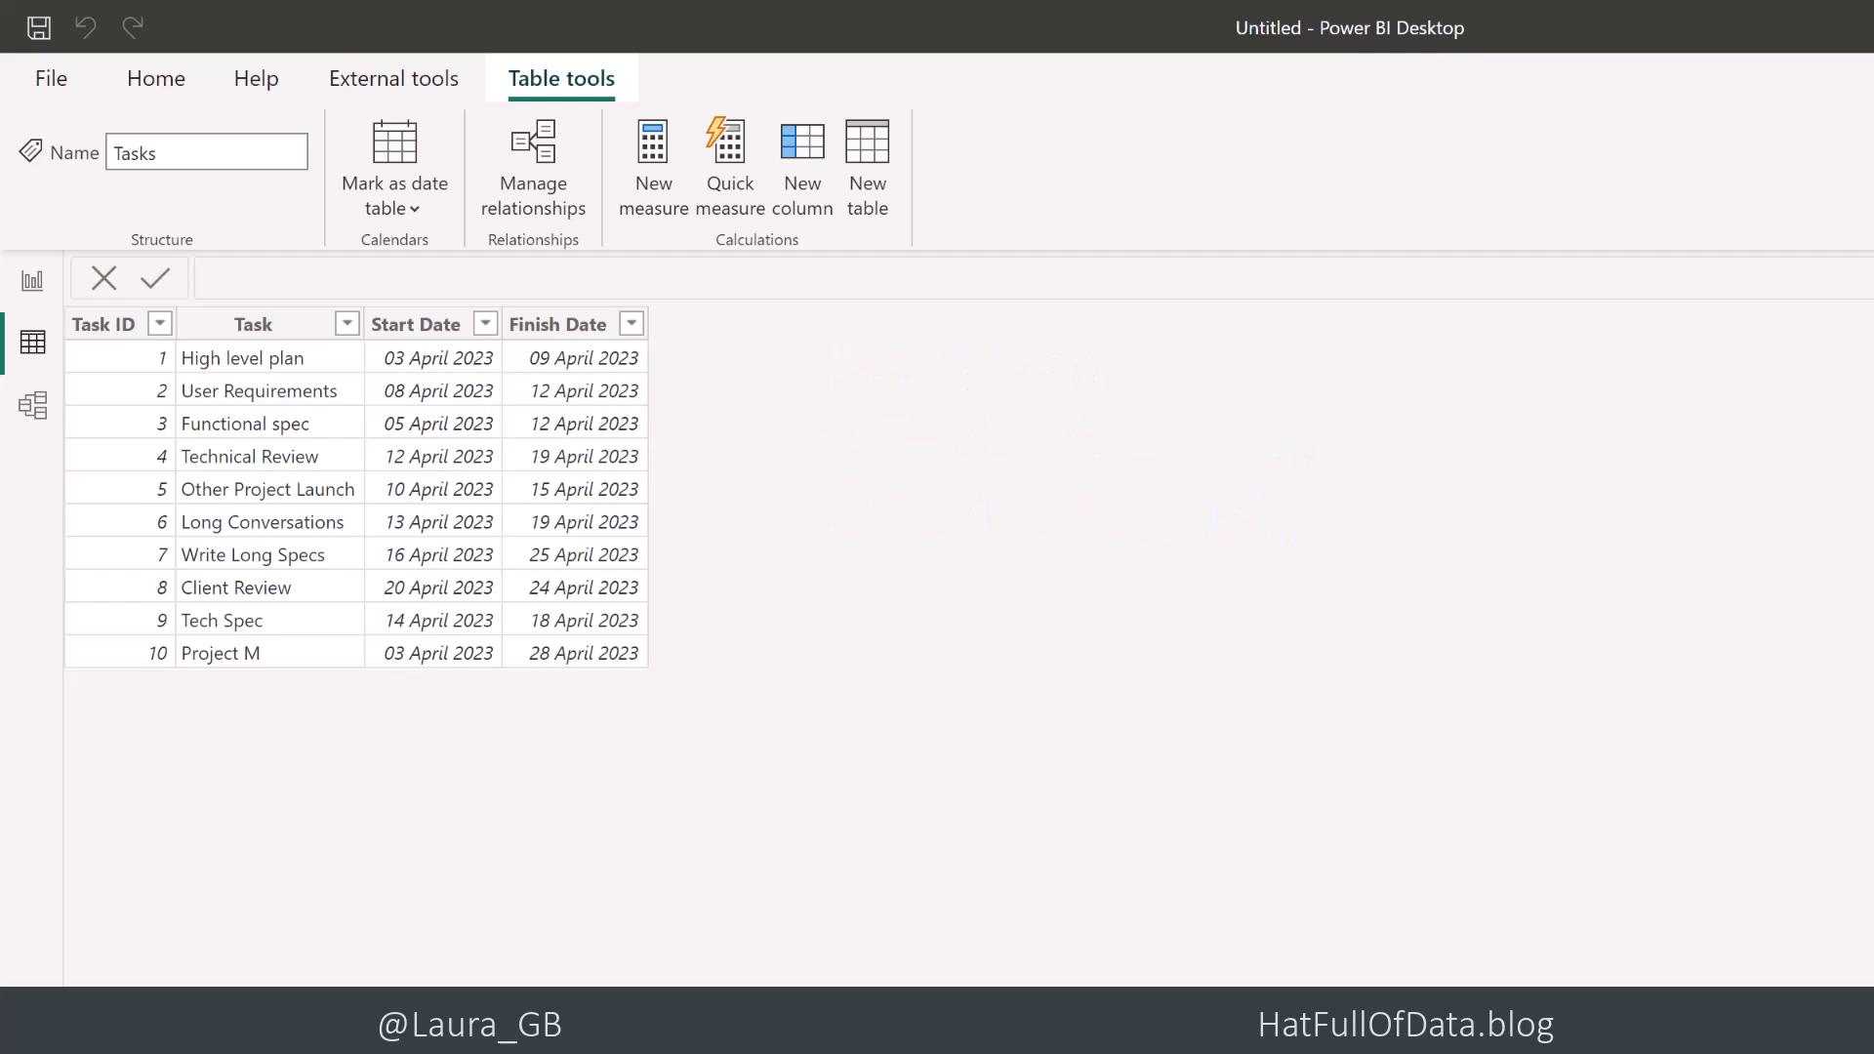
{"action": "mouse_move", "coordinate": [57, 463]}
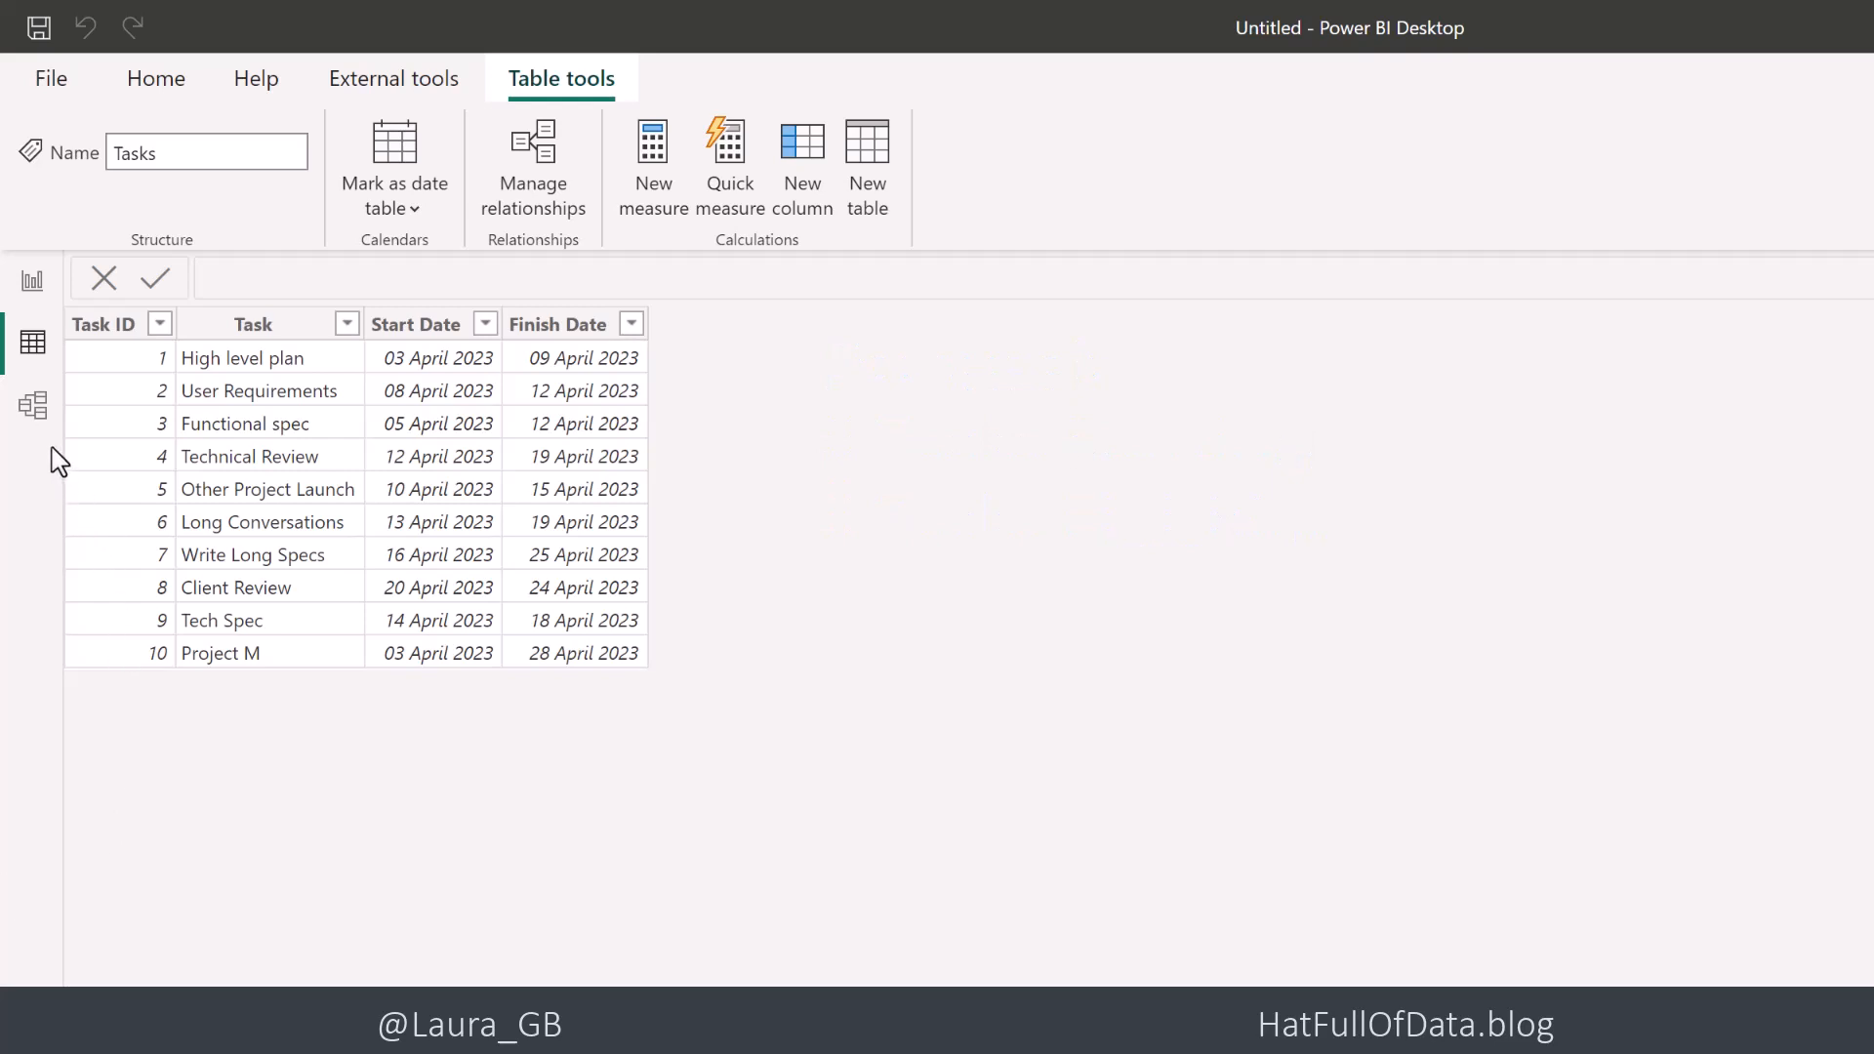
In Model view, relate Tasks[Finish Date] to Calendar[Date] as a second relationship
{"action": "left_click", "coordinate": [33, 405]}
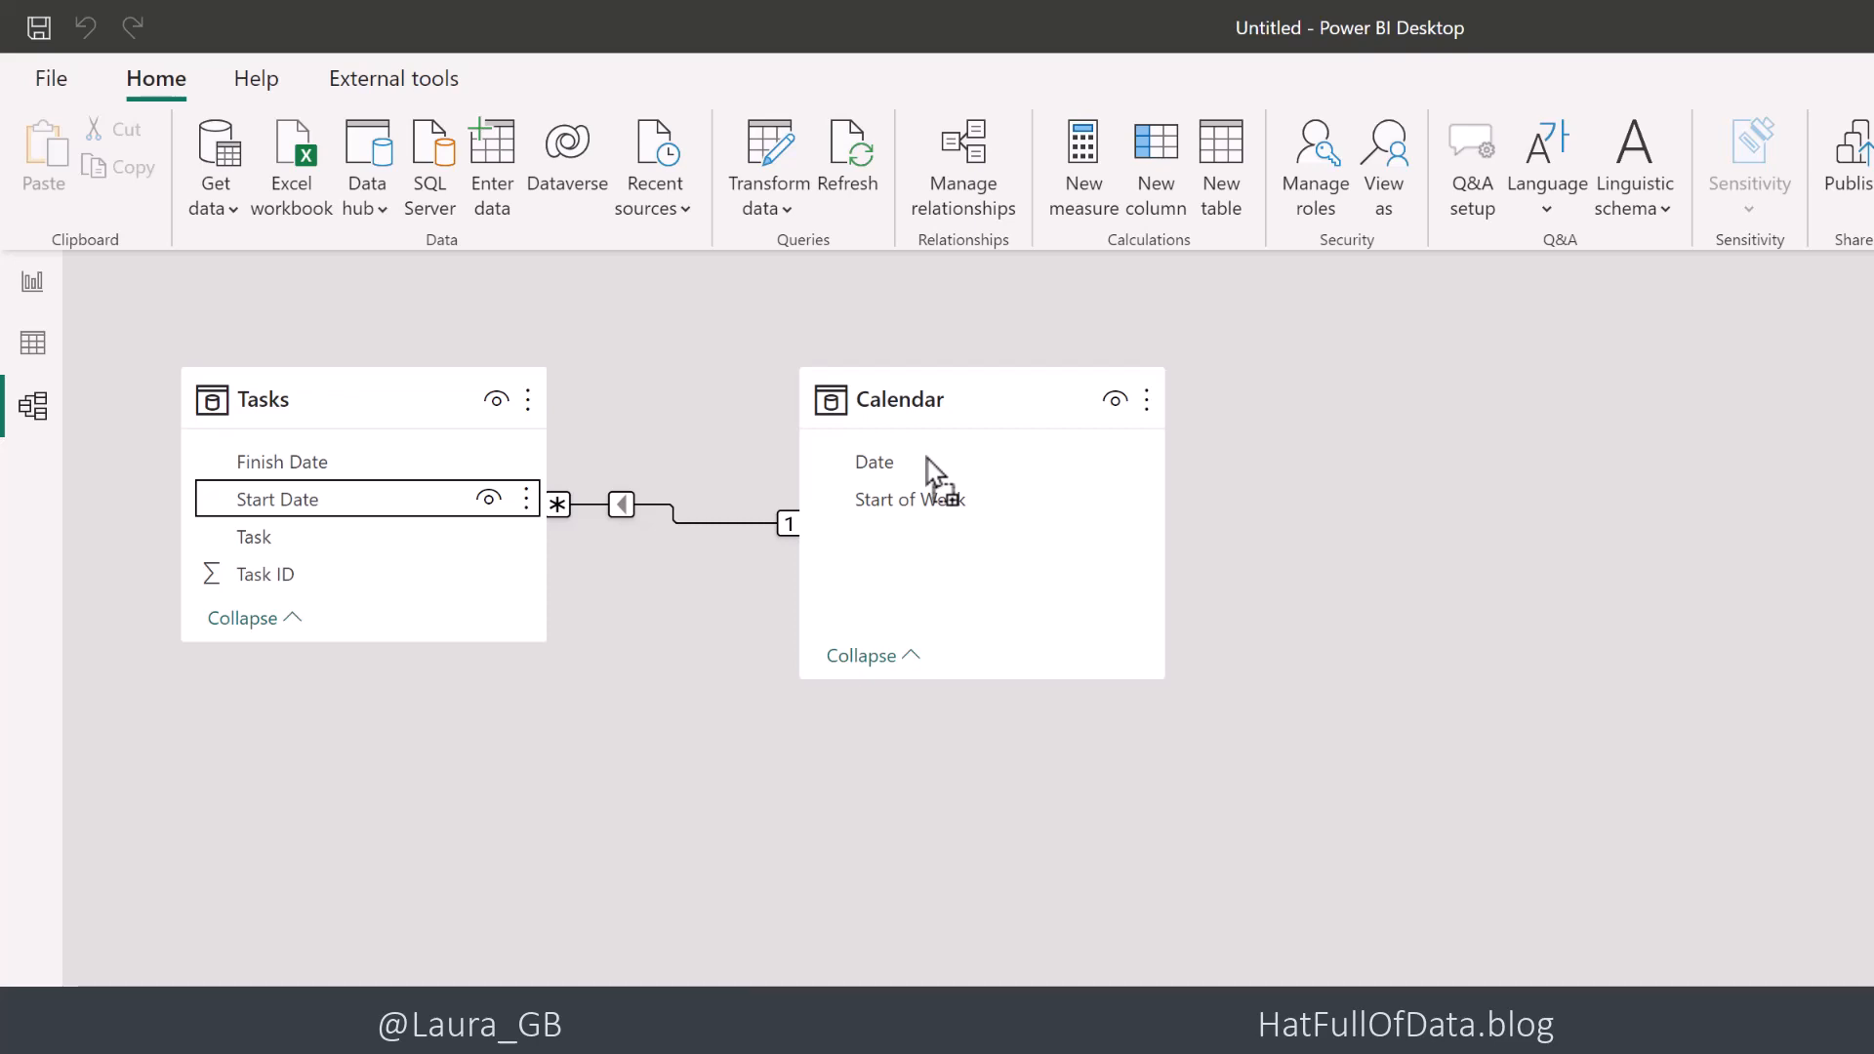
{"action": "mouse_move", "coordinate": [294, 470]}
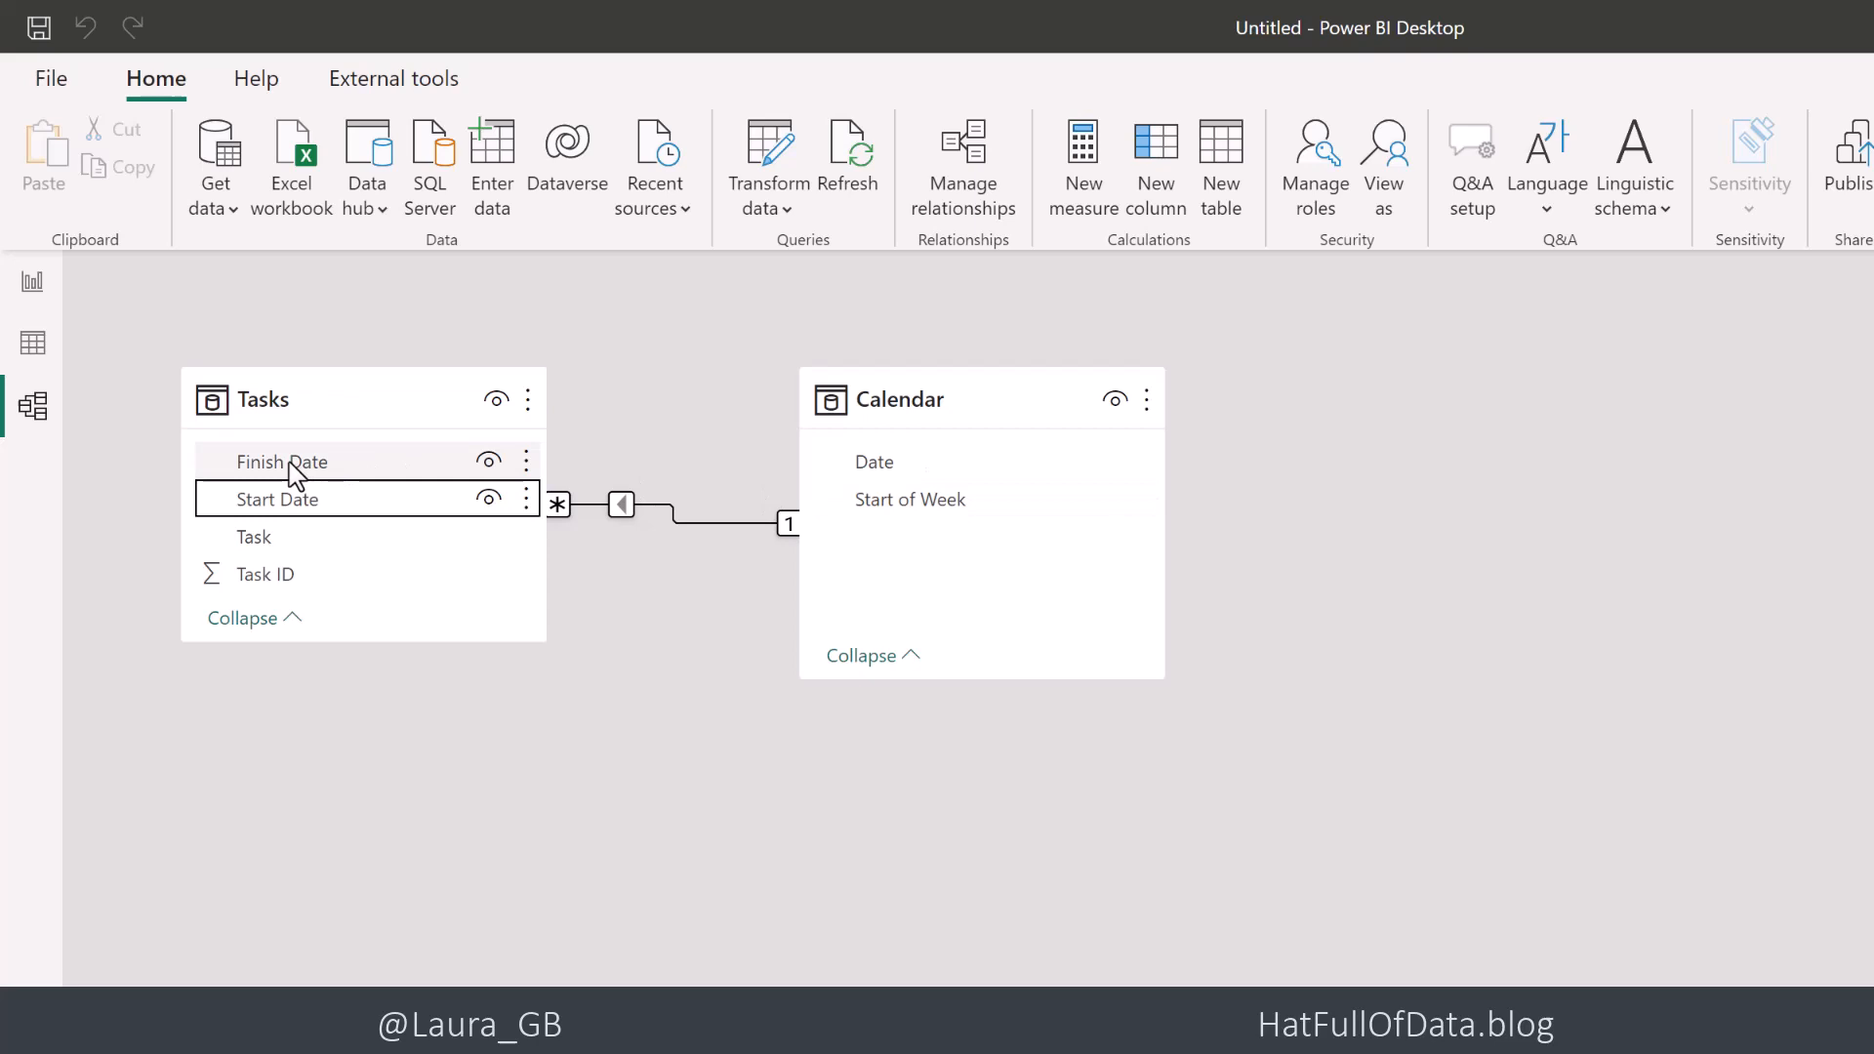
{"action": "left_click", "coordinate": [281, 461]}
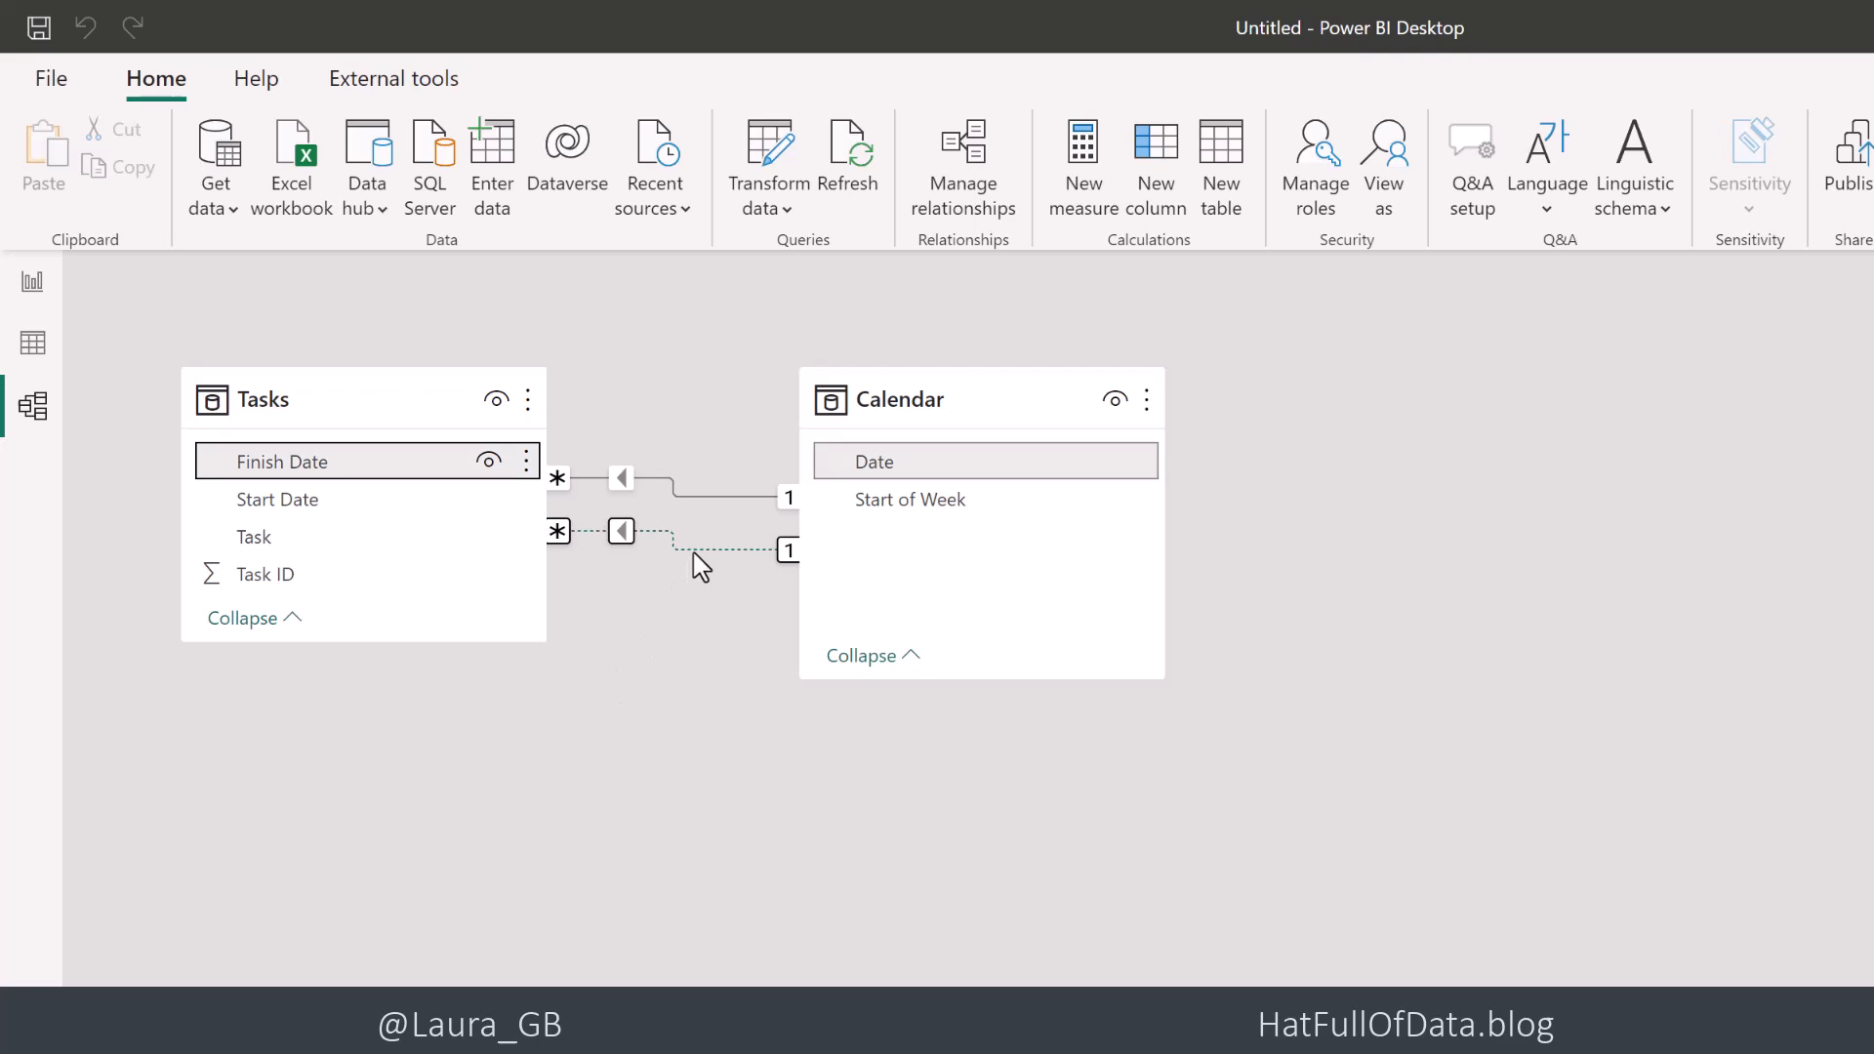
{"action": "mouse_move", "coordinate": [963, 167]}
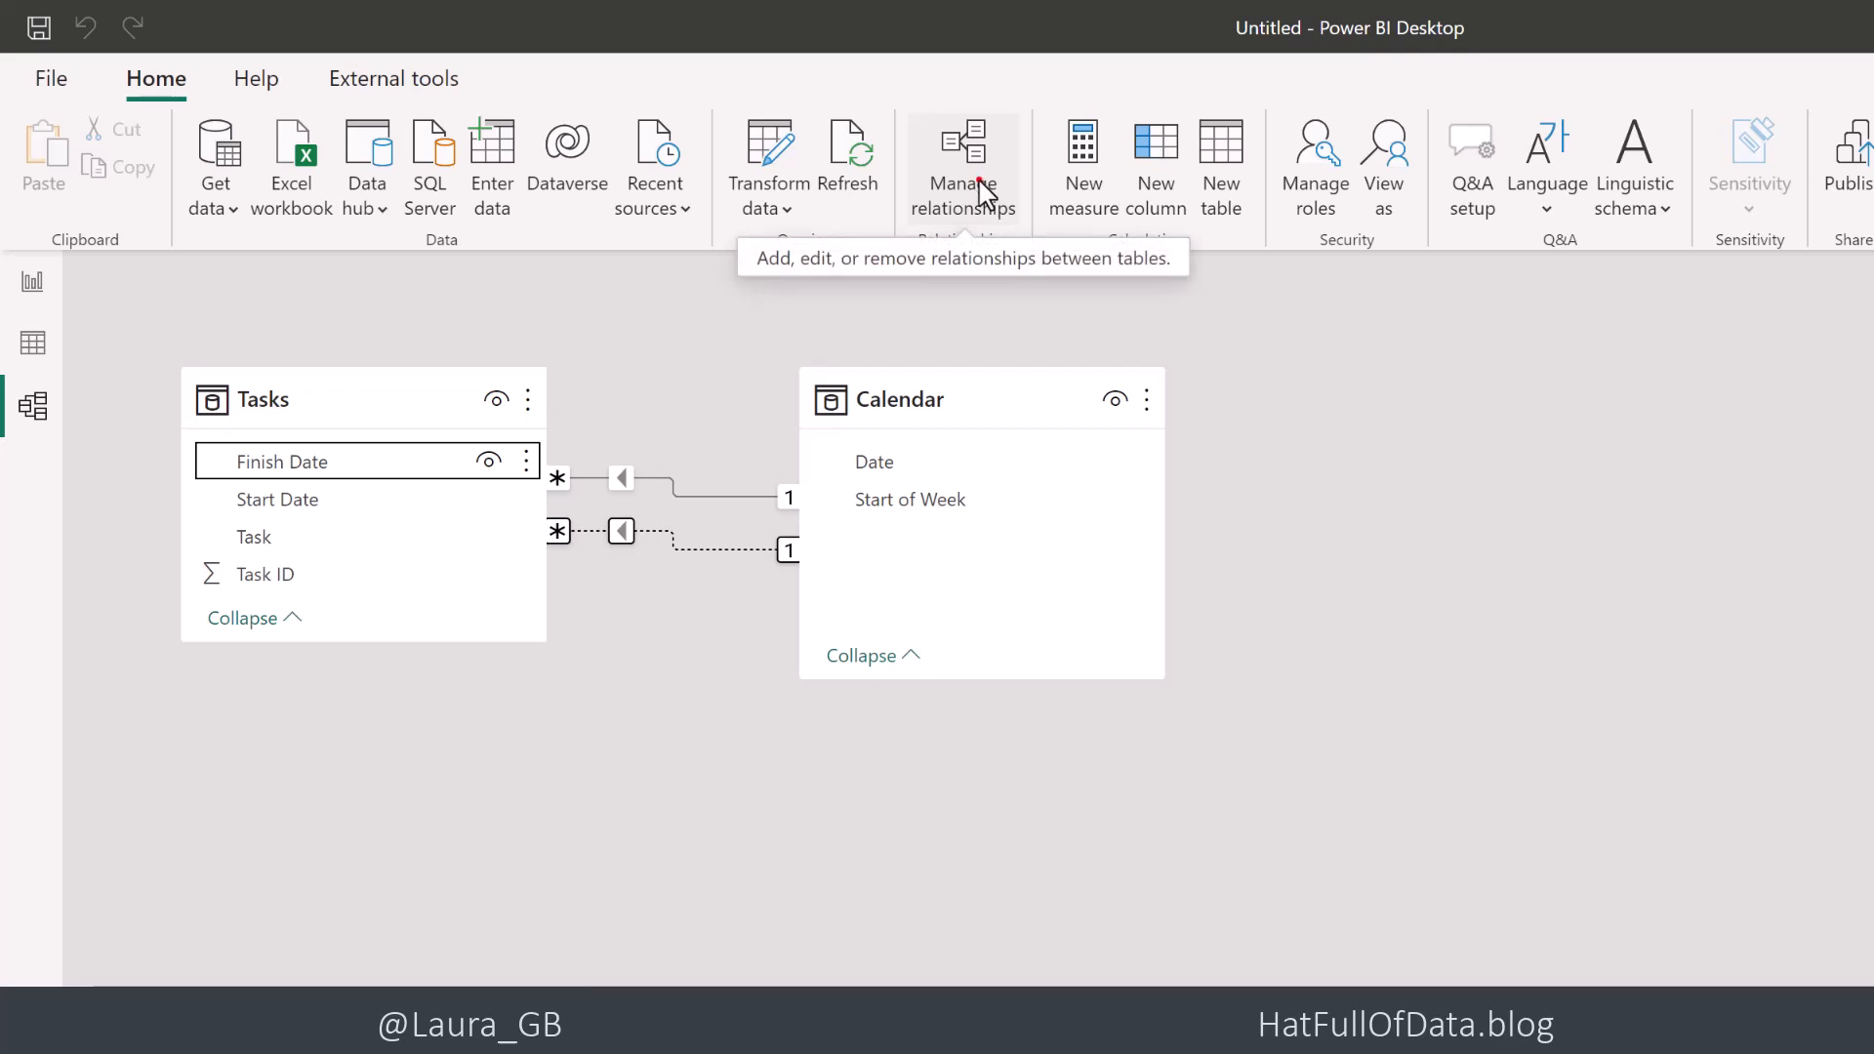
{"action": "left_click", "coordinate": [962, 156]}
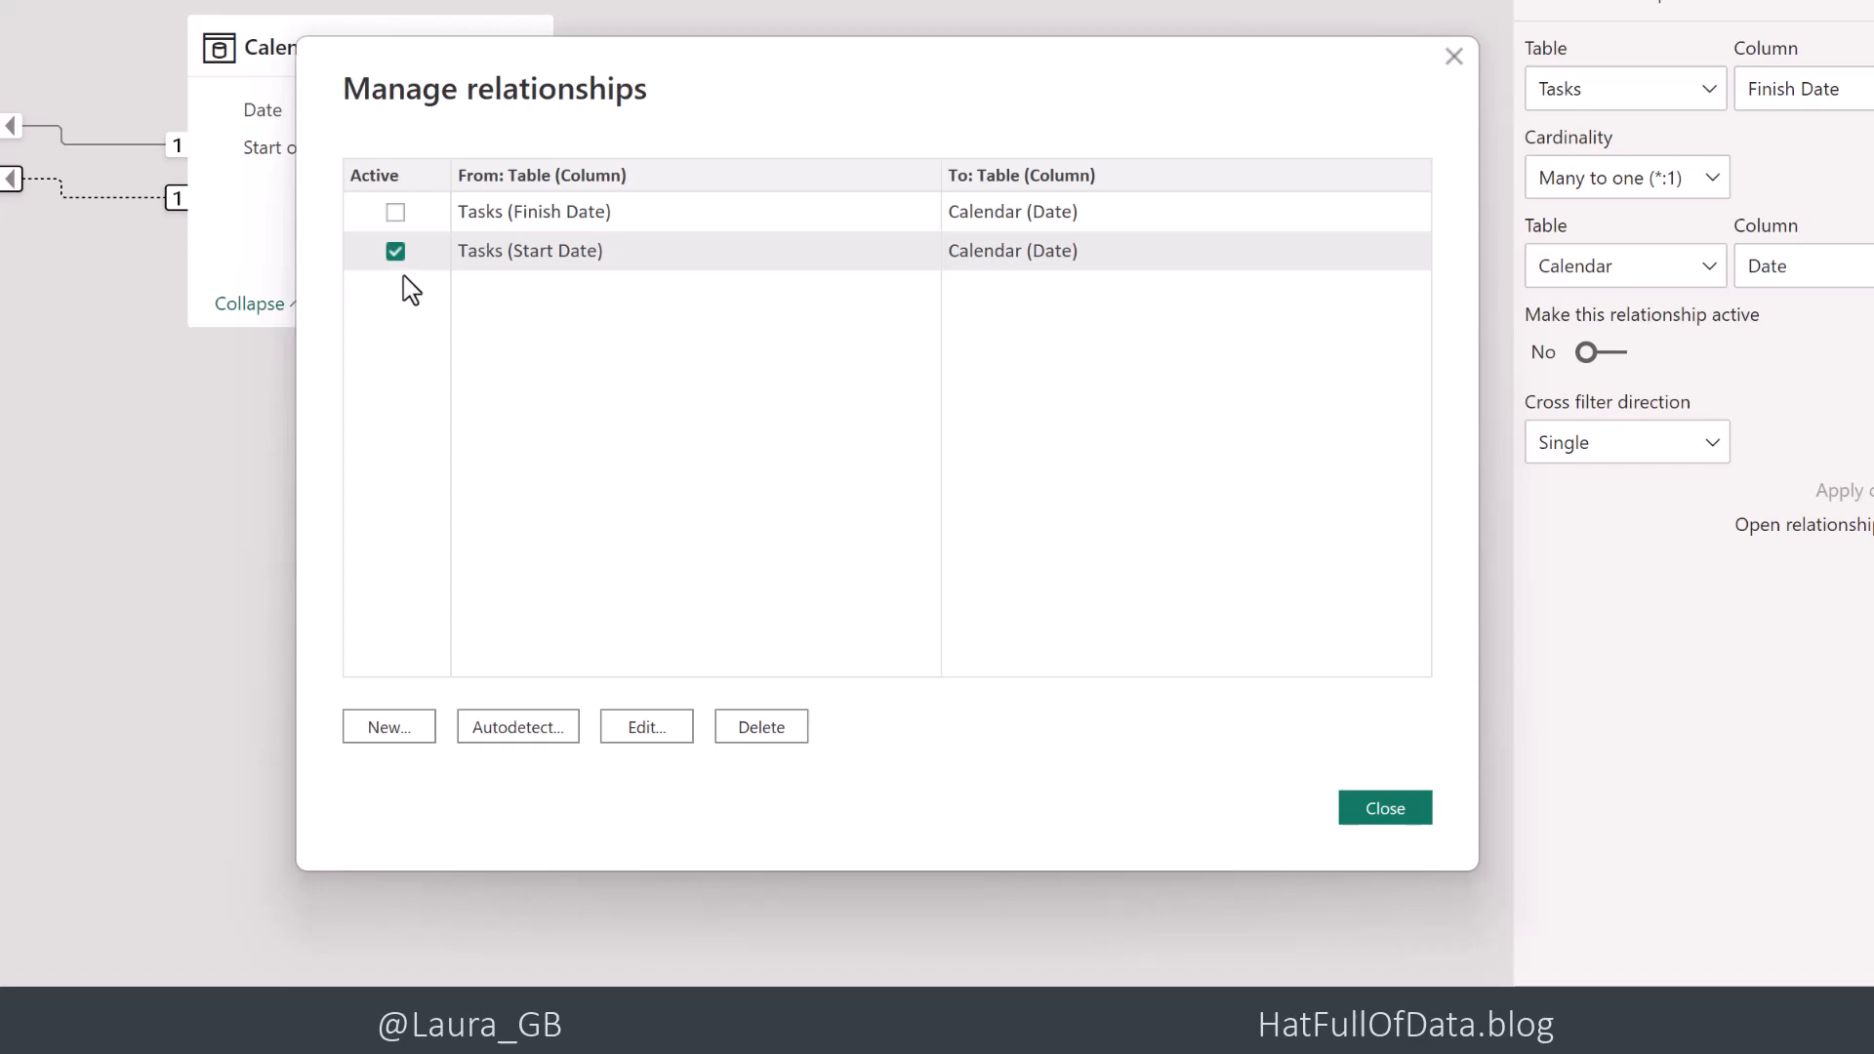
{"action": "mouse_move", "coordinate": [890, 619]}
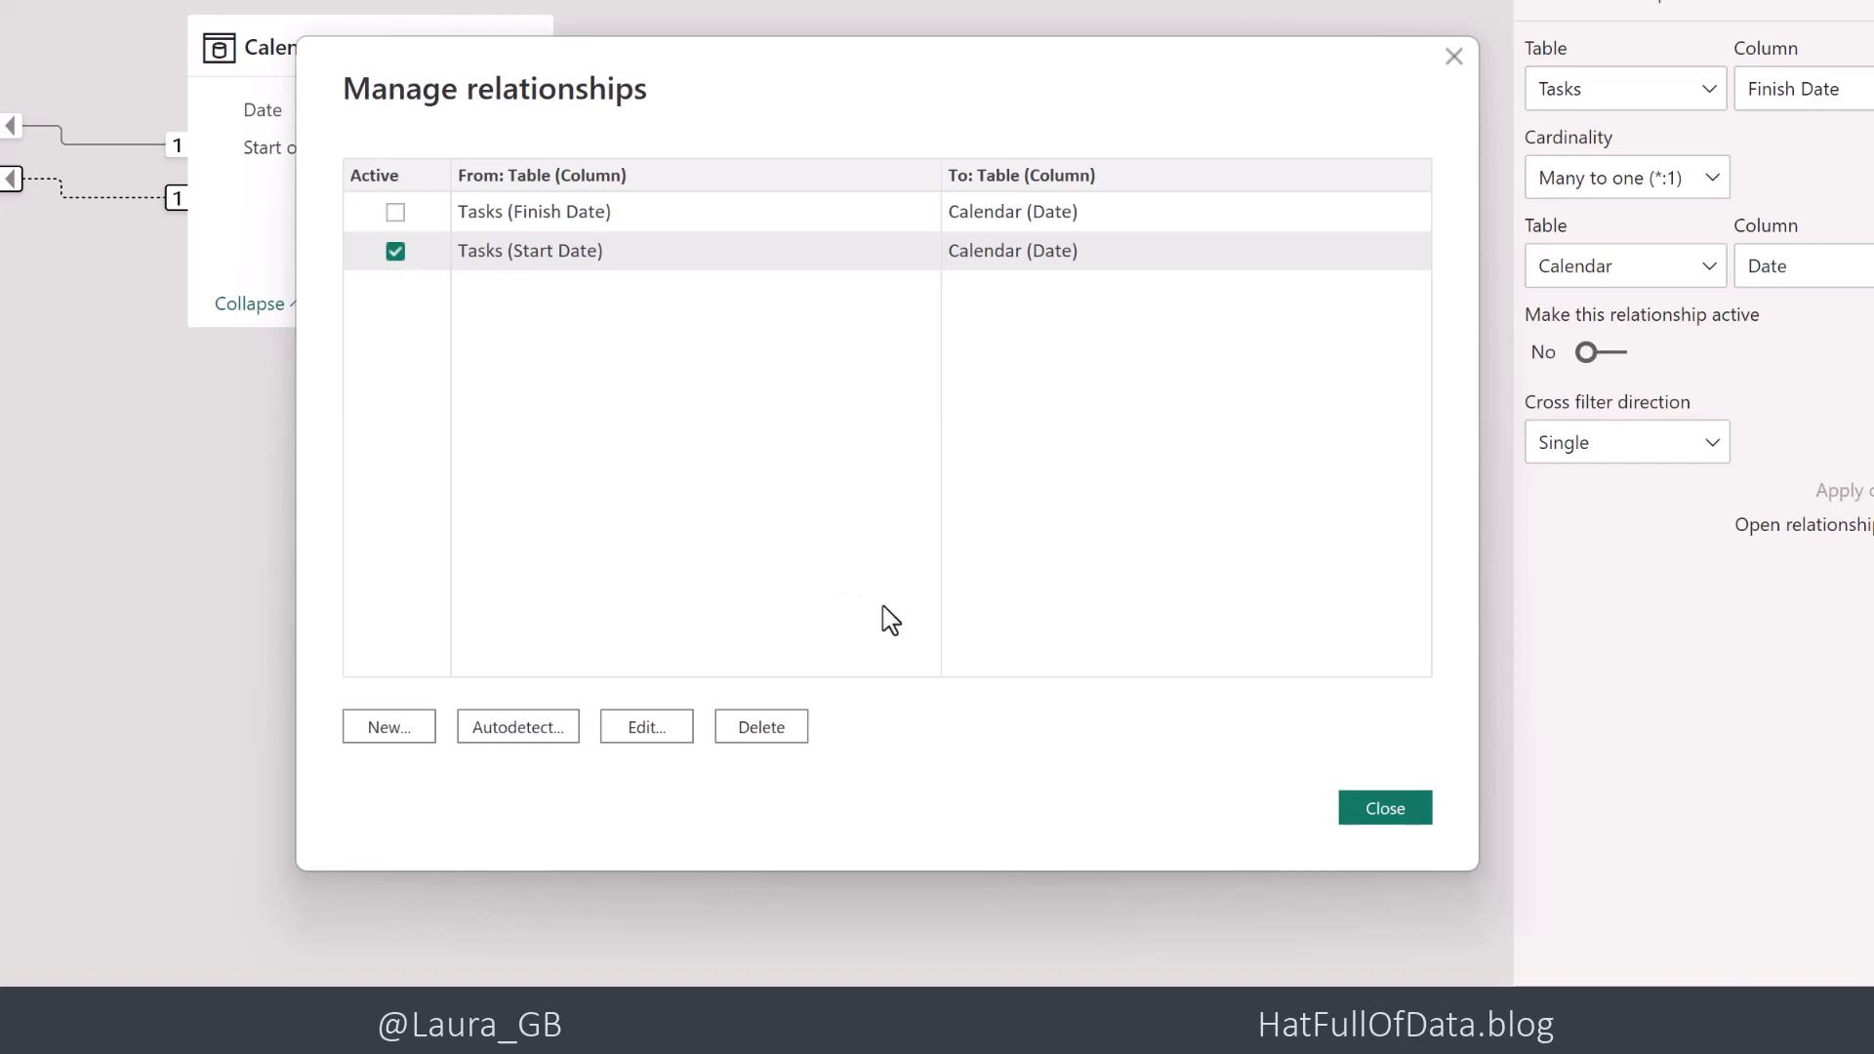
{"action": "left_click", "coordinate": [1384, 807]}
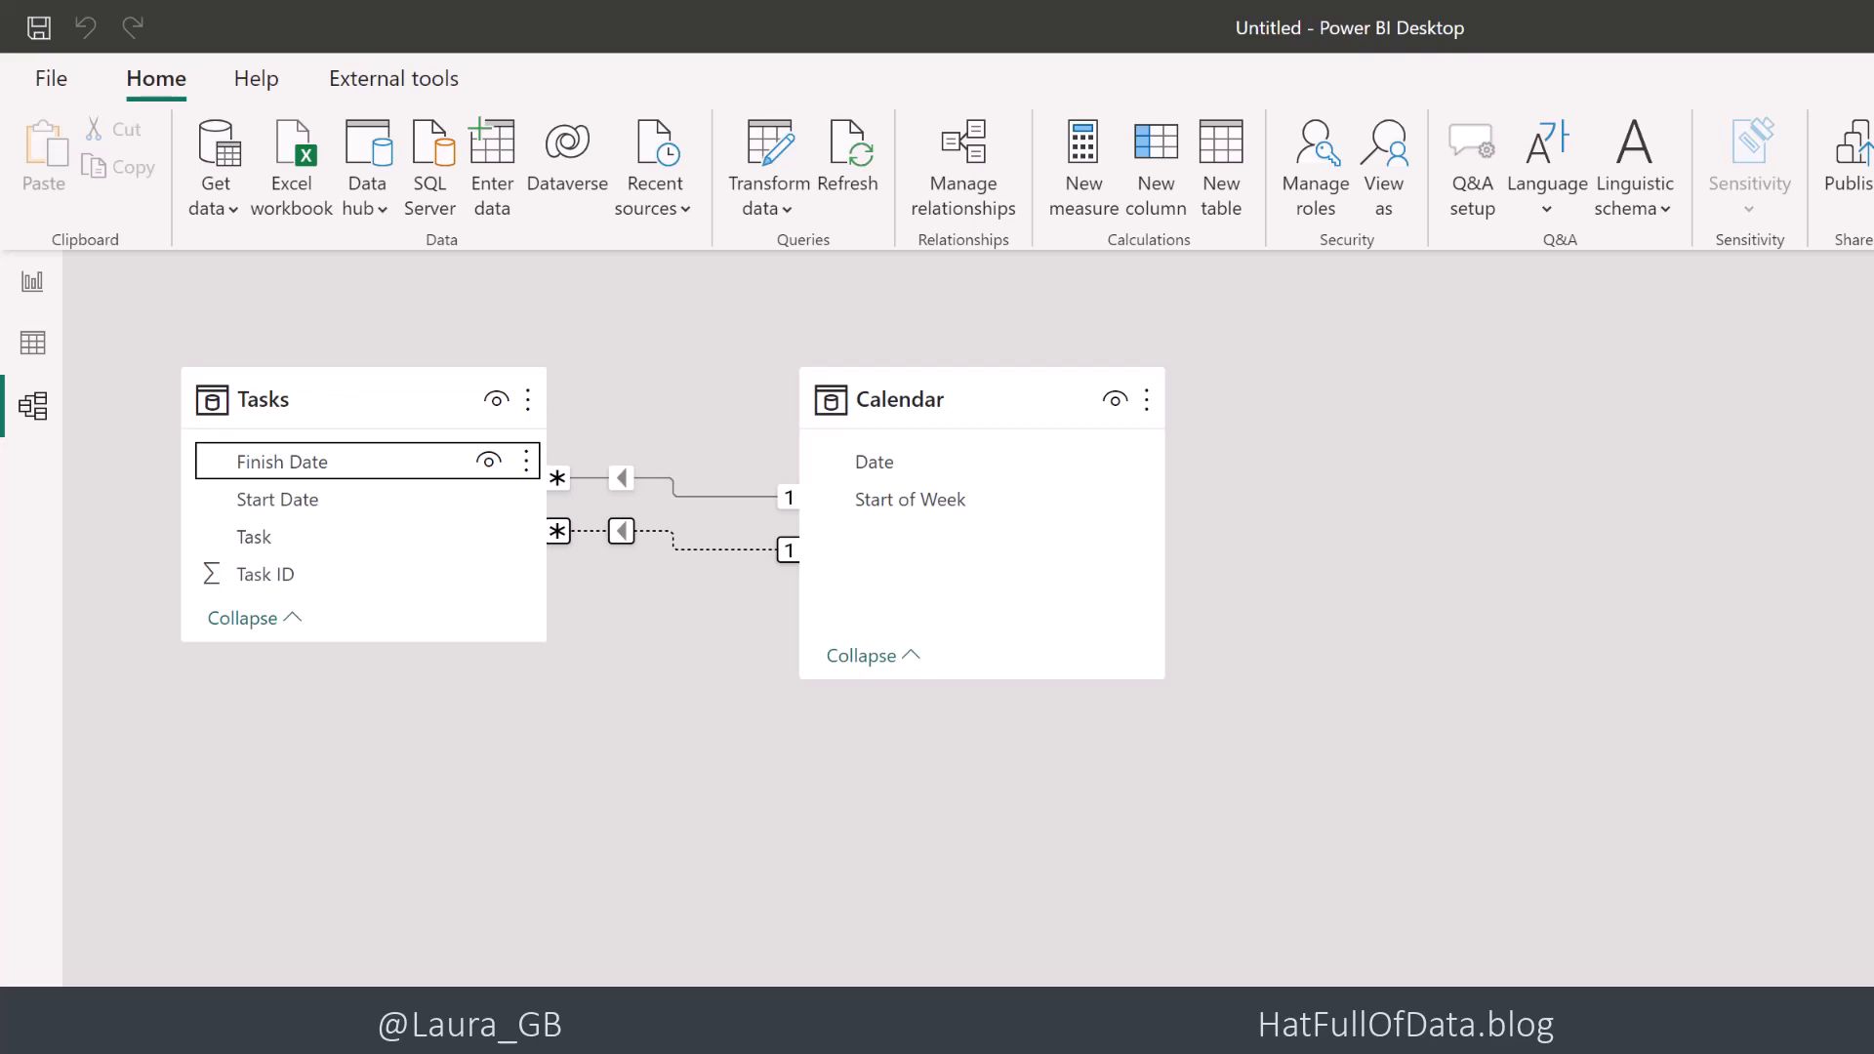
Create the measure Tasks Starting = COUNT(Tasks[Task ID]) and commit it
{"action": "left_click", "coordinate": [1225, 472]}
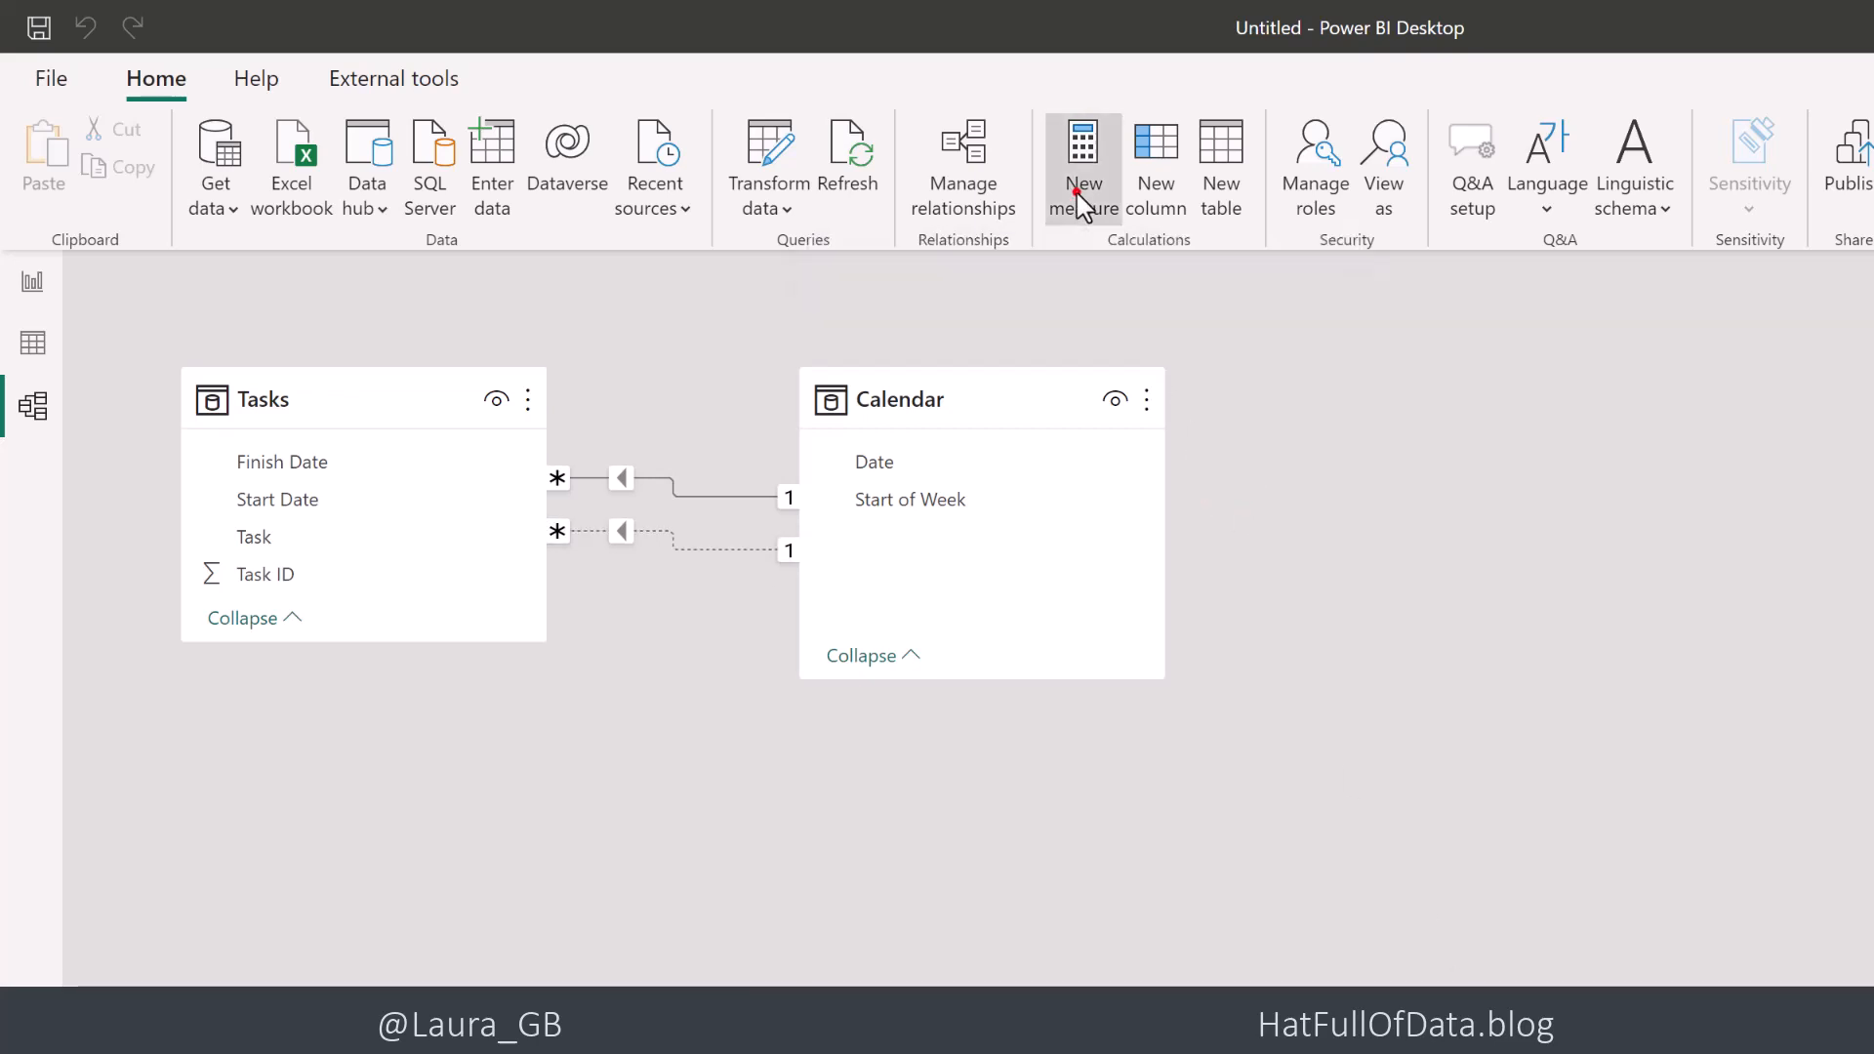
{"action": "left_click", "coordinate": [1082, 167]}
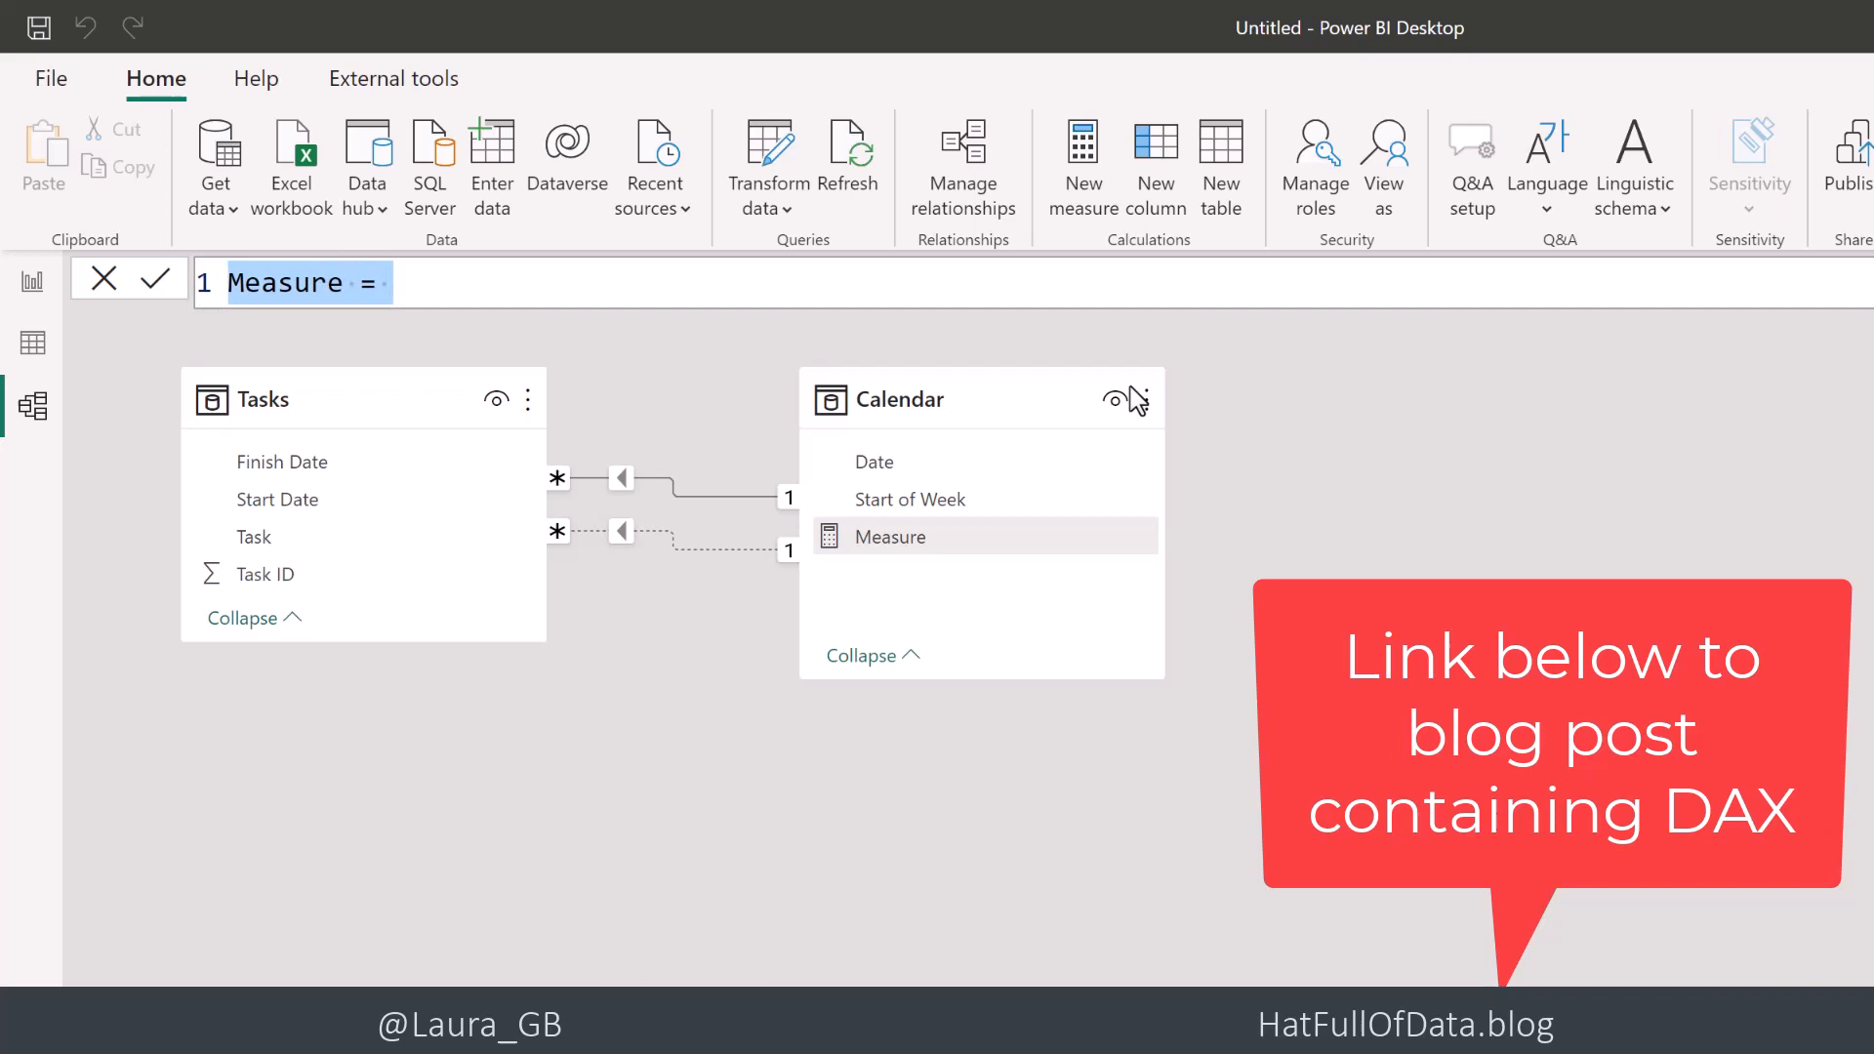
{"action": "type", "text": "Tasks Starting"}
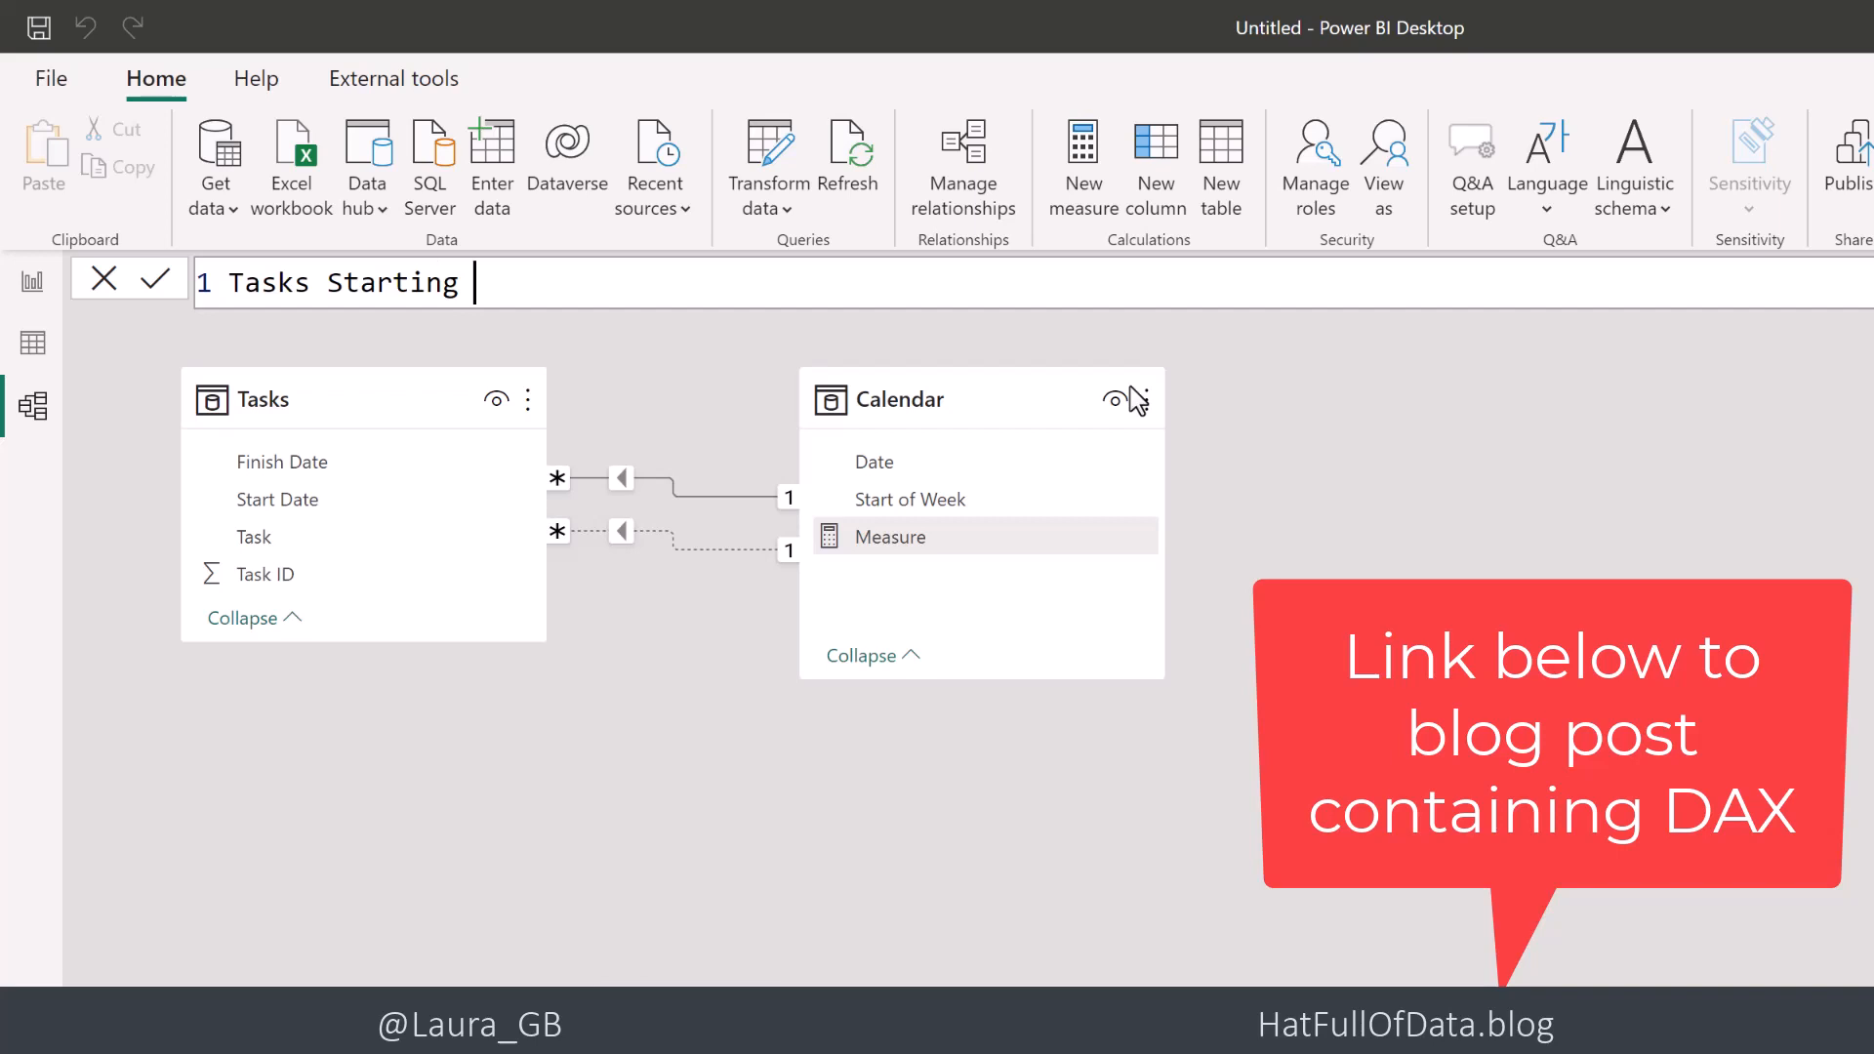
{"action": "type", "text": "="}
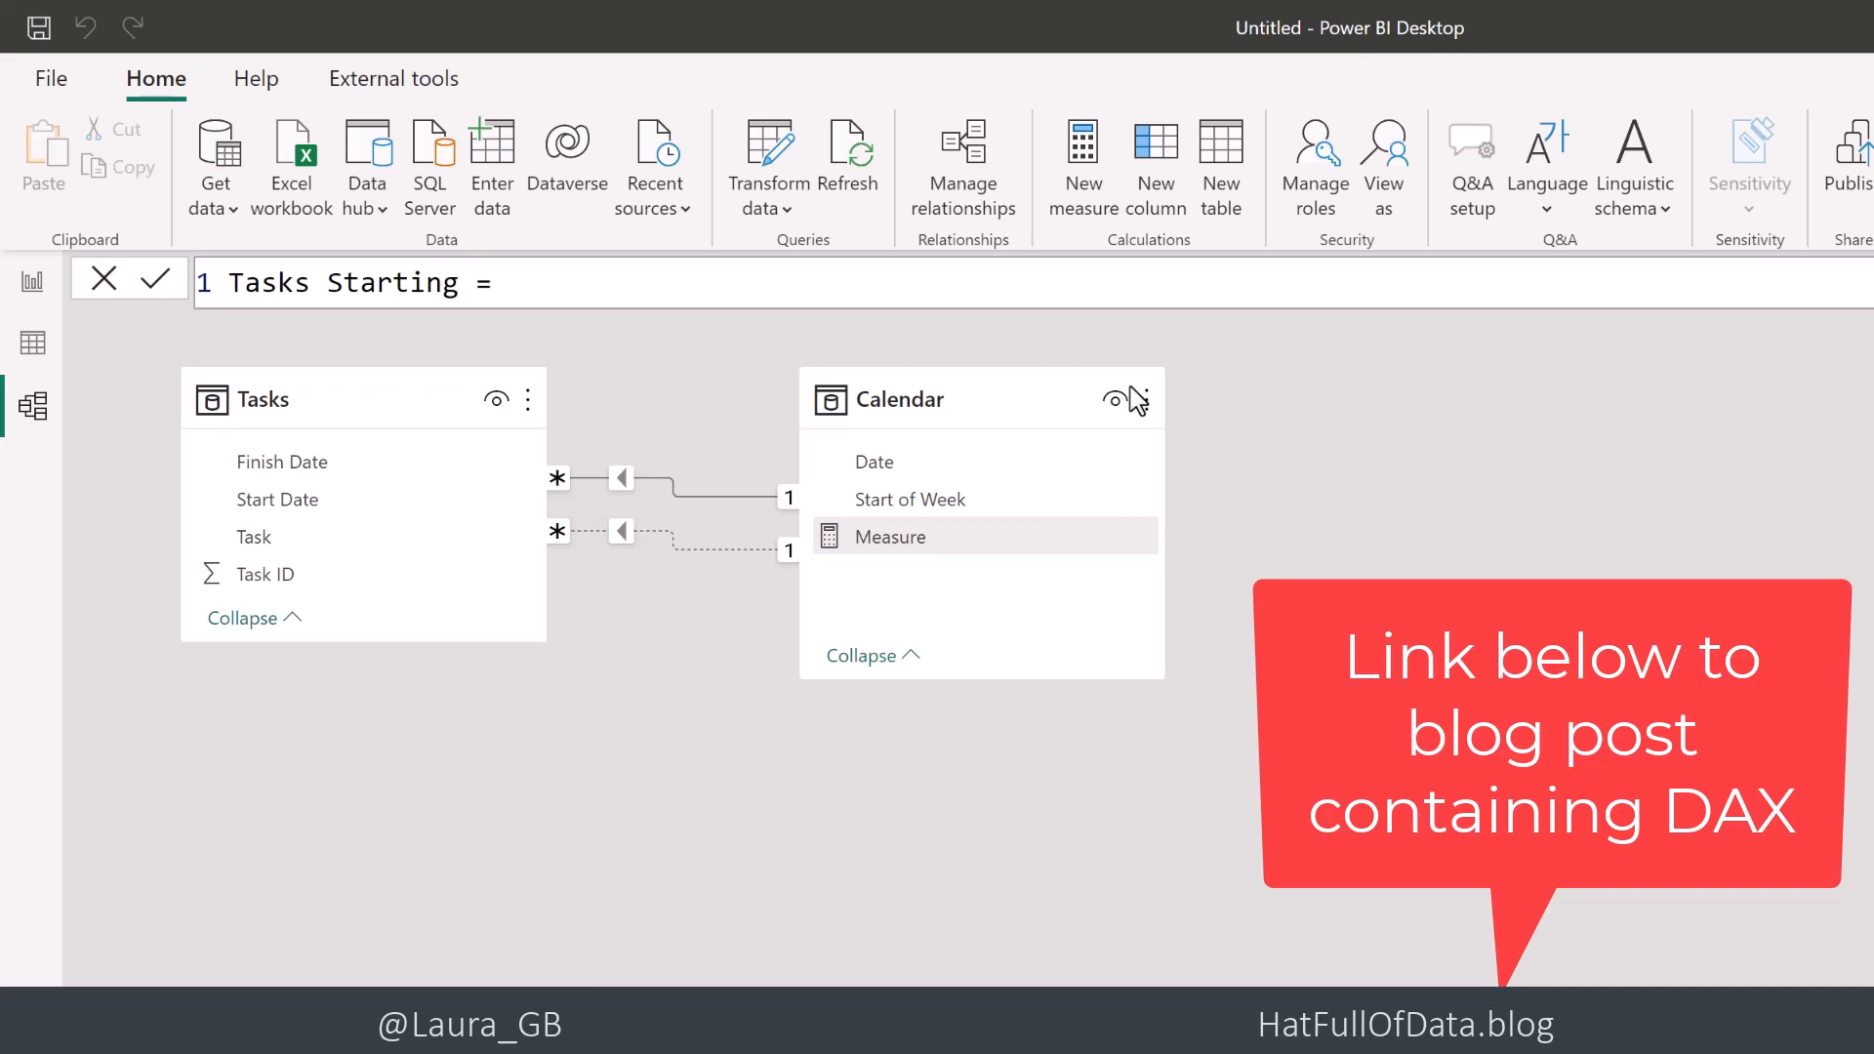
{"action": "type", "text": "COUNT("}
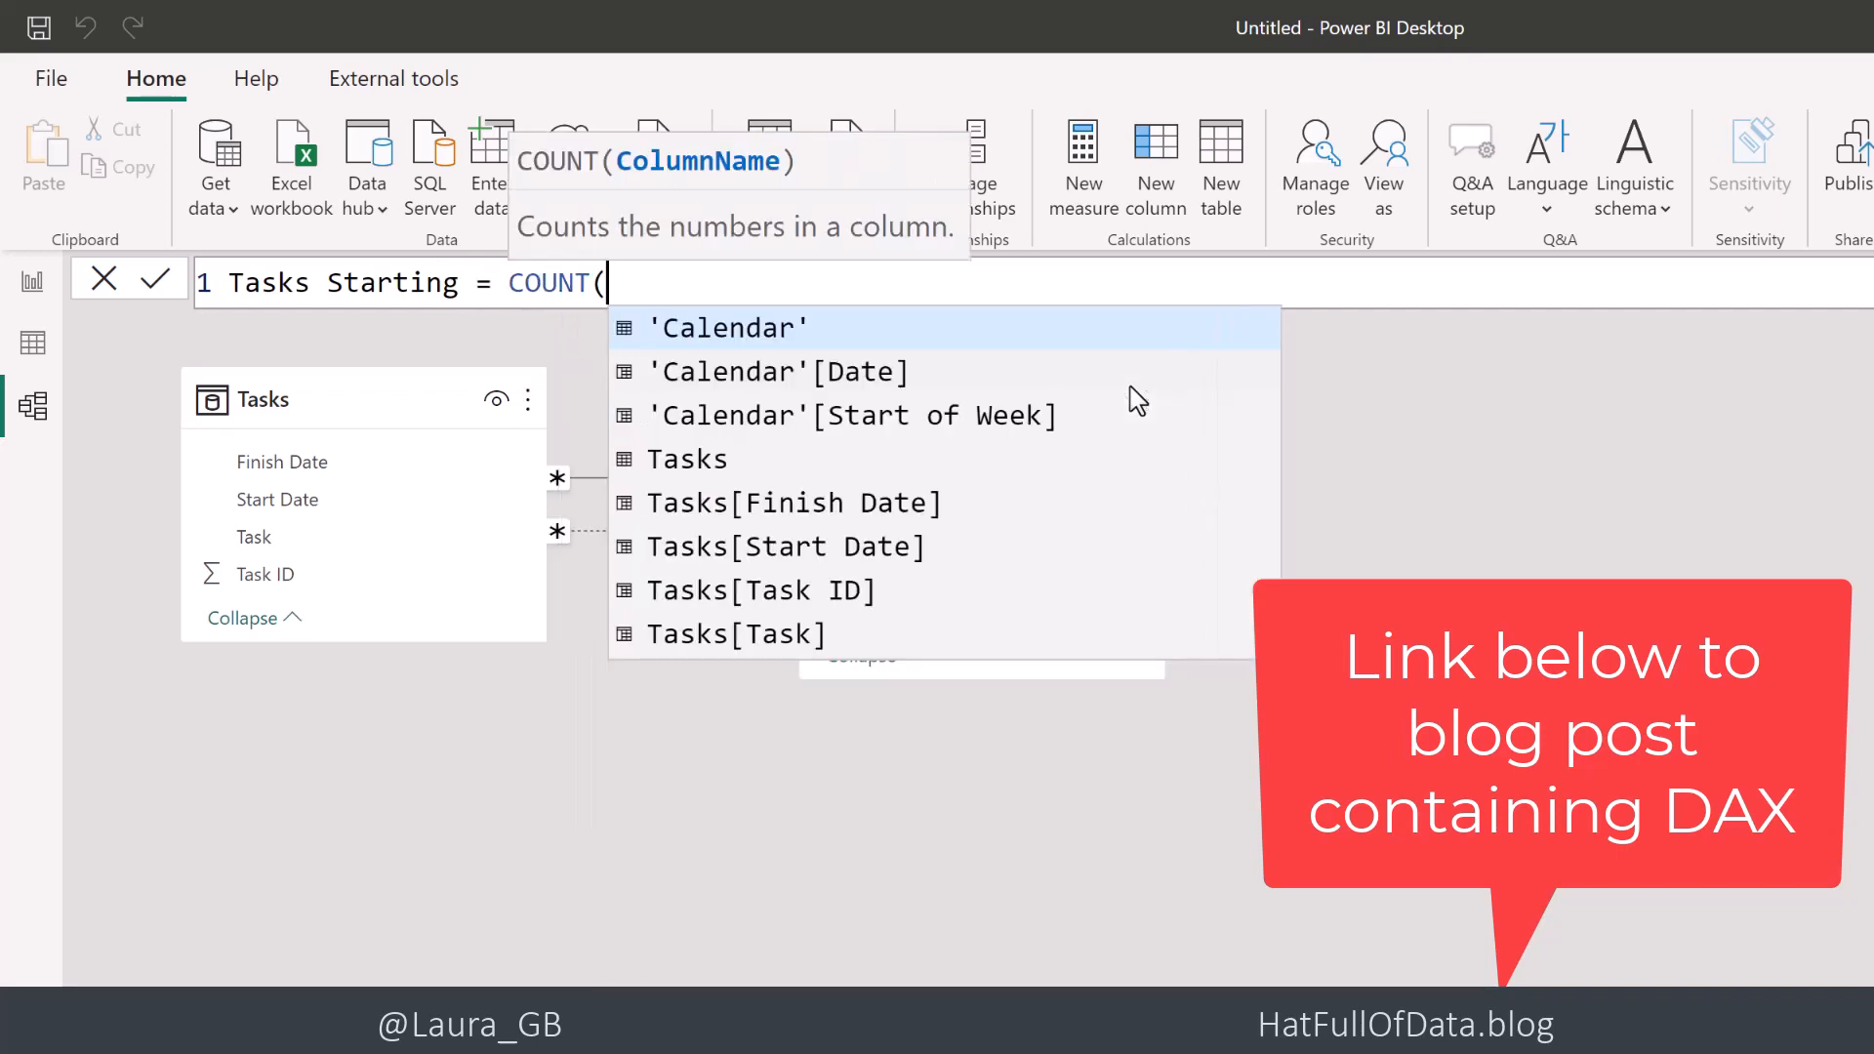
{"action": "left_click", "coordinate": [759, 591]}
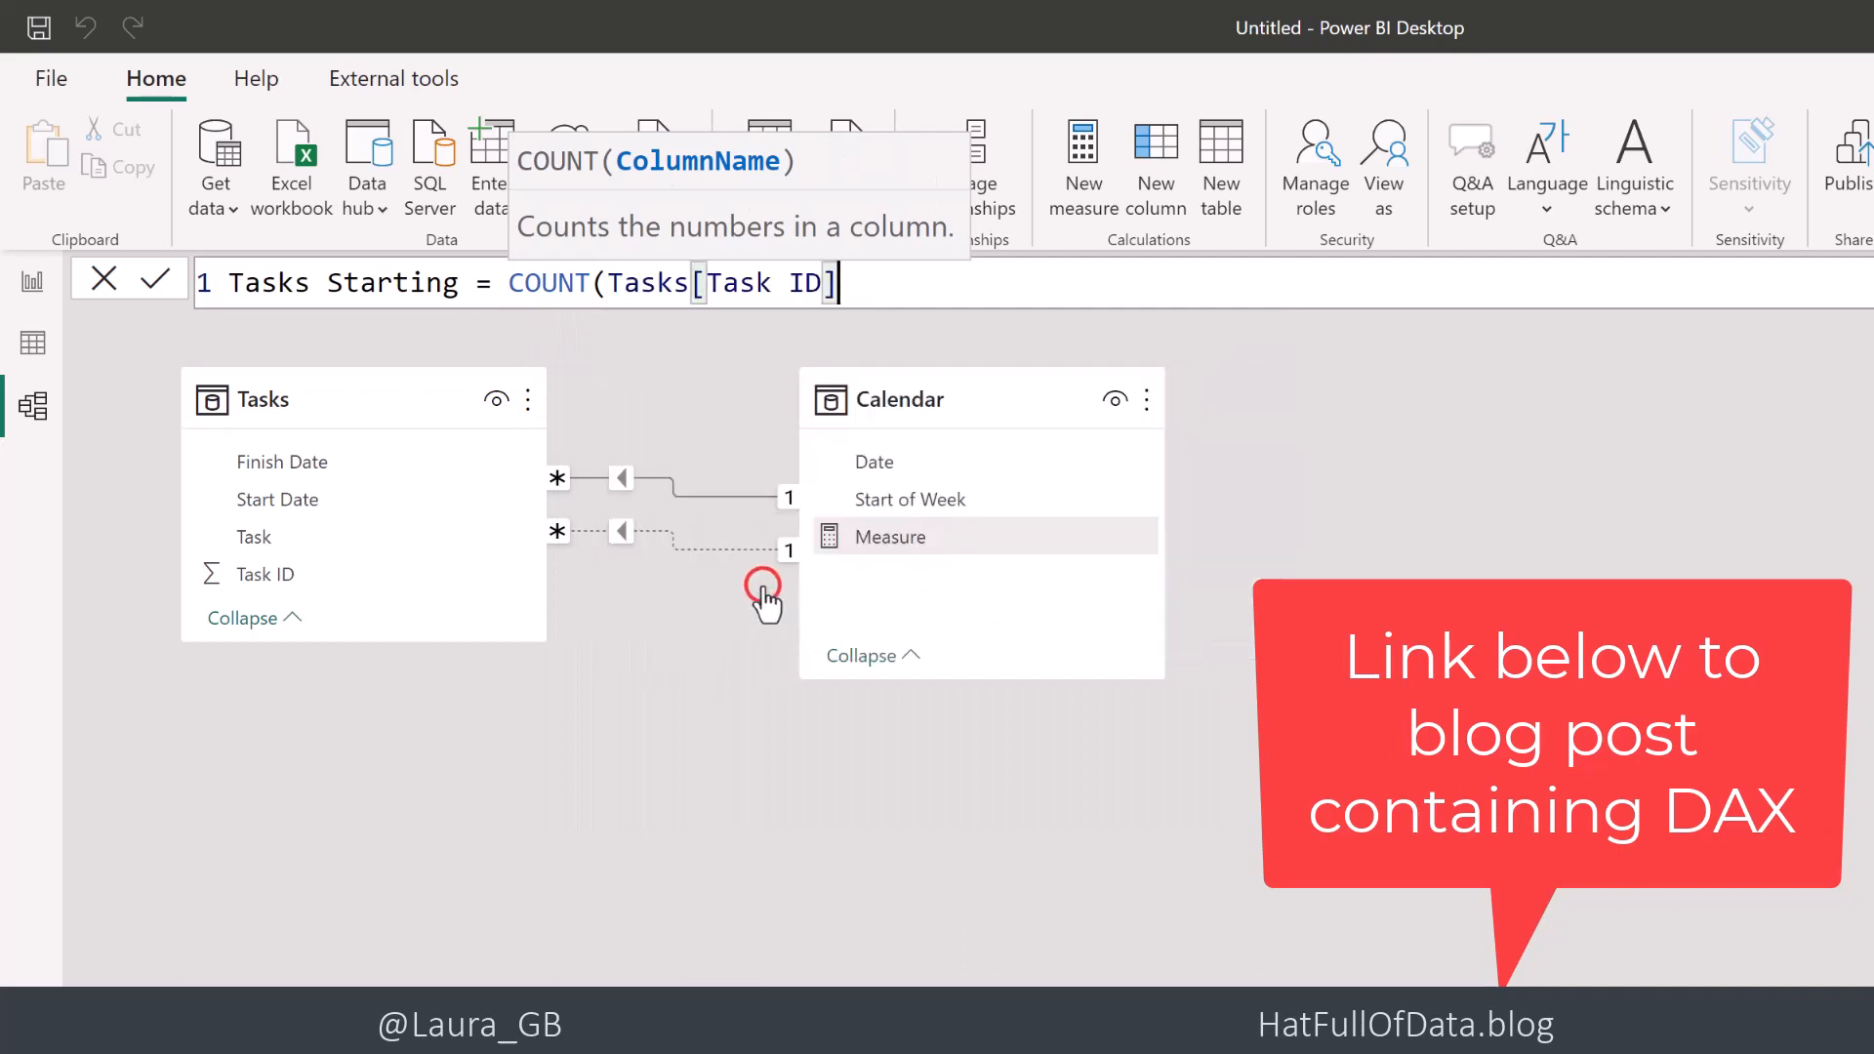
{"action": "left_click", "coordinate": [153, 278]}
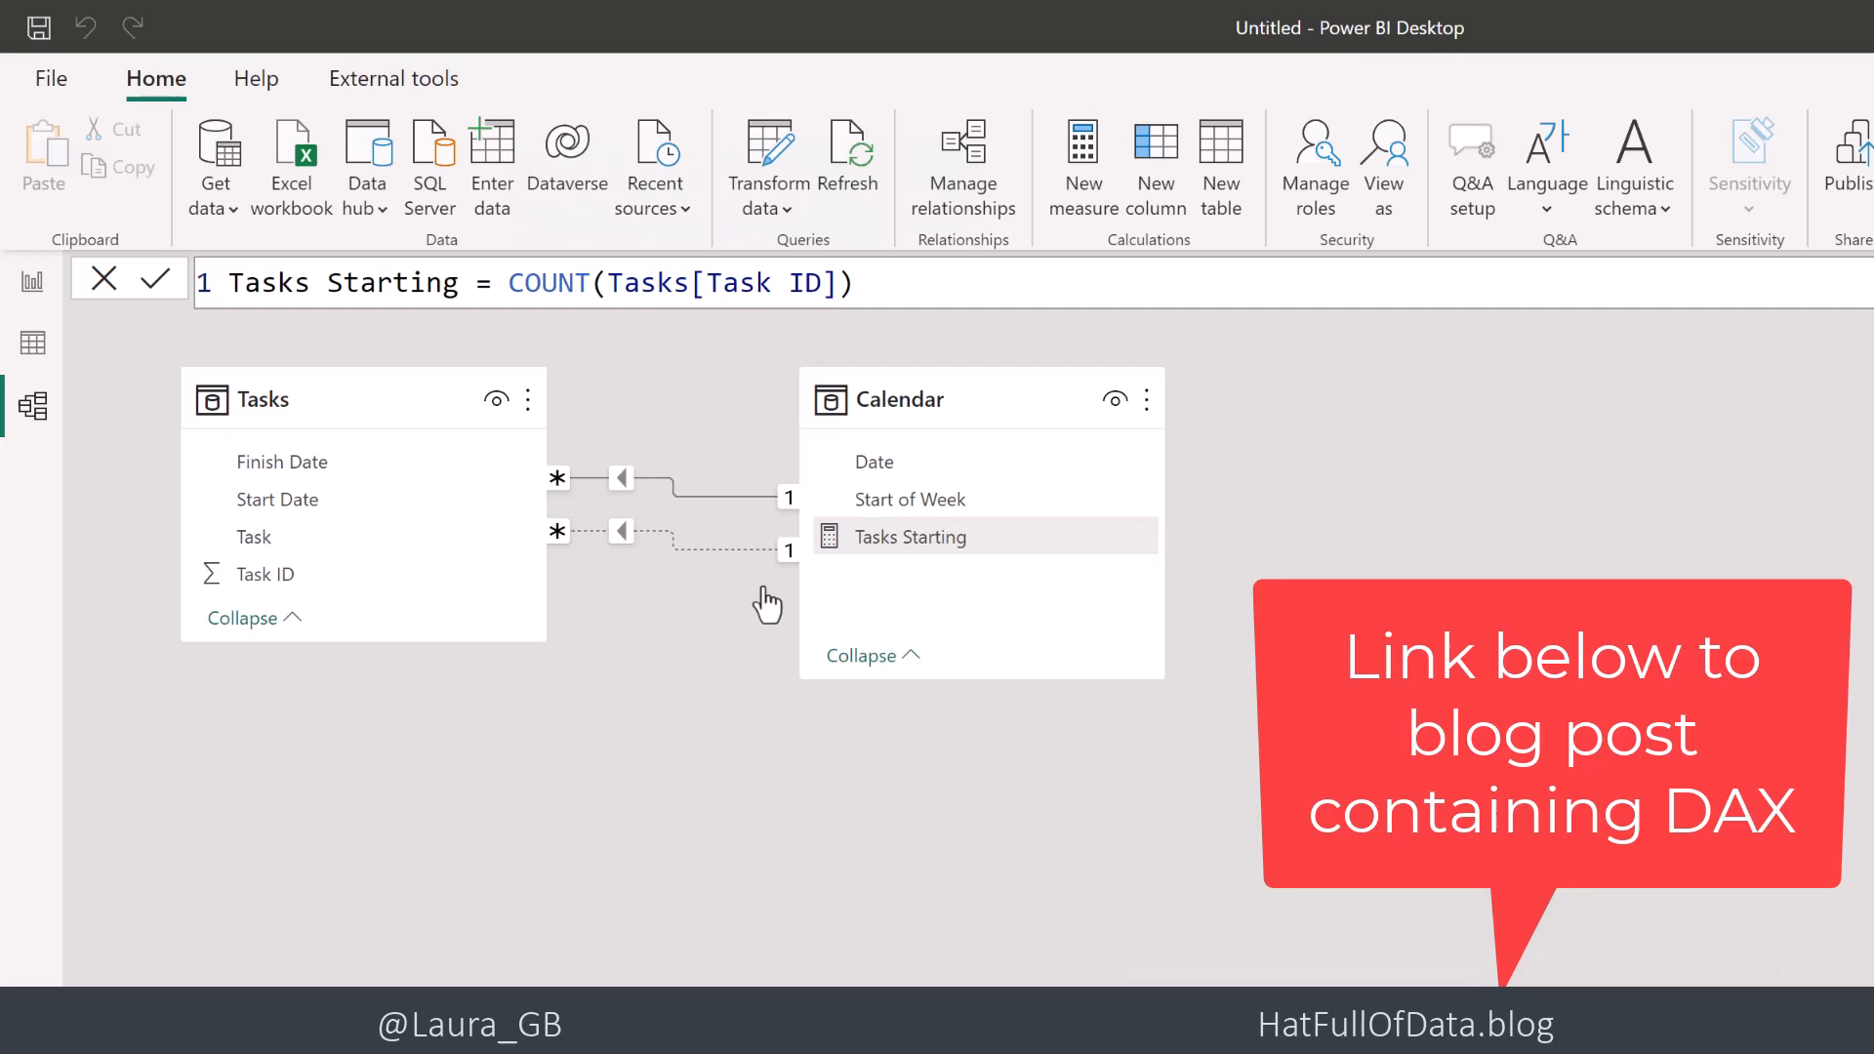
{"action": "mouse_move", "coordinate": [1100, 239]}
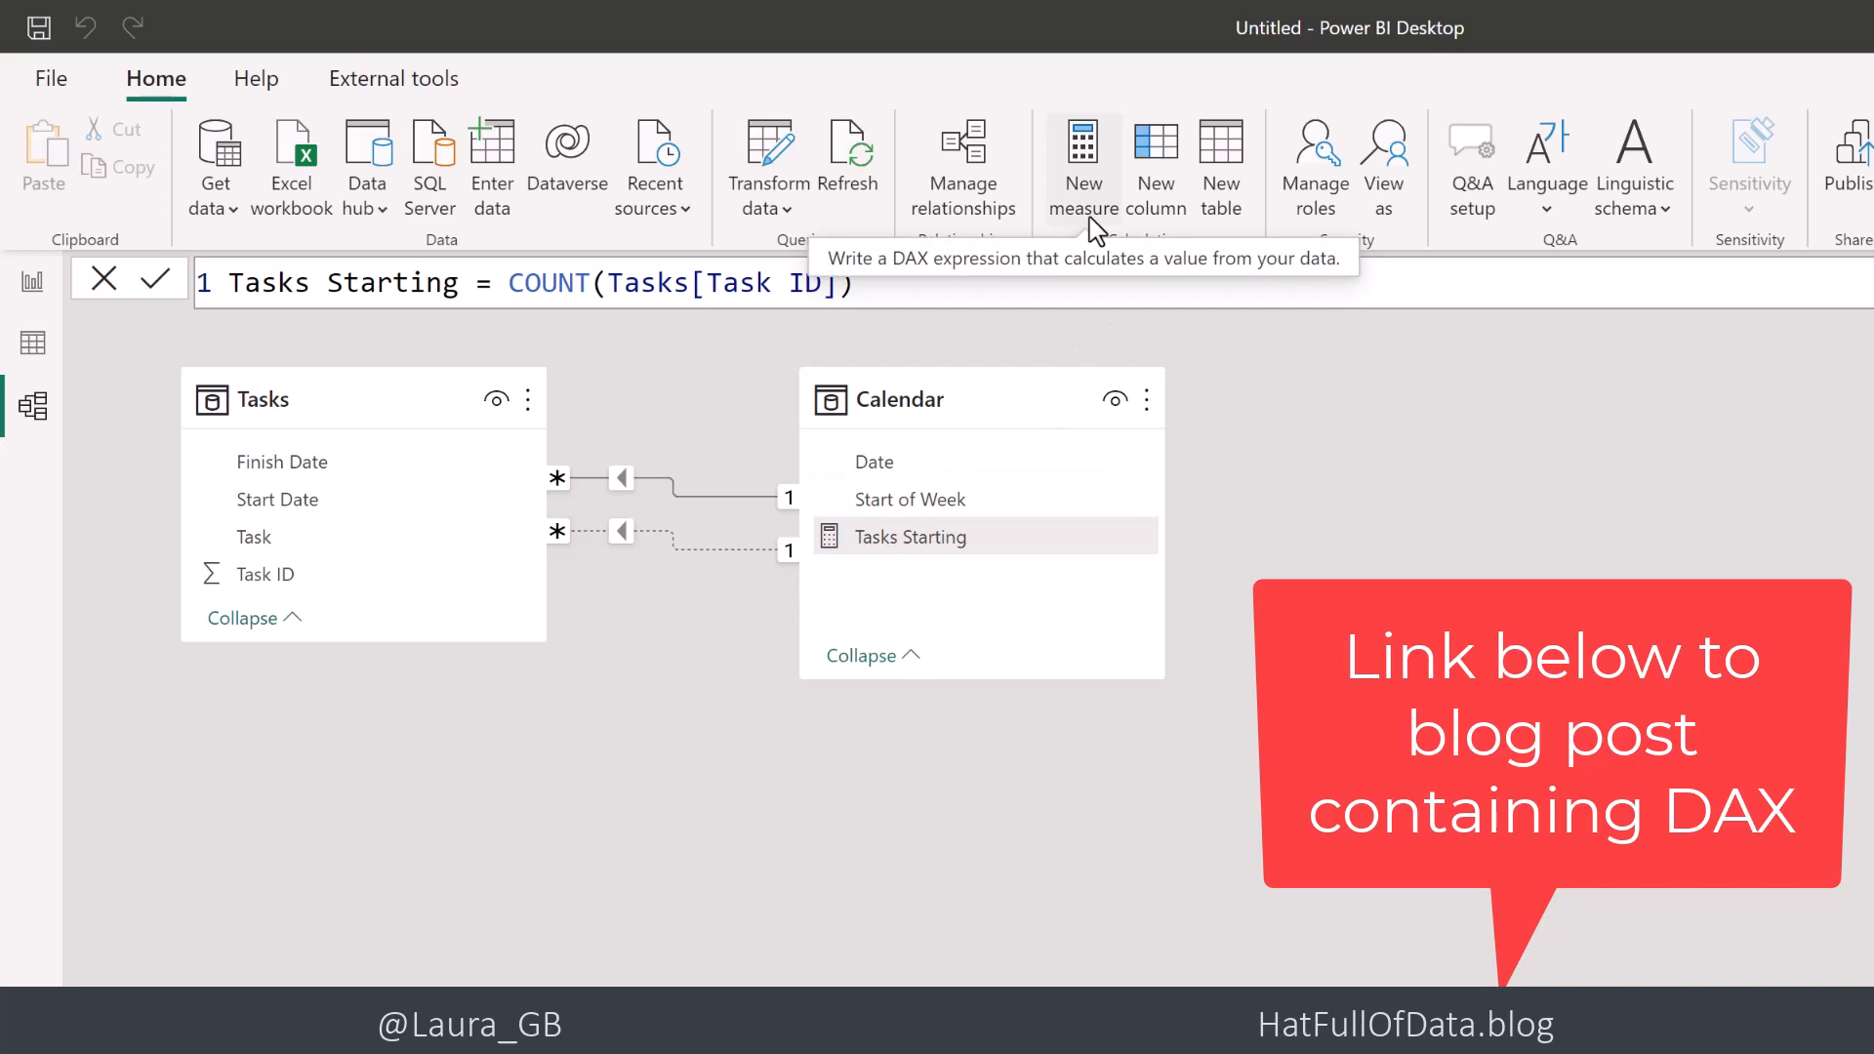
{"action": "mouse_move", "coordinate": [574, 553]}
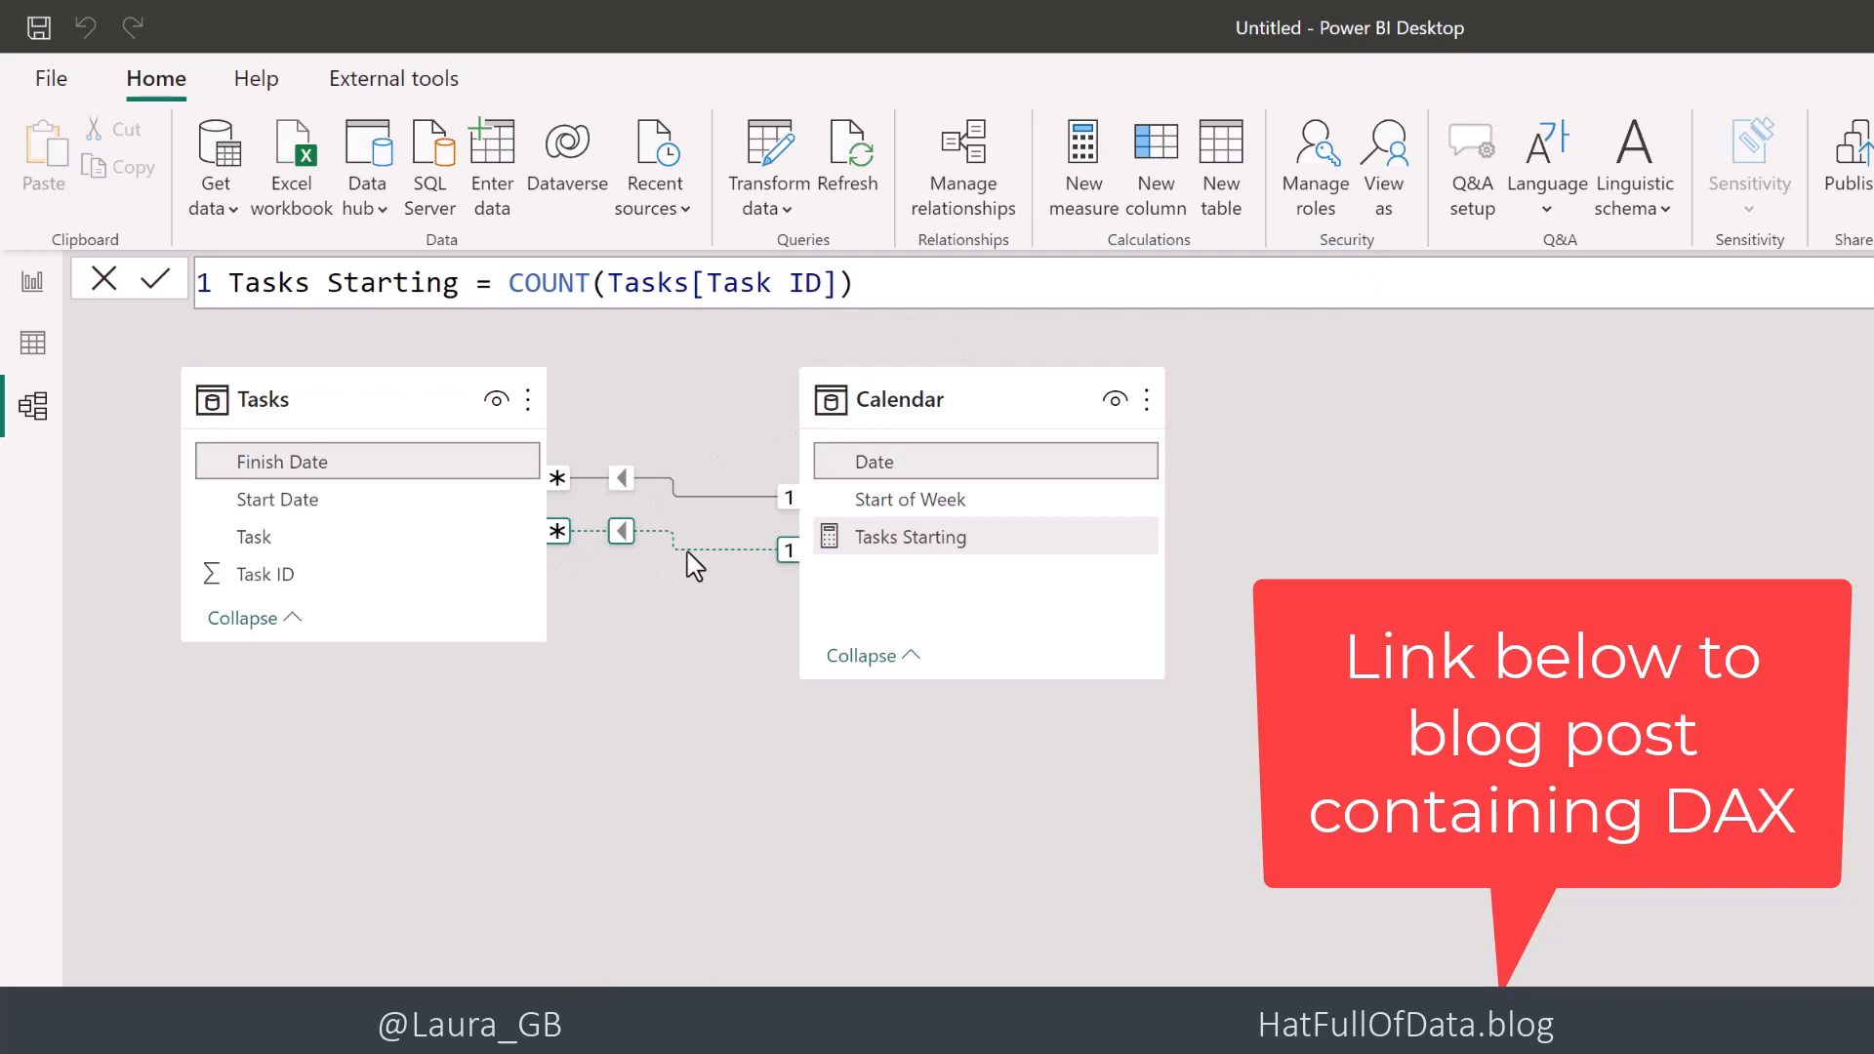
{"action": "mouse_move", "coordinate": [1129, 336]}
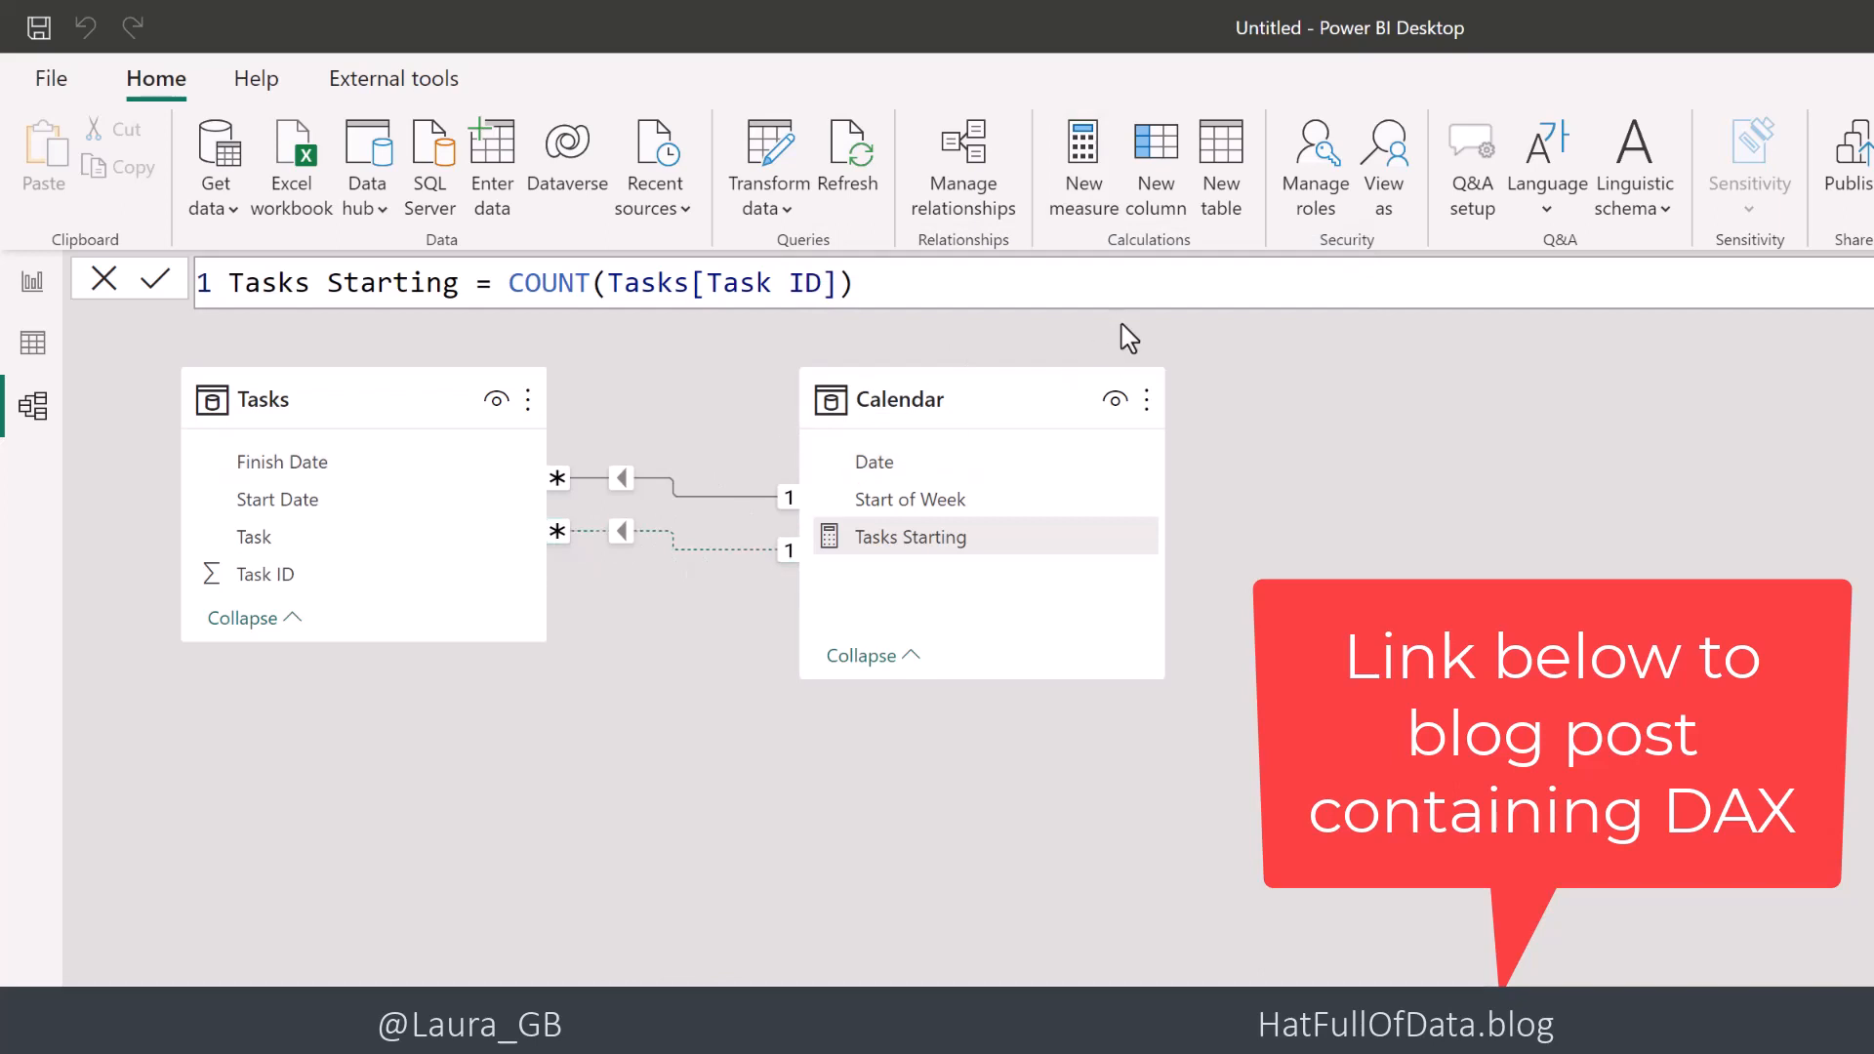
{"action": "mouse_move", "coordinate": [1080, 201]}
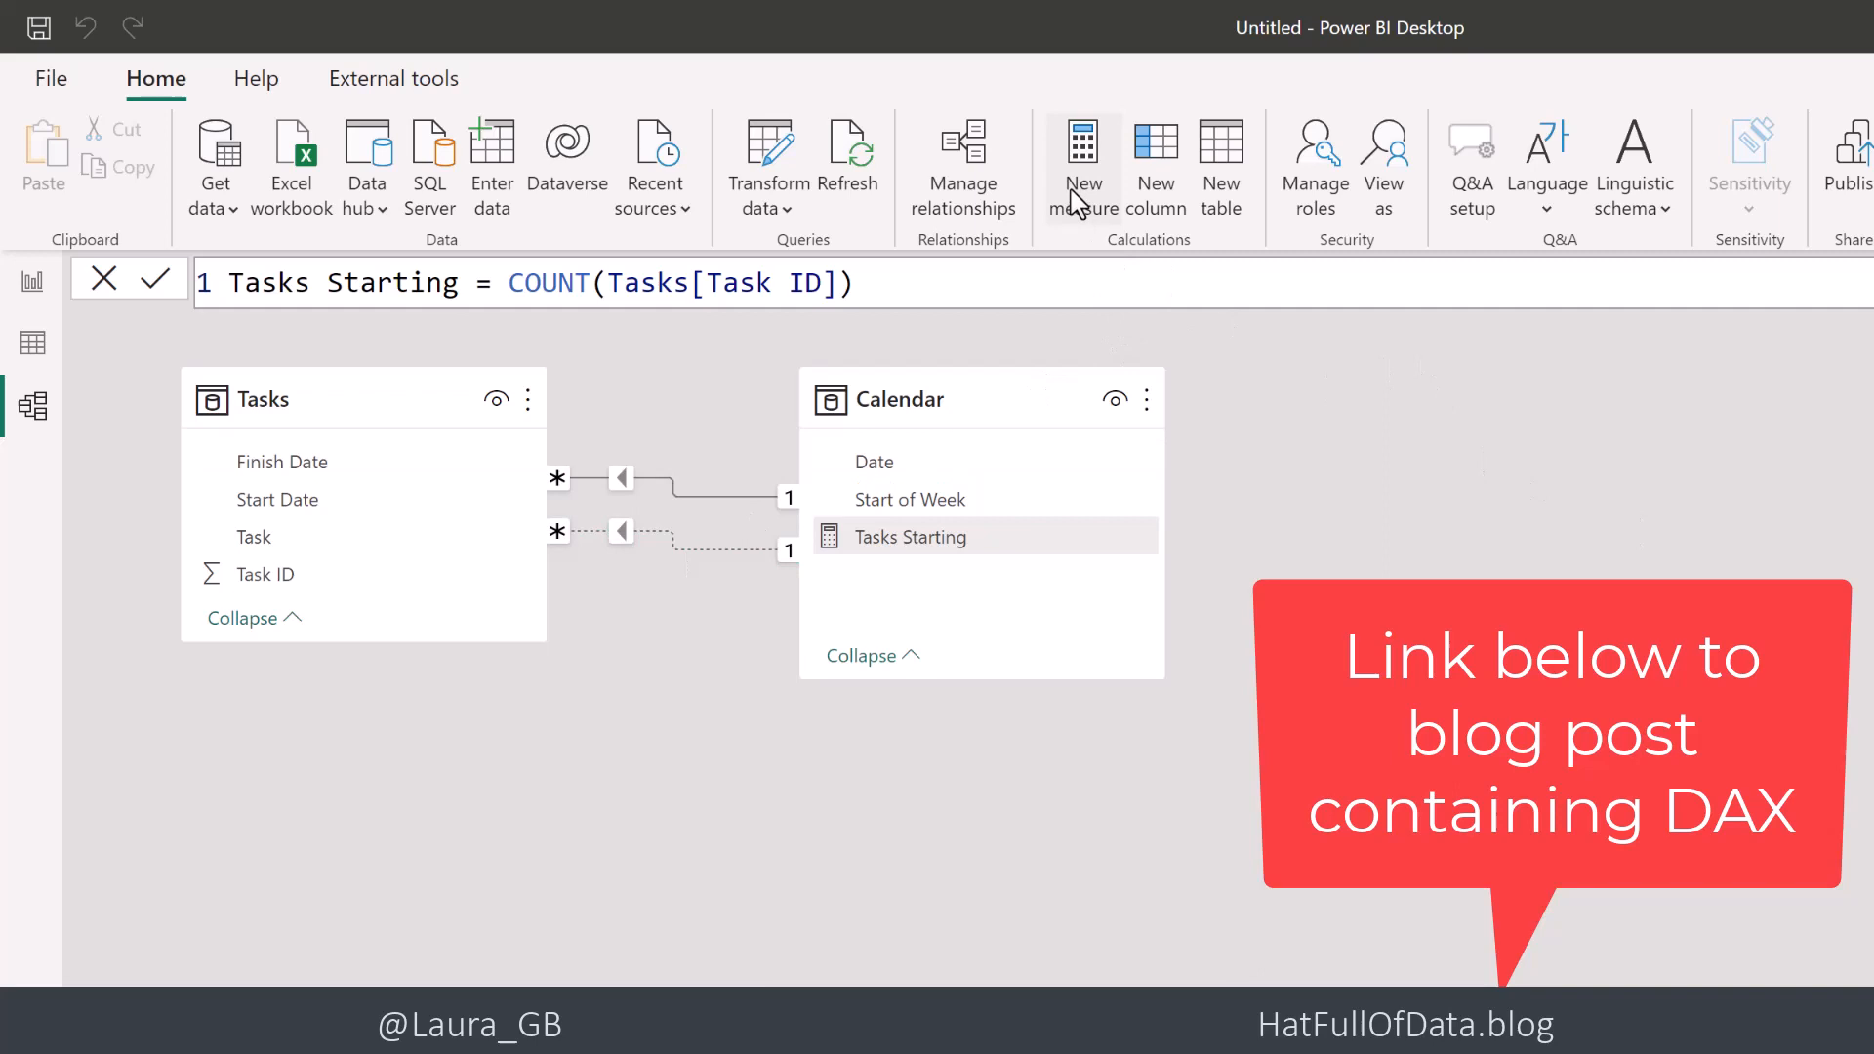
Begin a Tasks Finishing measure as CALCULATE(COUNT(Tasks[Task ID]), ...)
{"action": "left_click", "coordinate": [1082, 167]}
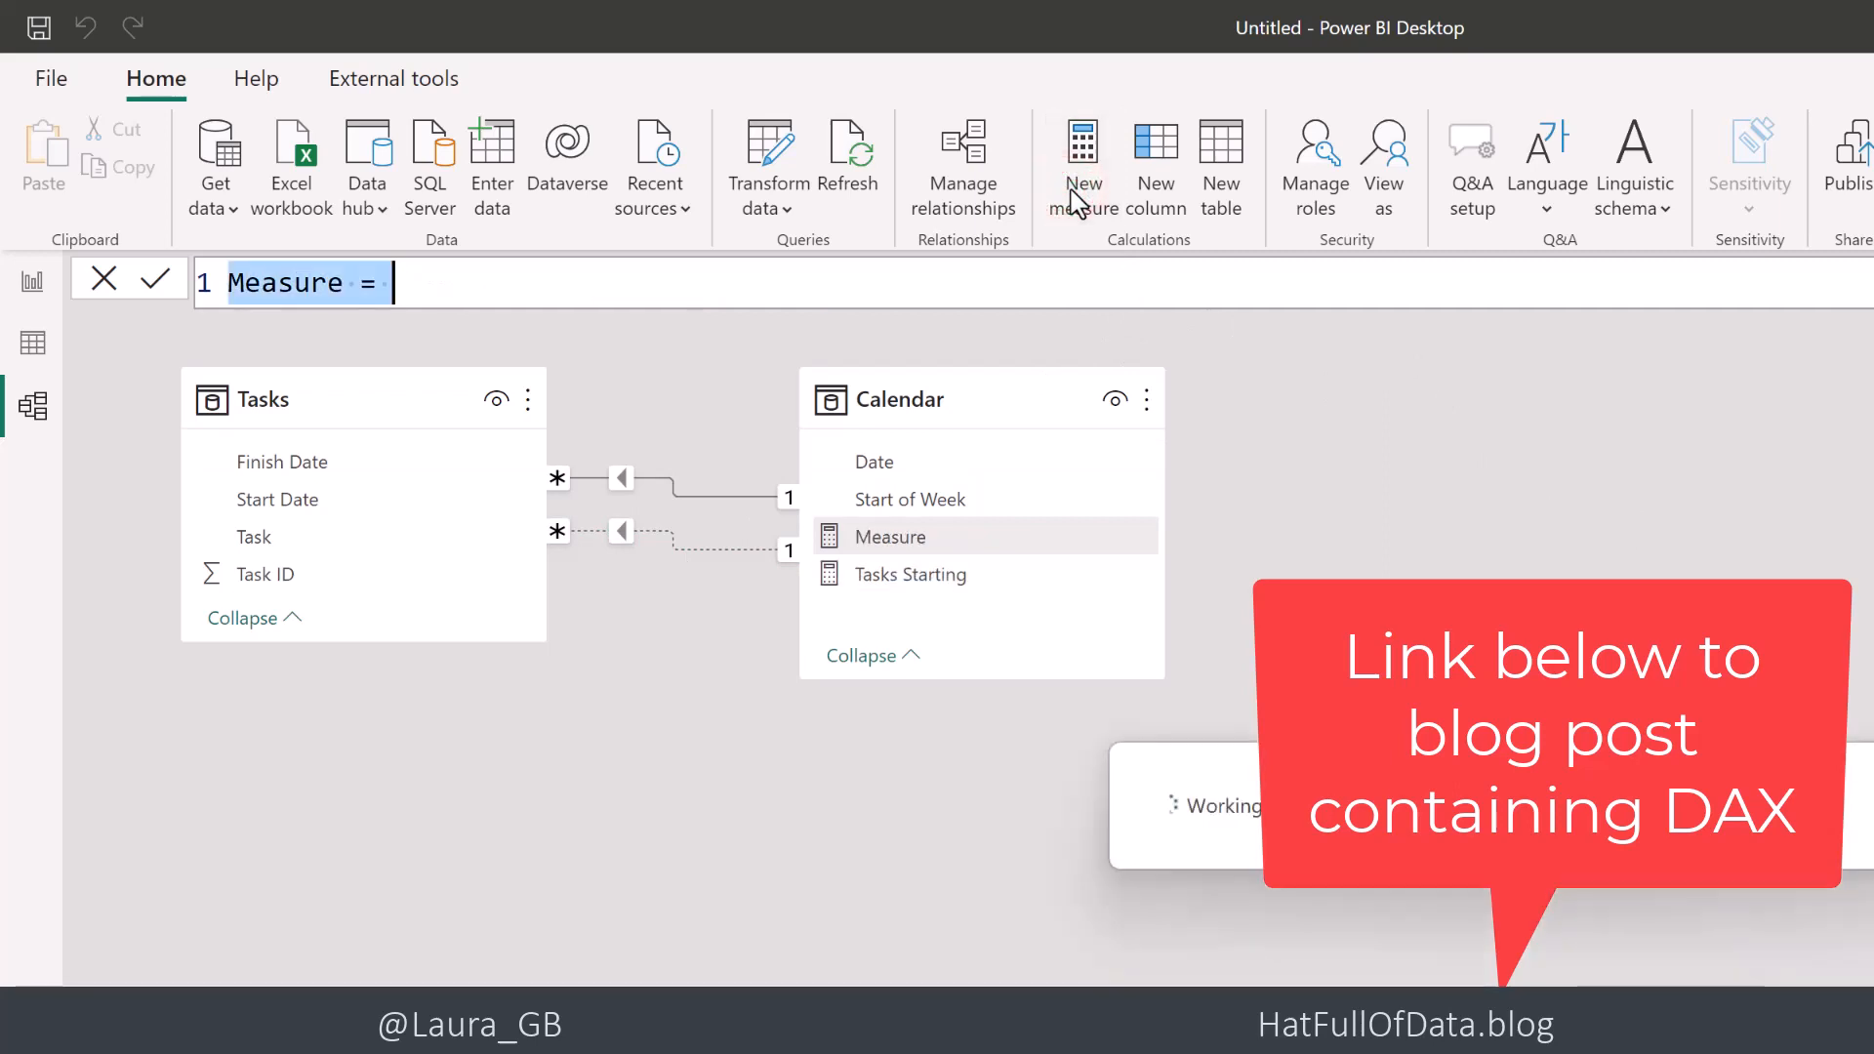
{"action": "type", "text": "Task"}
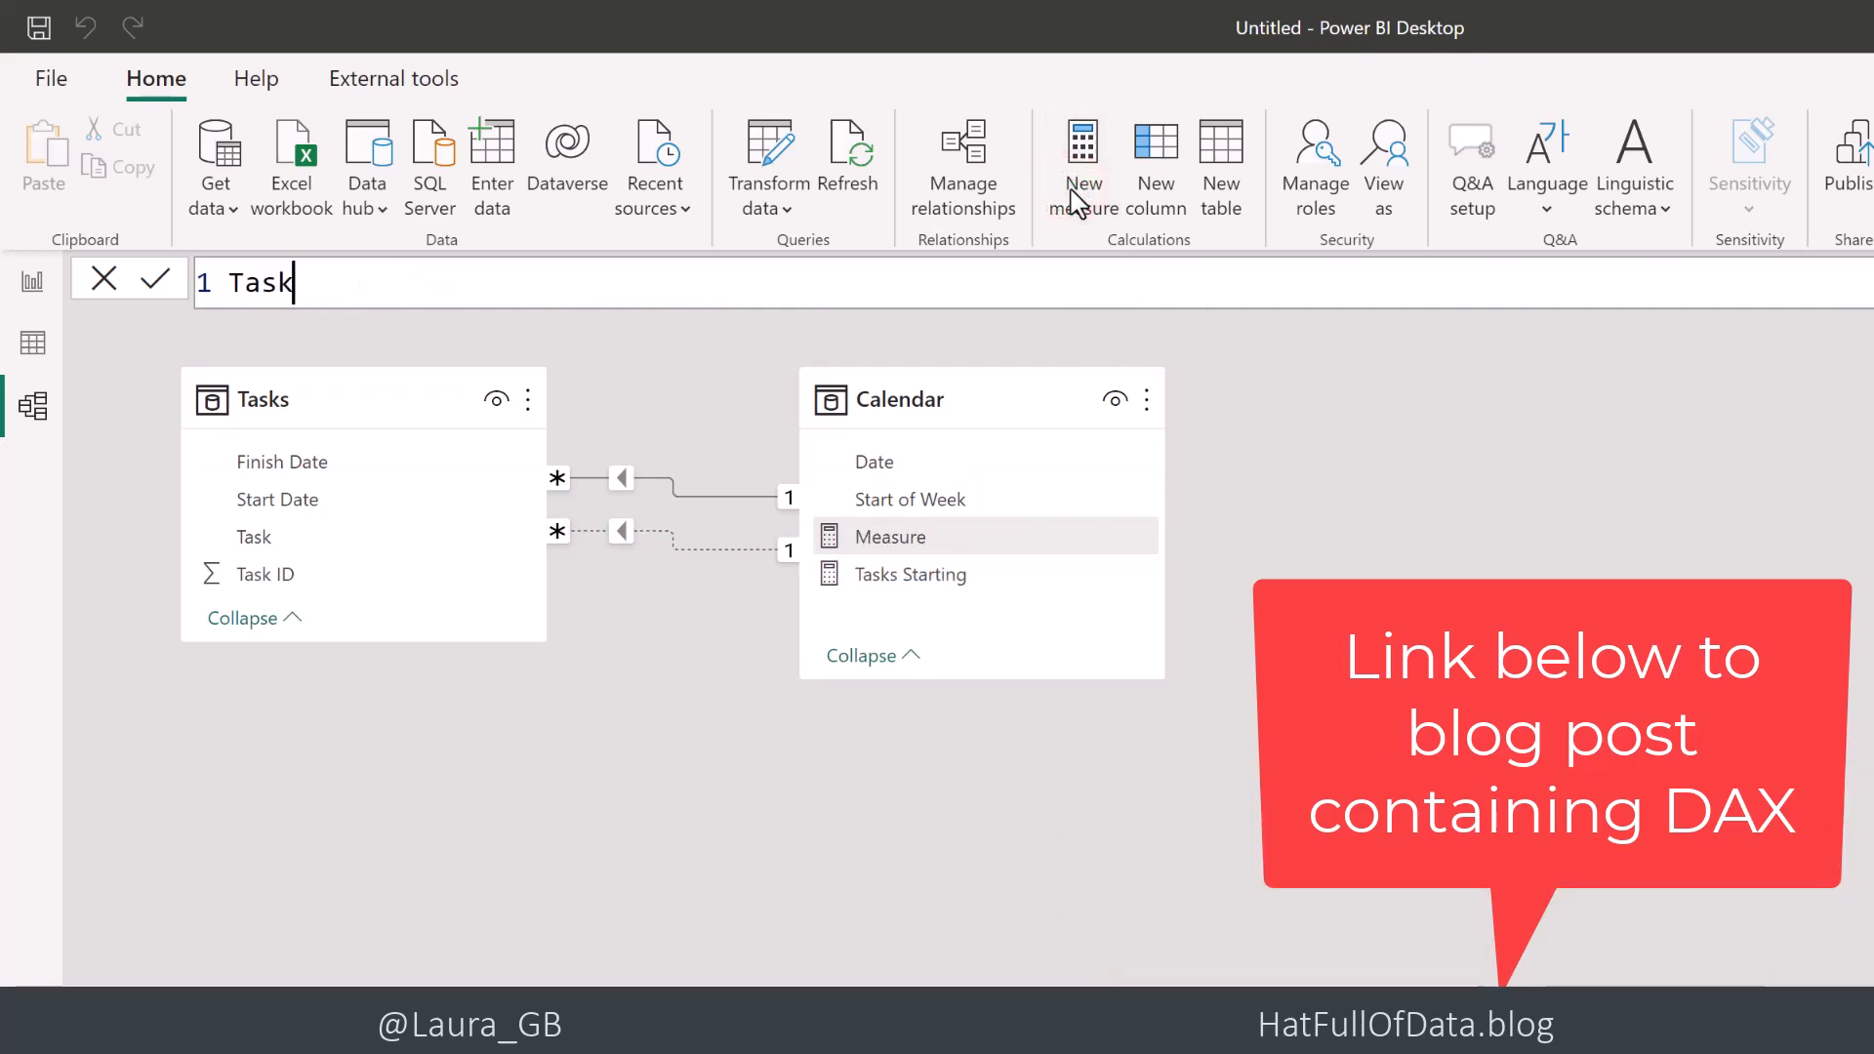
{"action": "type", "text": "s Finishing"}
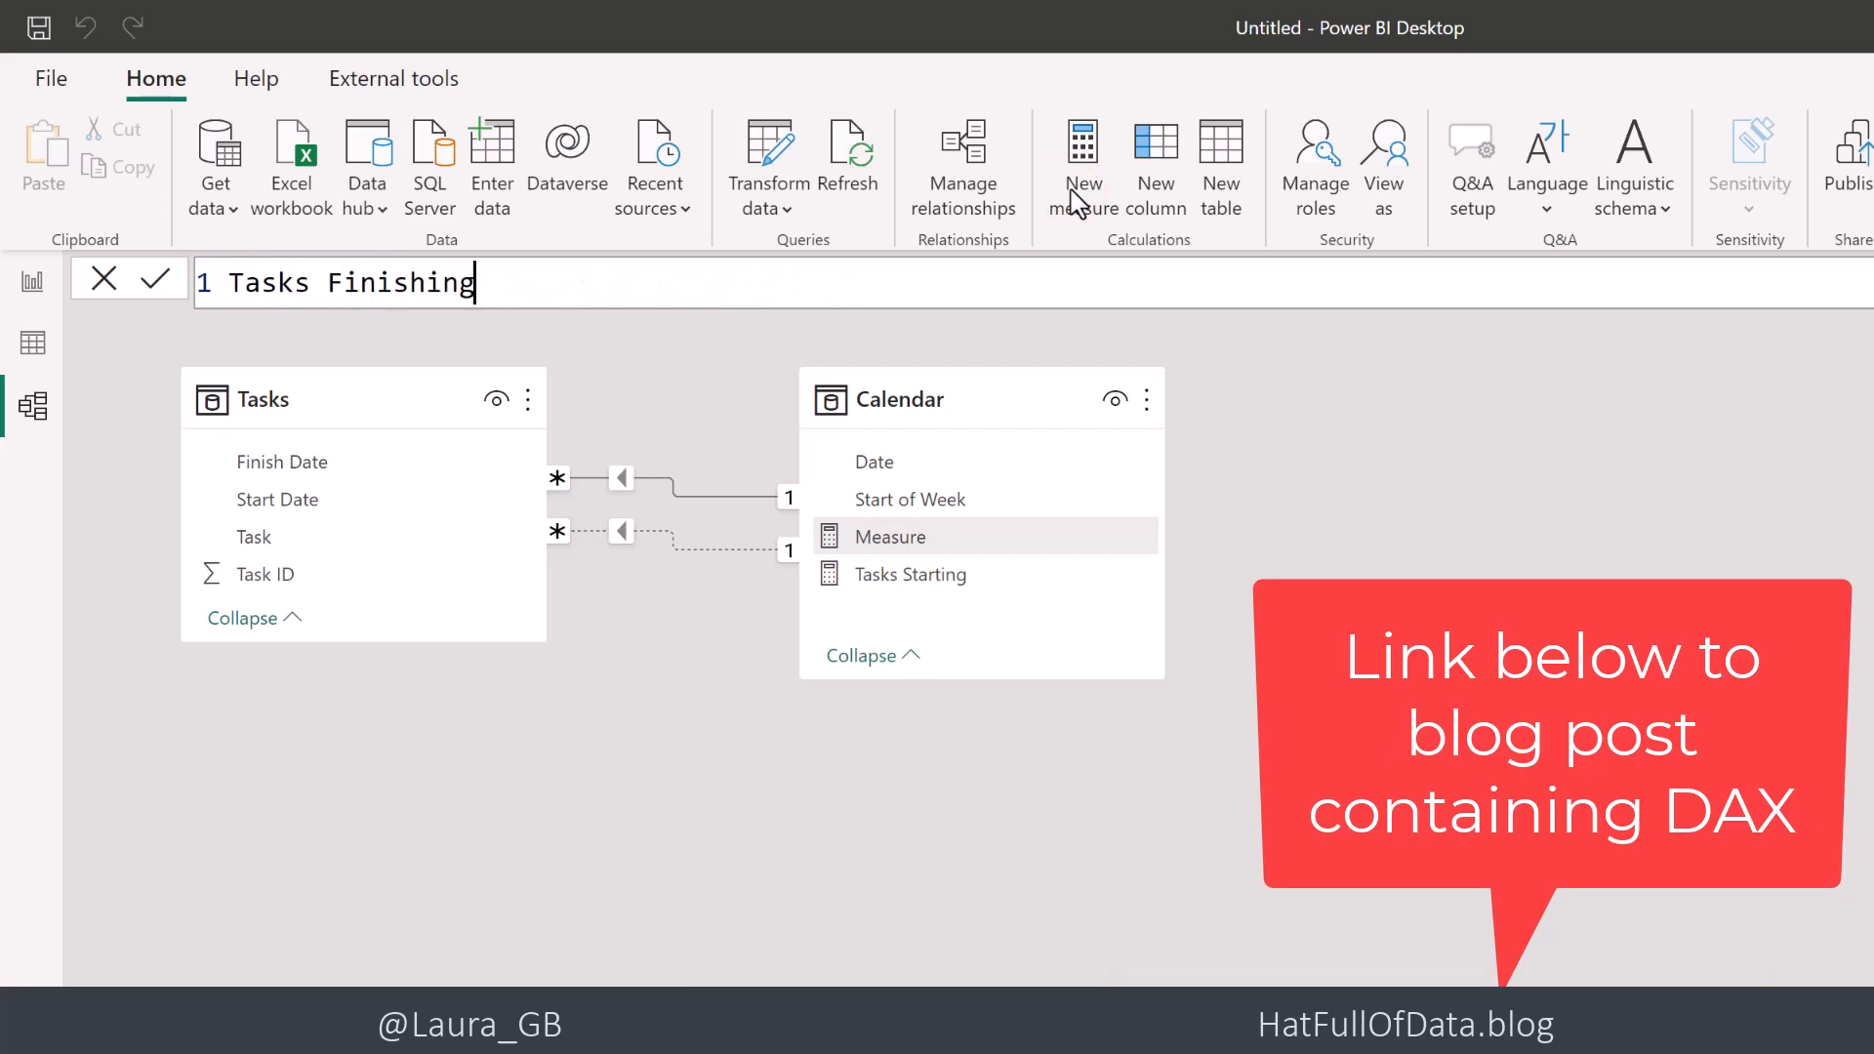
{"action": "type", "text": "="}
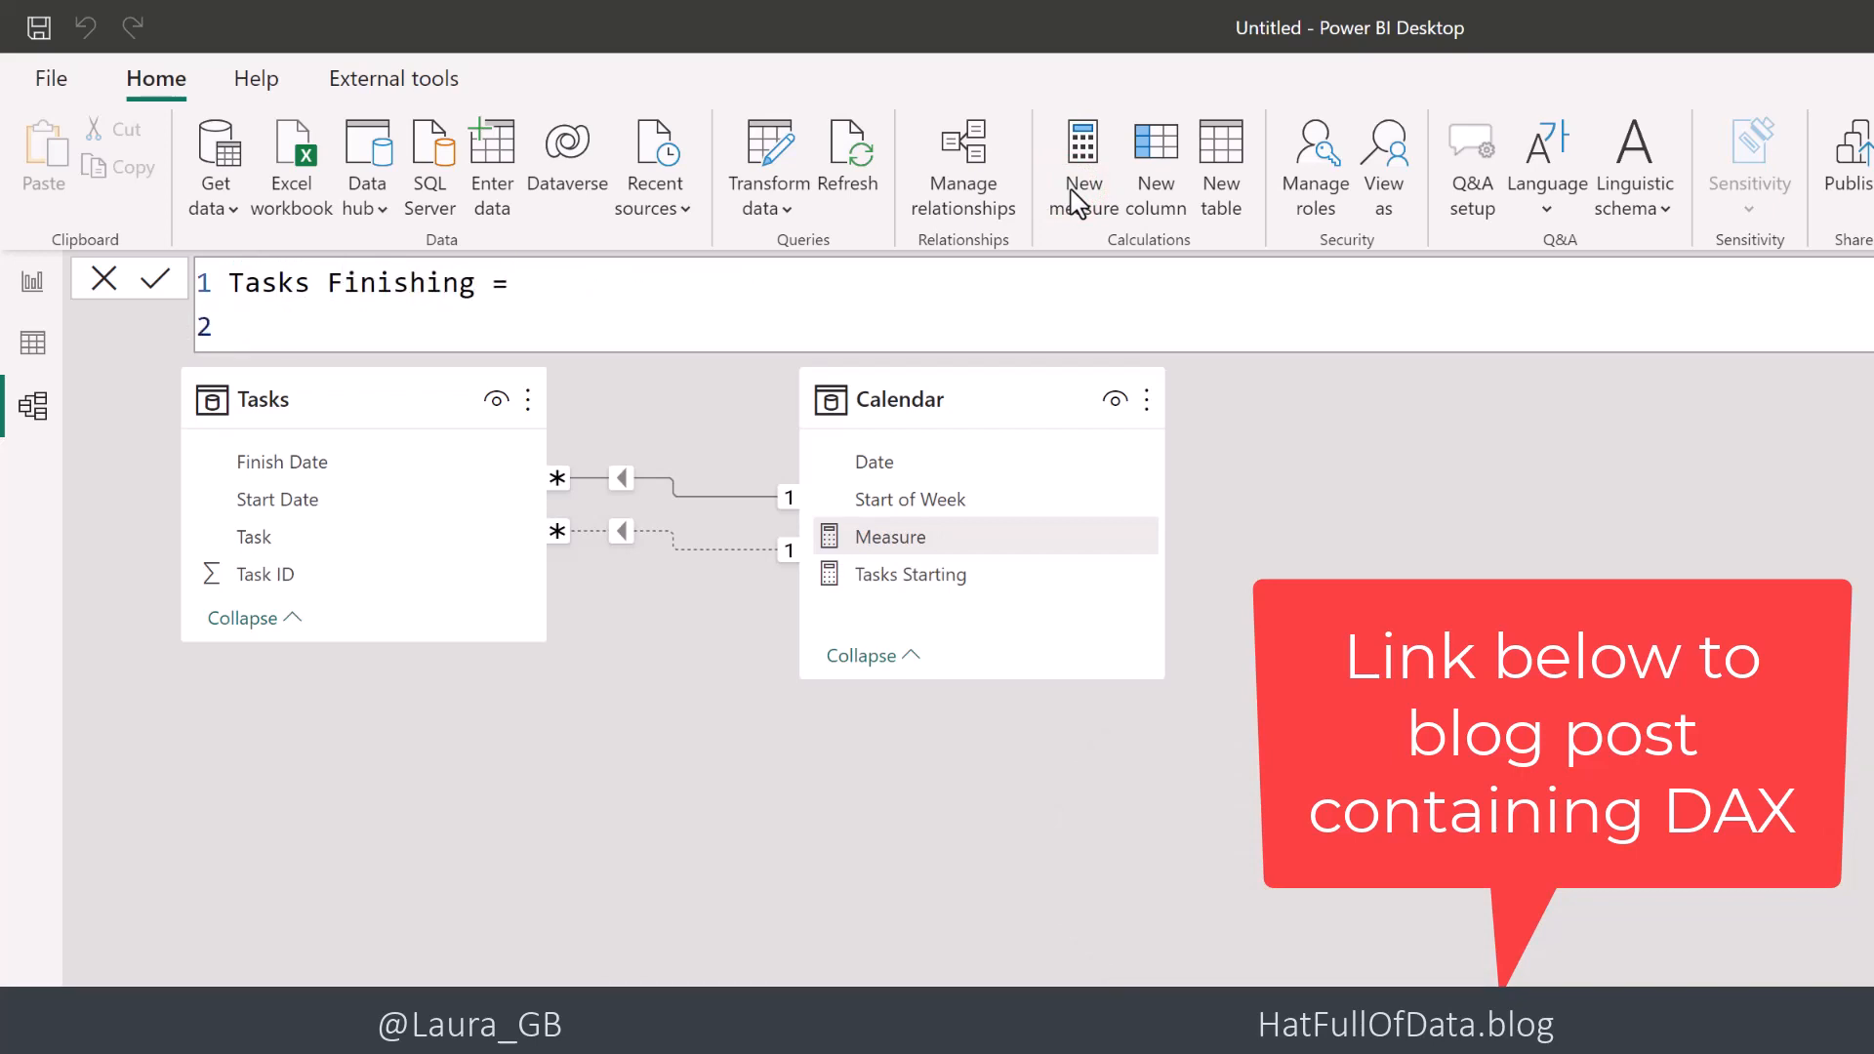
{"action": "type", "text": "ca"}
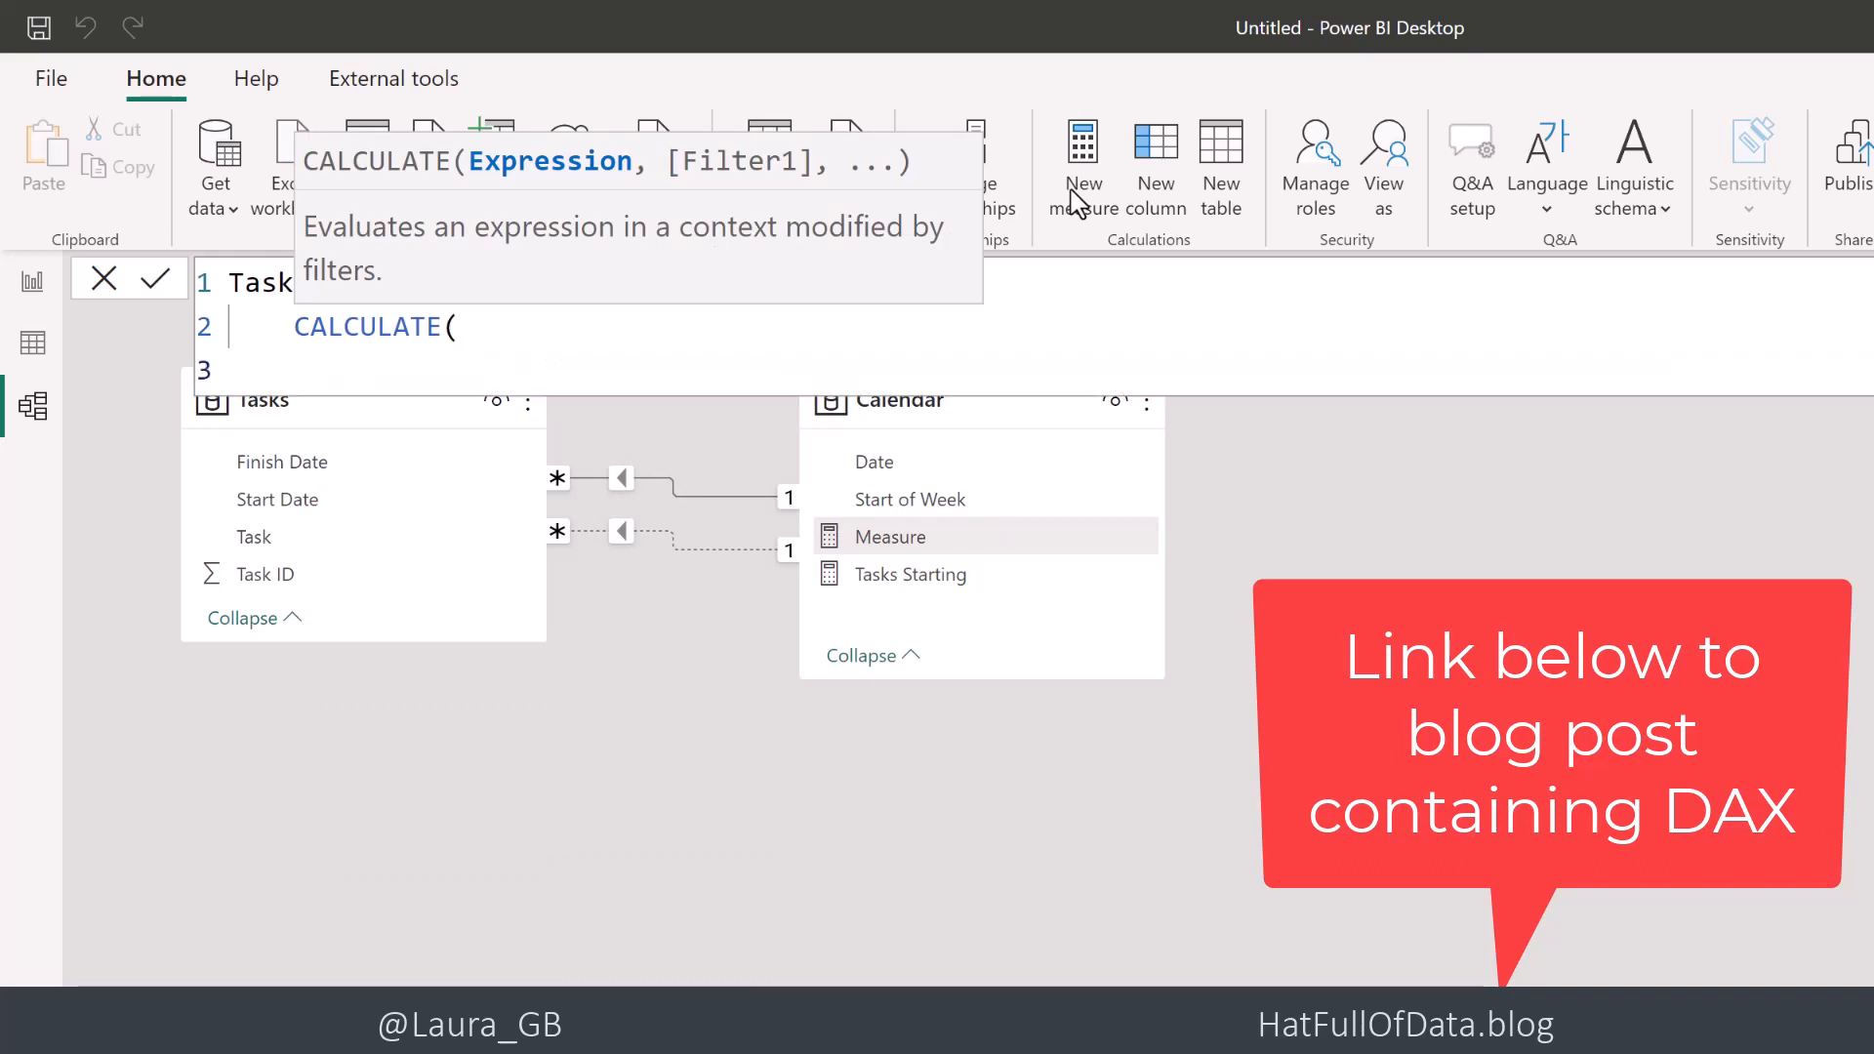
{"action": "type", "text": "co"}
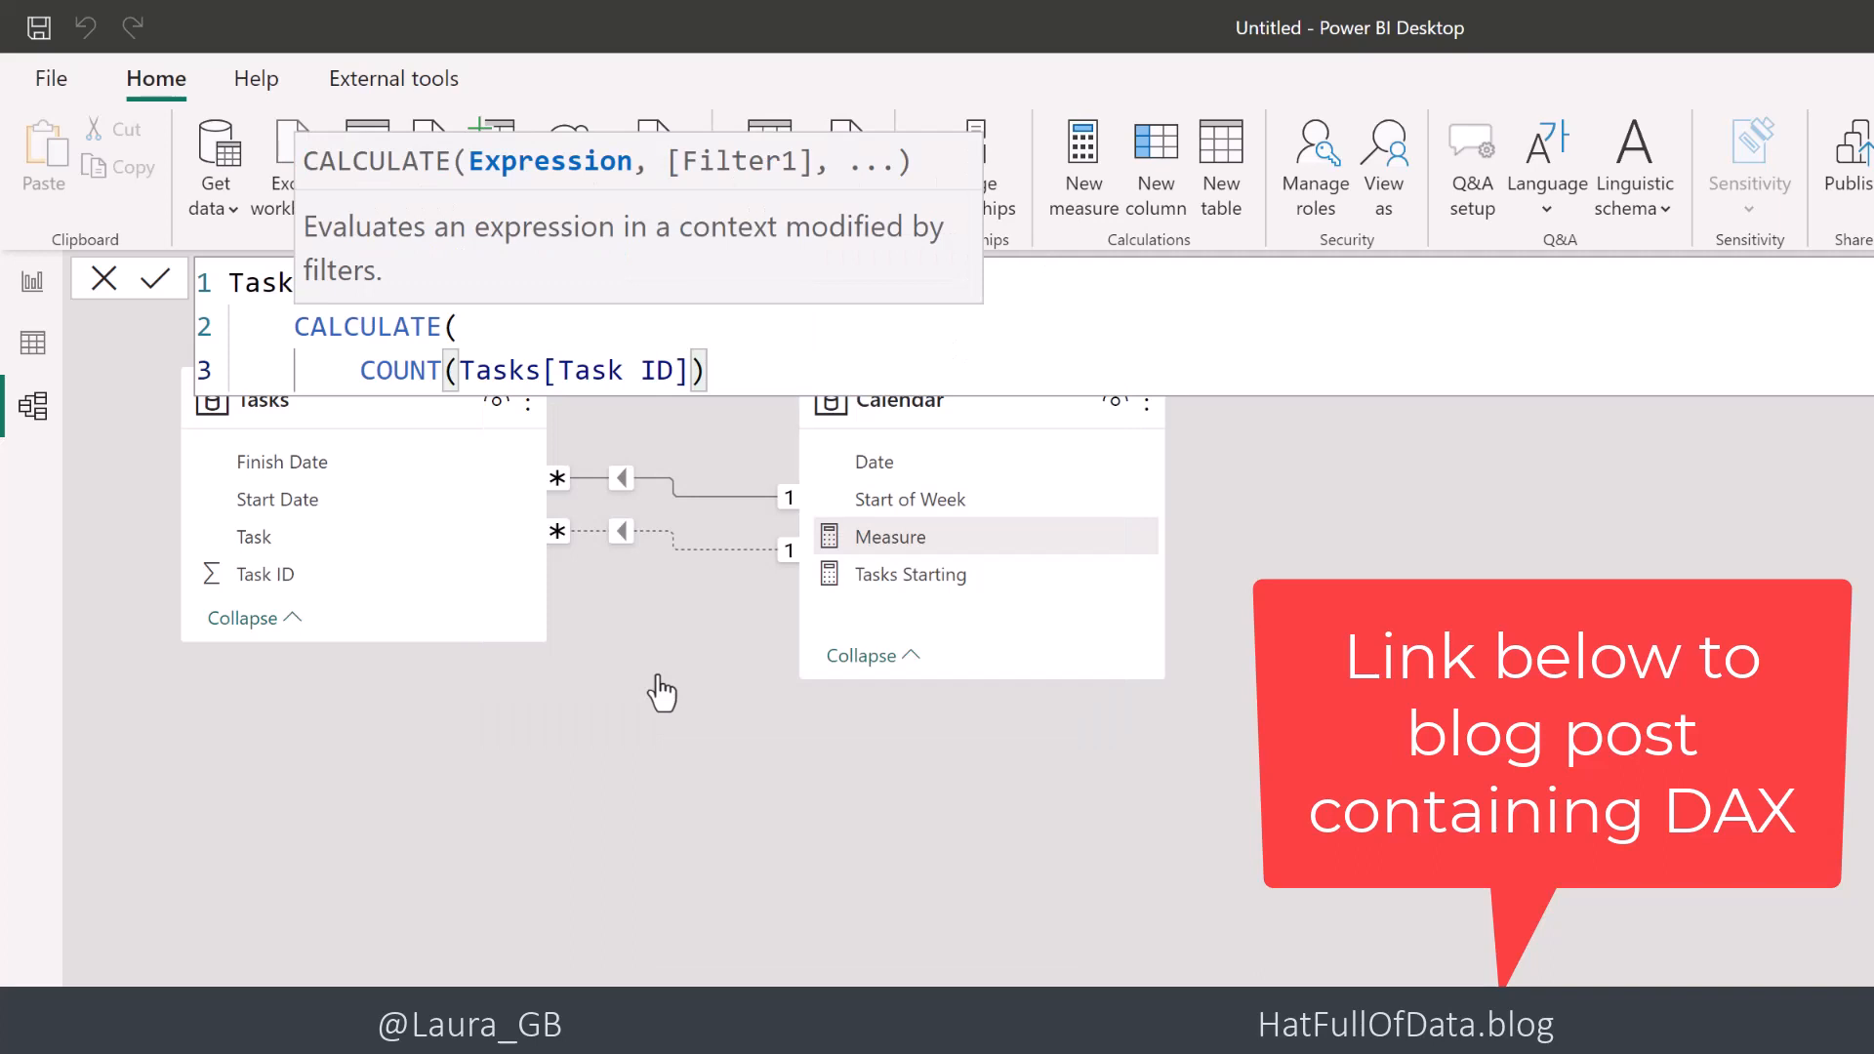
{"action": "type", "text": ","}
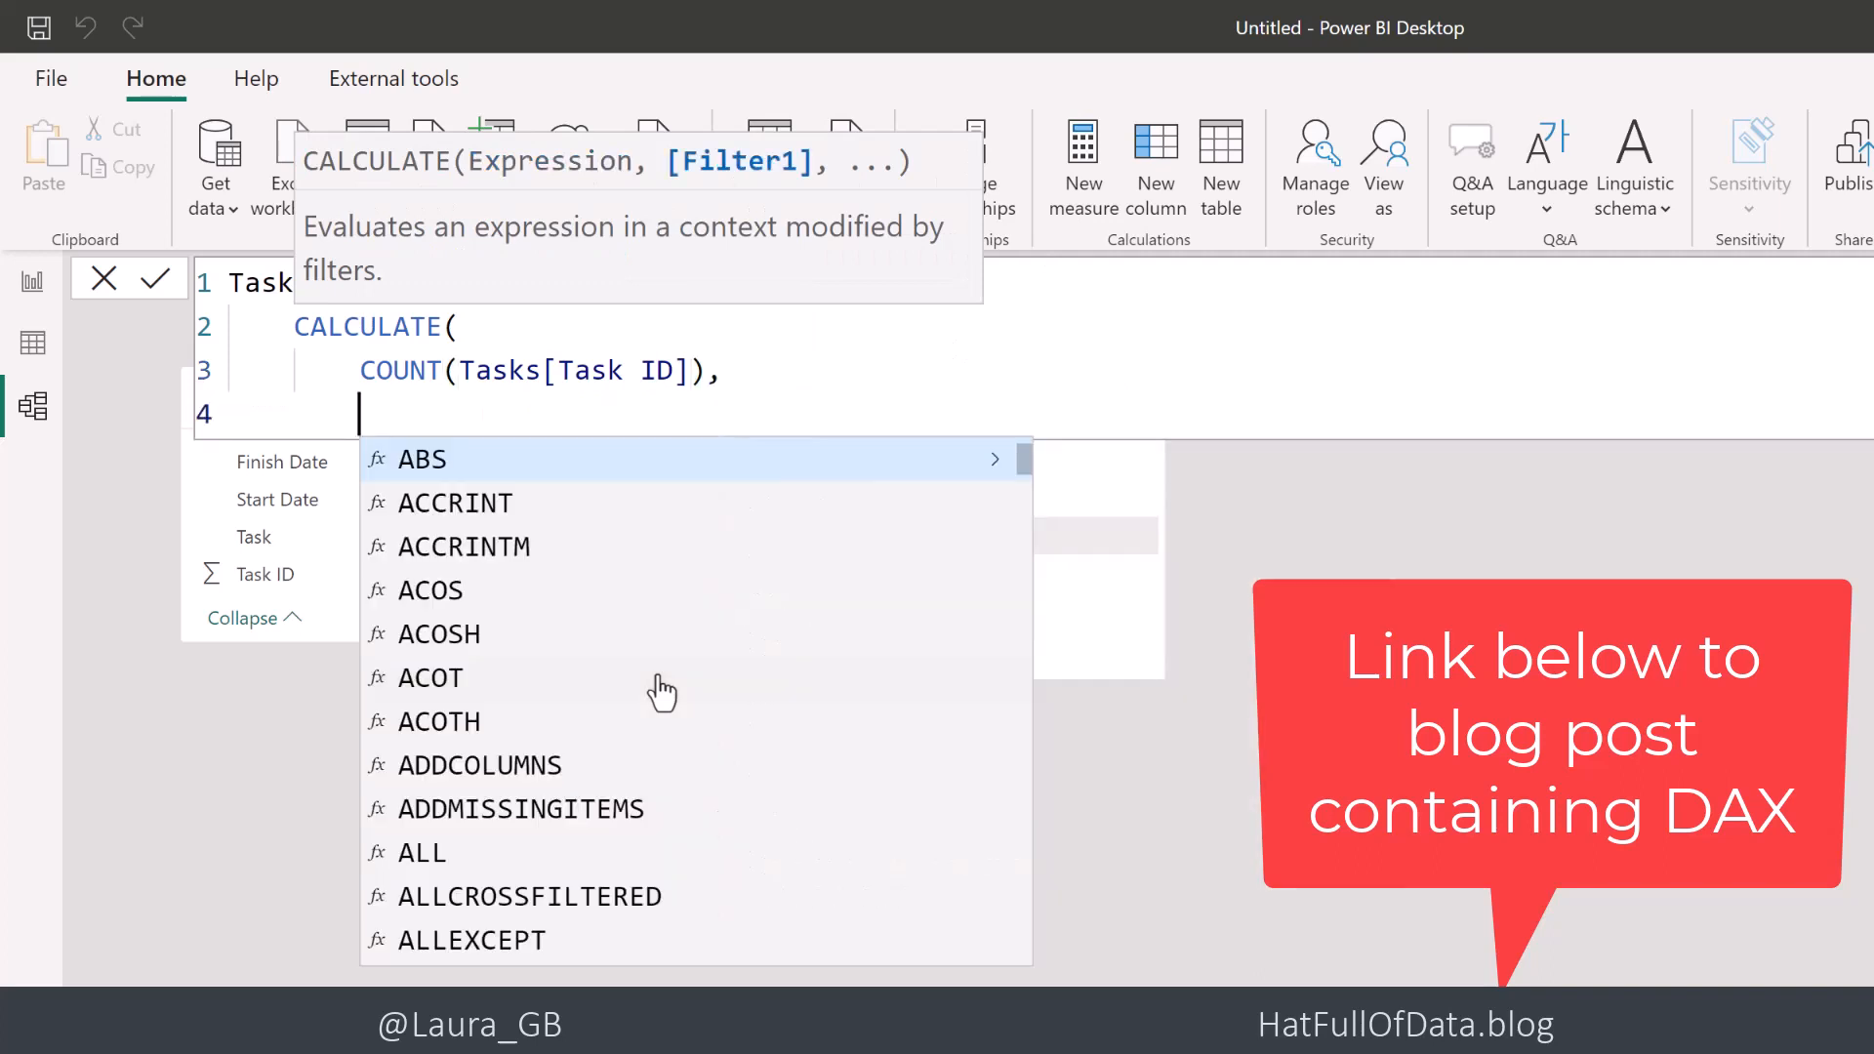
Complete it with USERELATIONSHIP('Calendar'[Date], Tasks[Finish Date])
{"action": "type", "text": "us"}
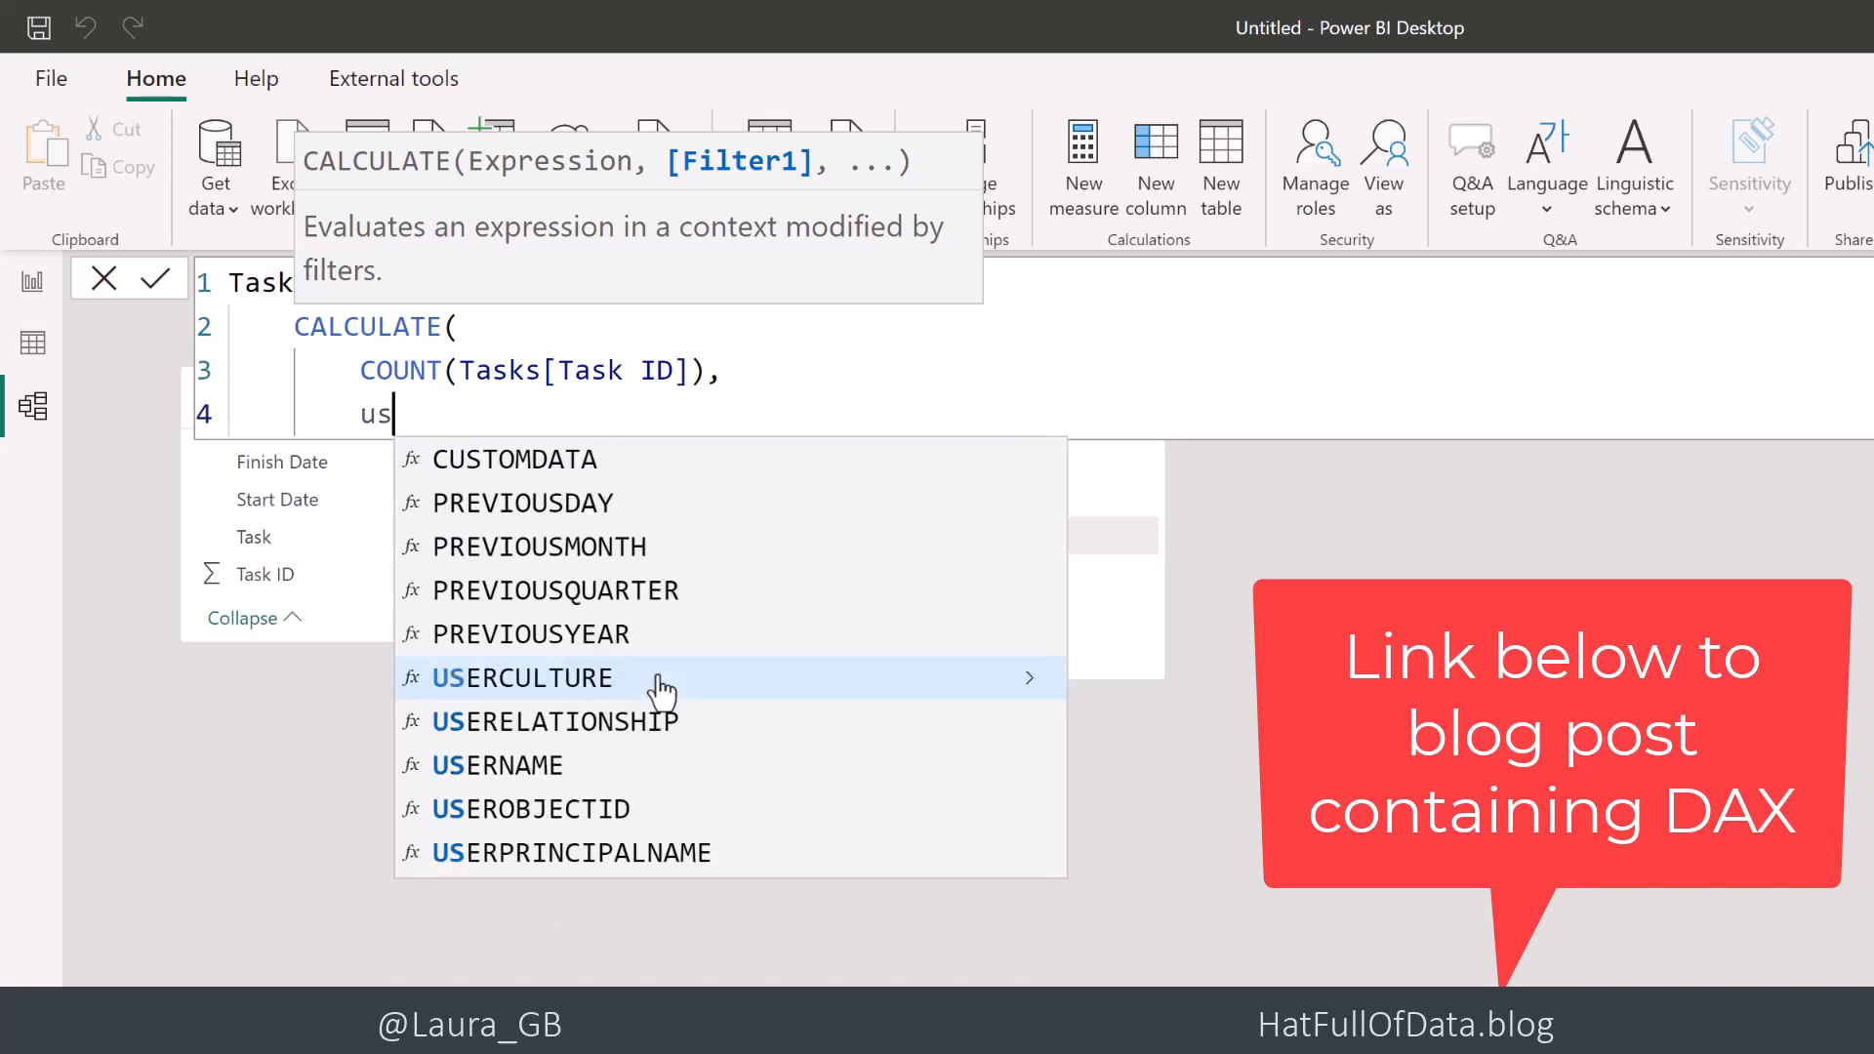
{"action": "mouse_move", "coordinate": [643, 734]}
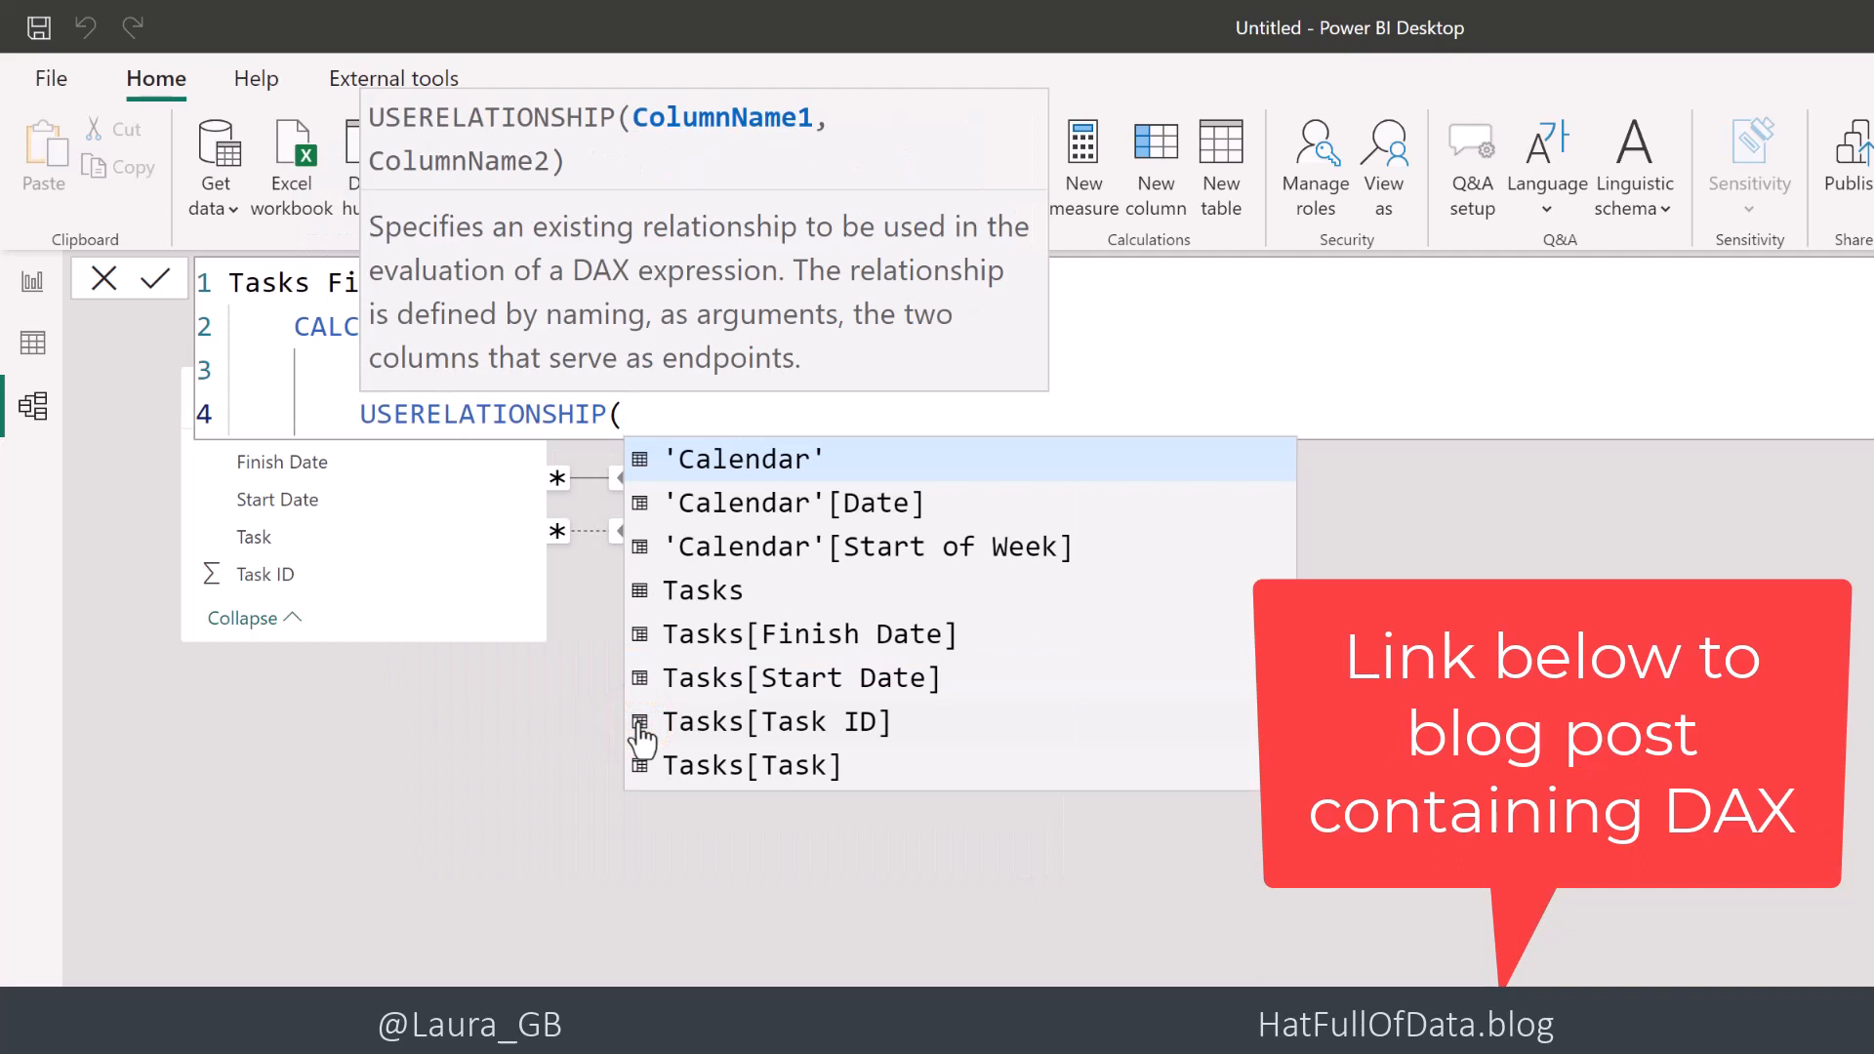
{"action": "left_click", "coordinate": [776, 720]}
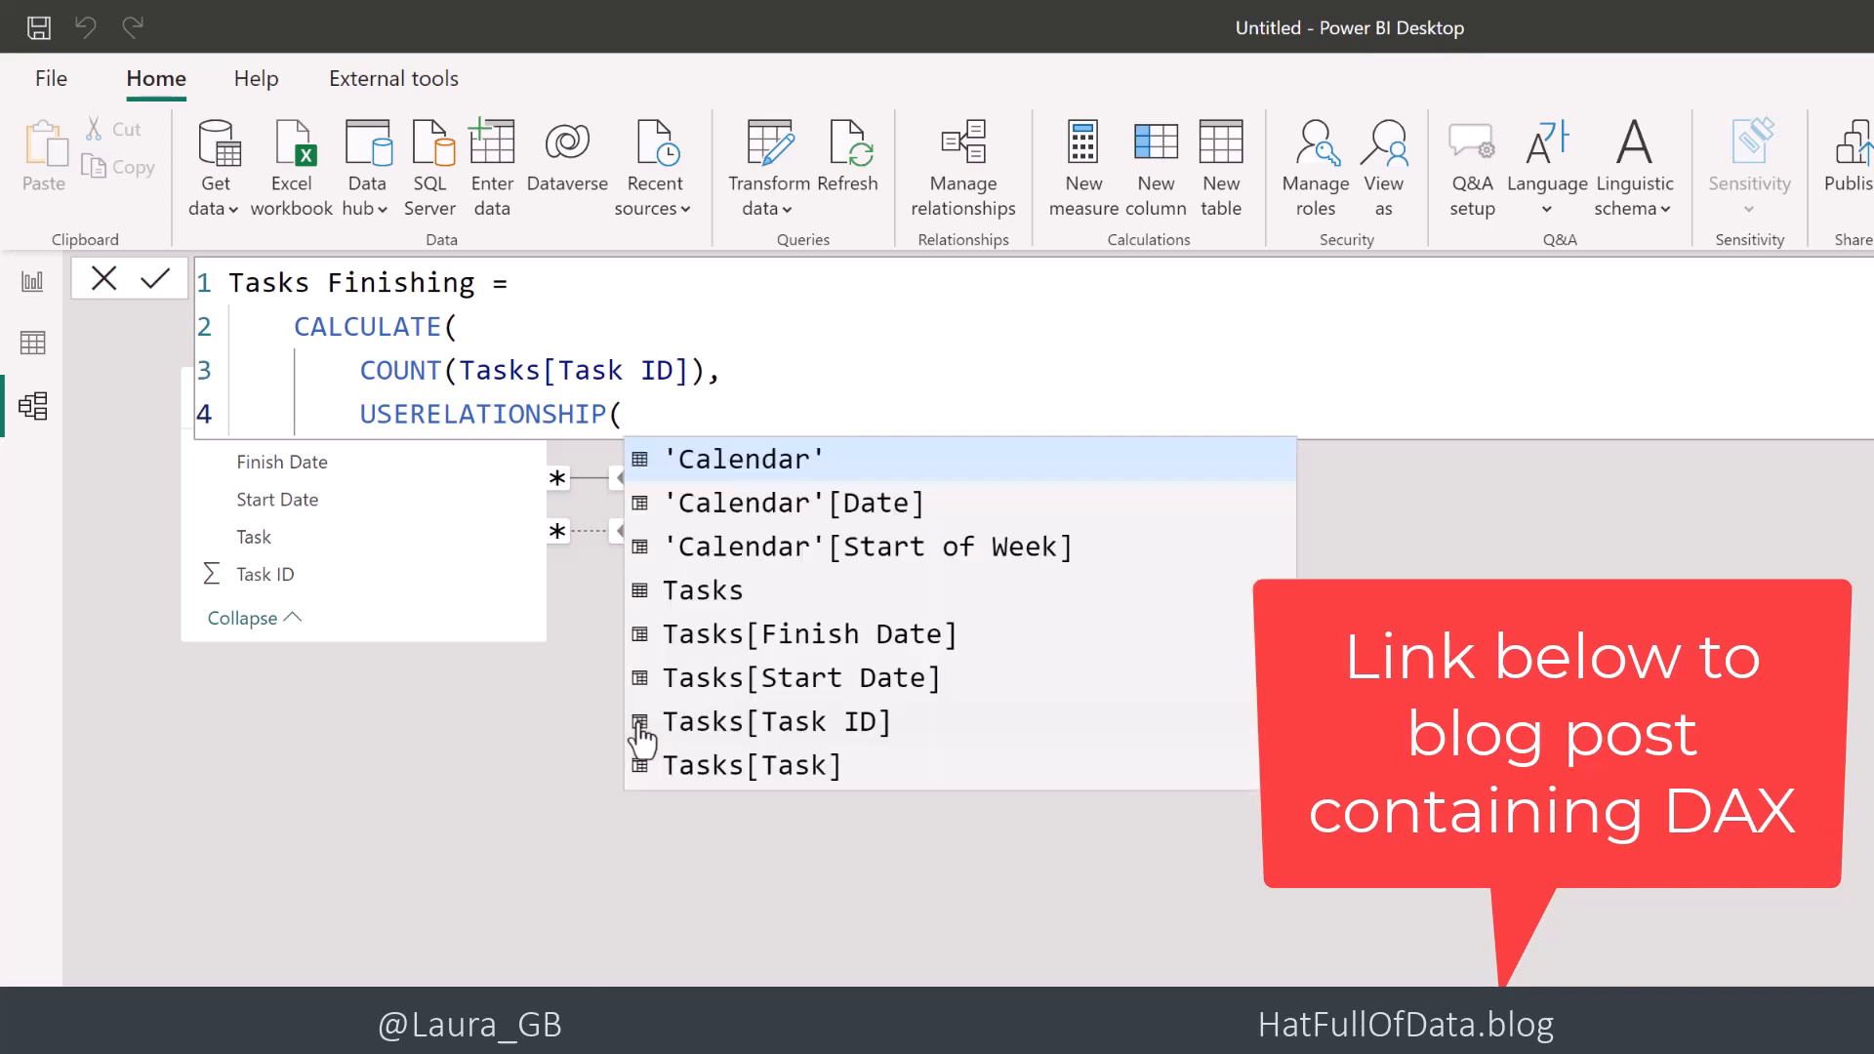
{"action": "left_click", "coordinate": [794, 503]}
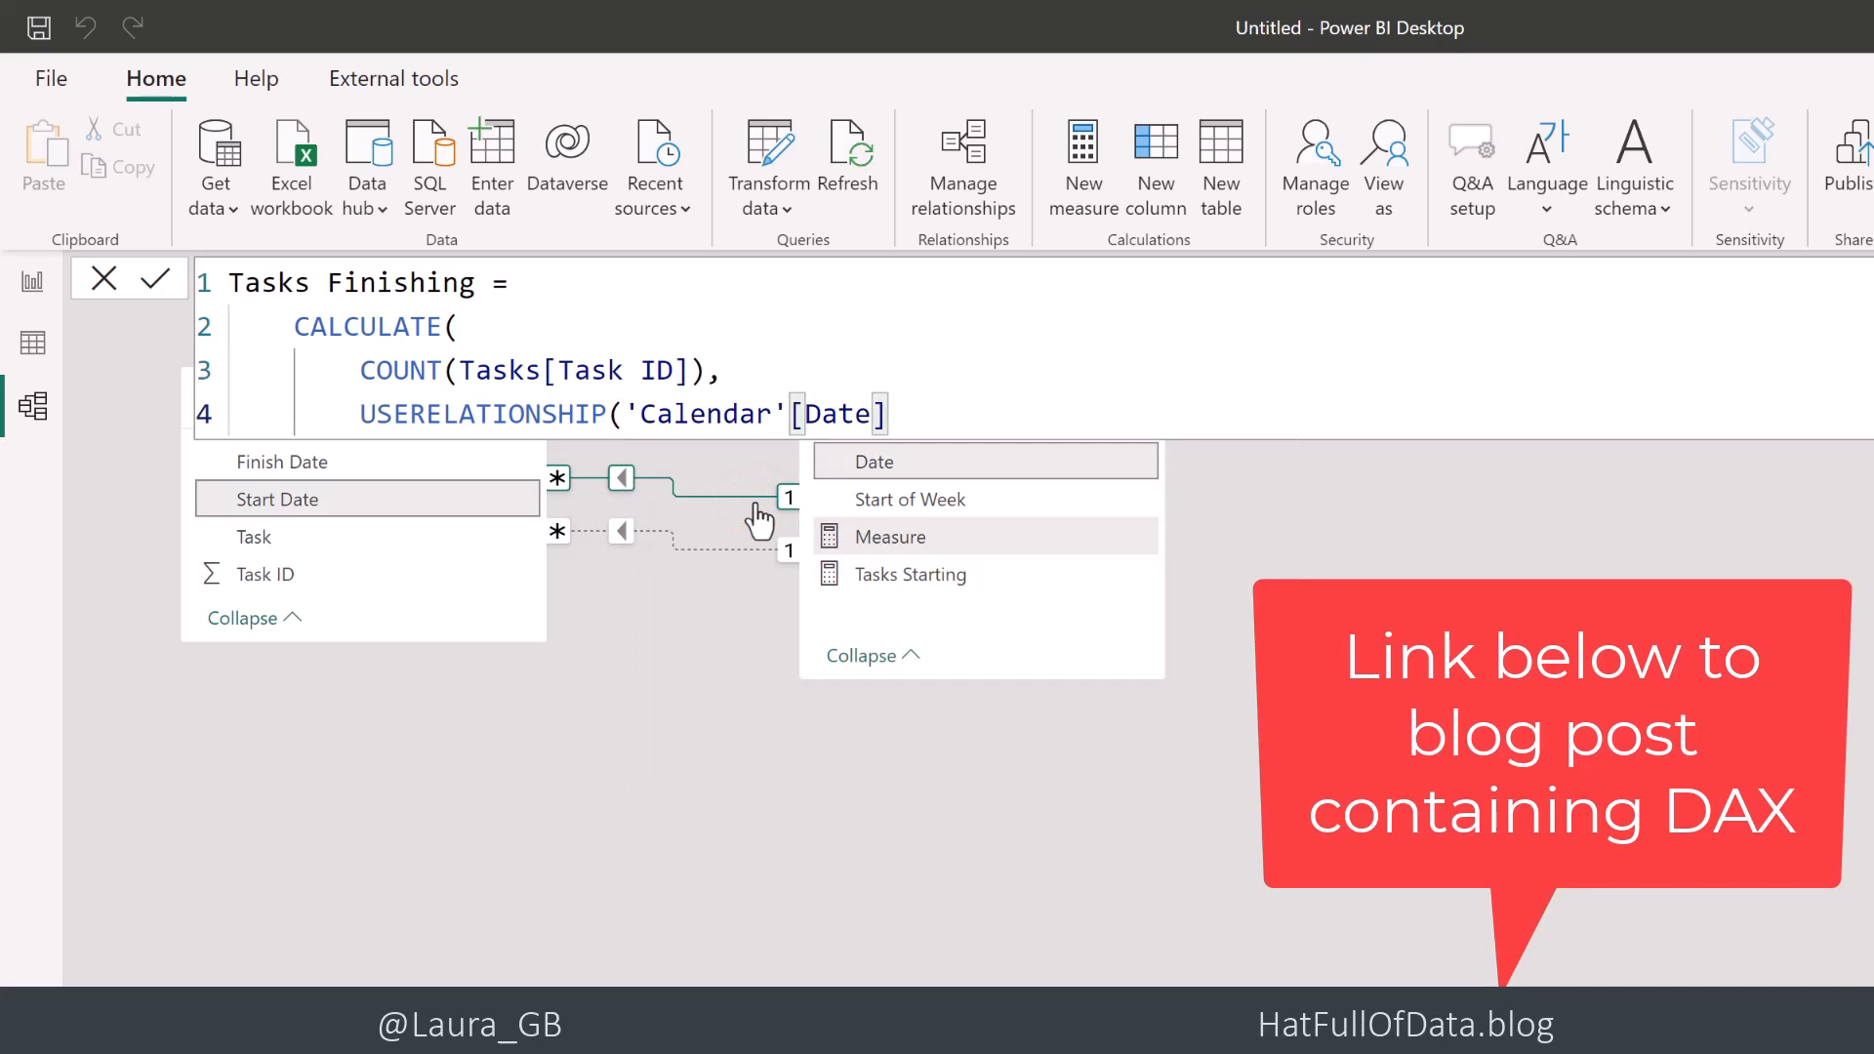
{"action": "type", "text": ","}
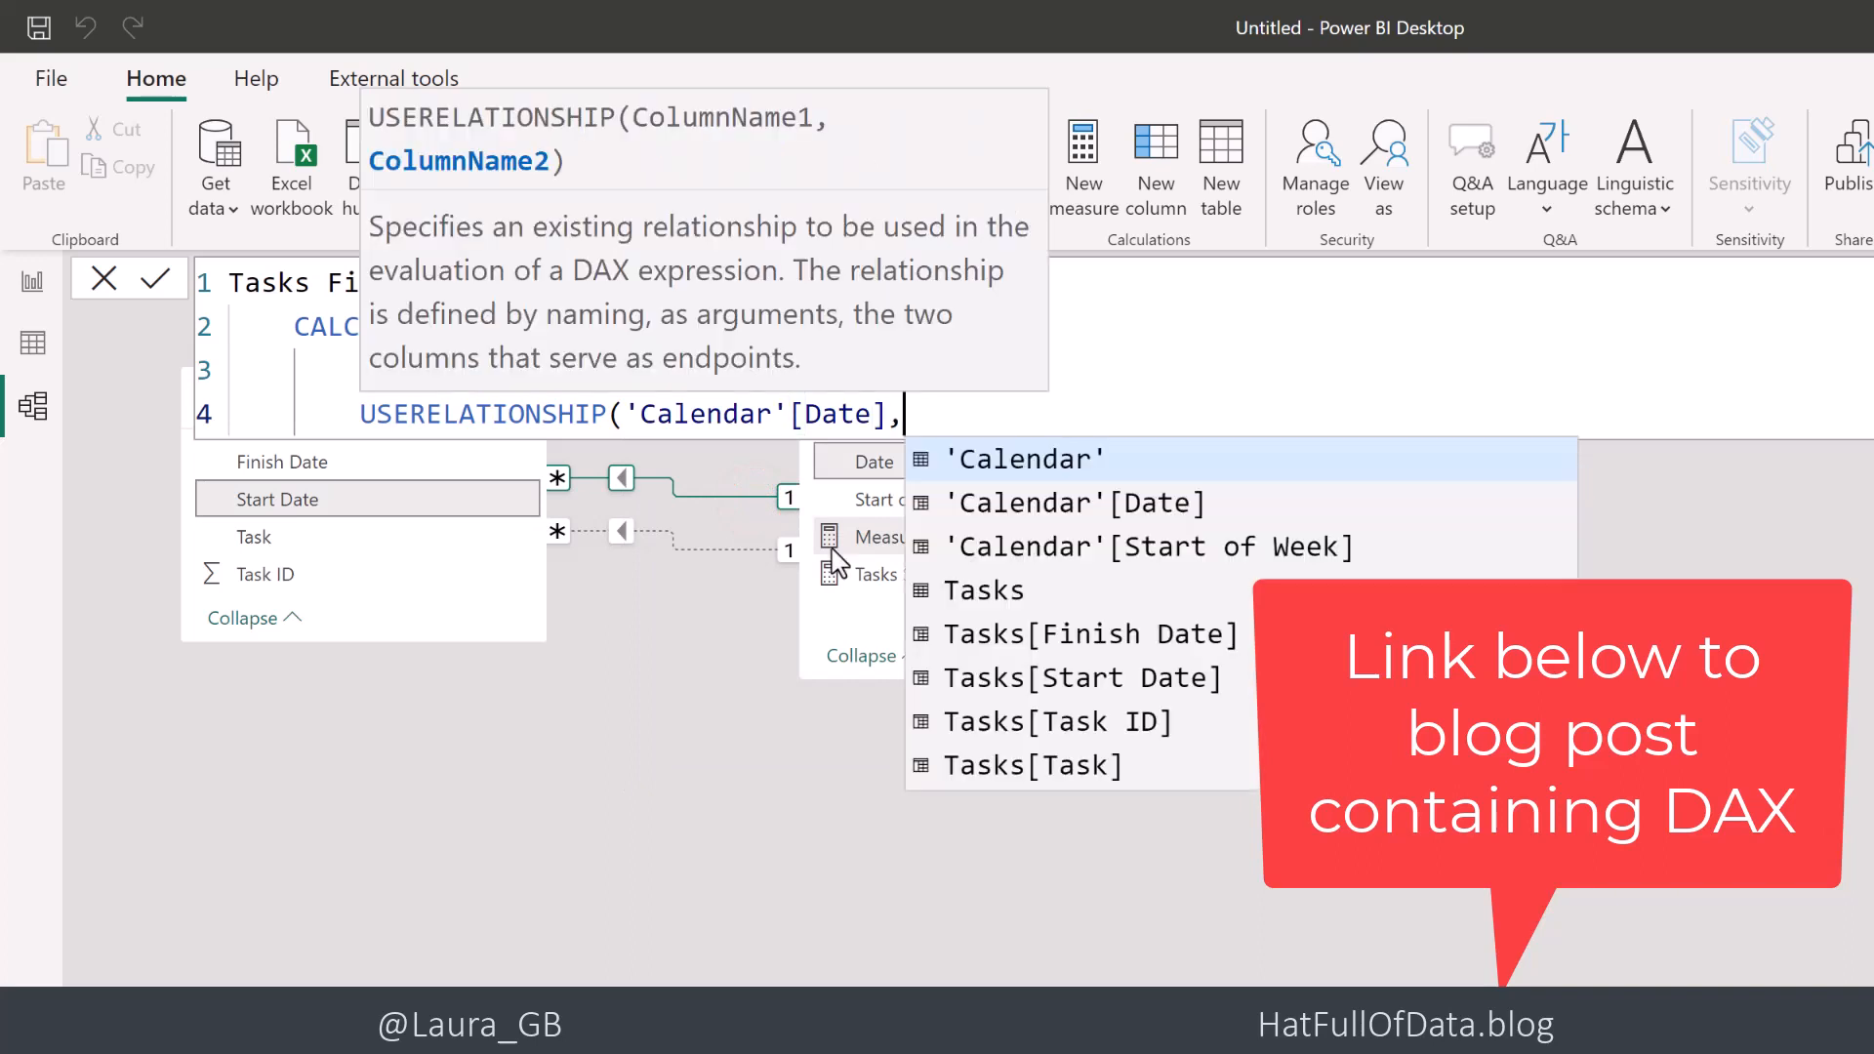
{"action": "left_click", "coordinate": [1088, 634]}
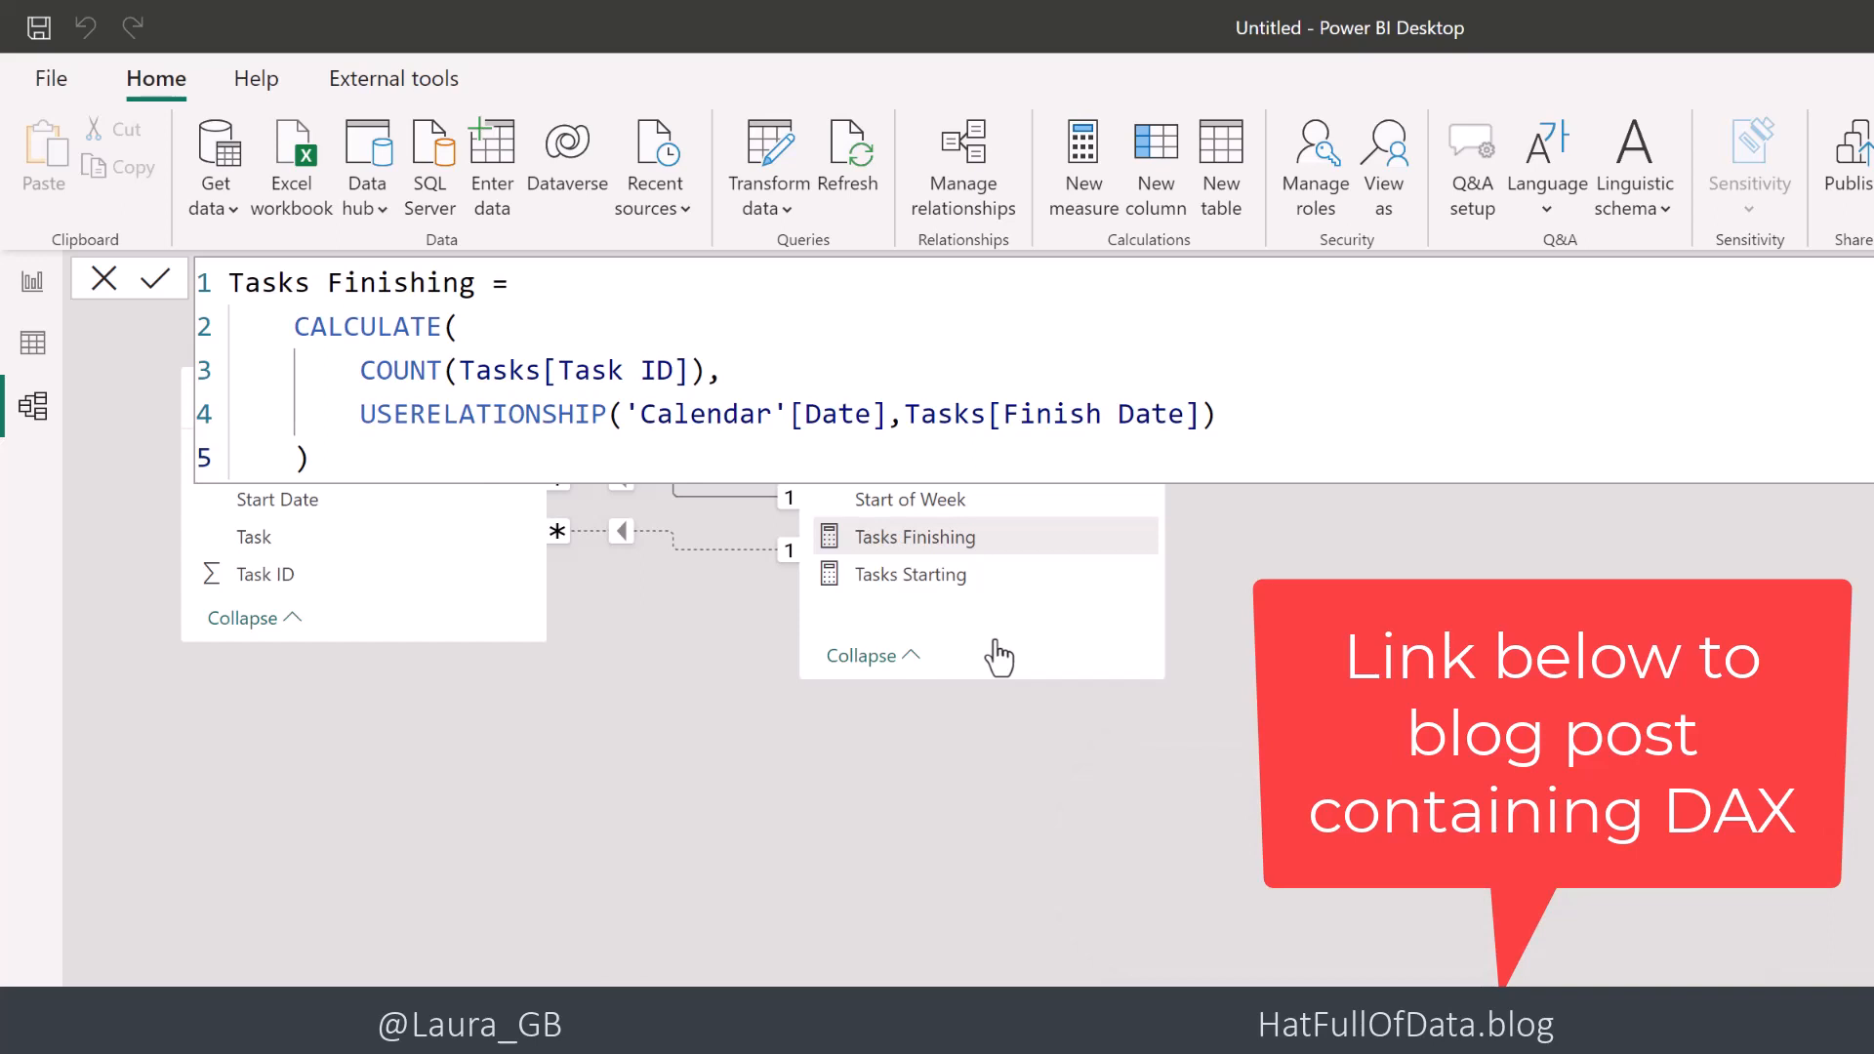
{"action": "mouse_move", "coordinate": [144, 378]}
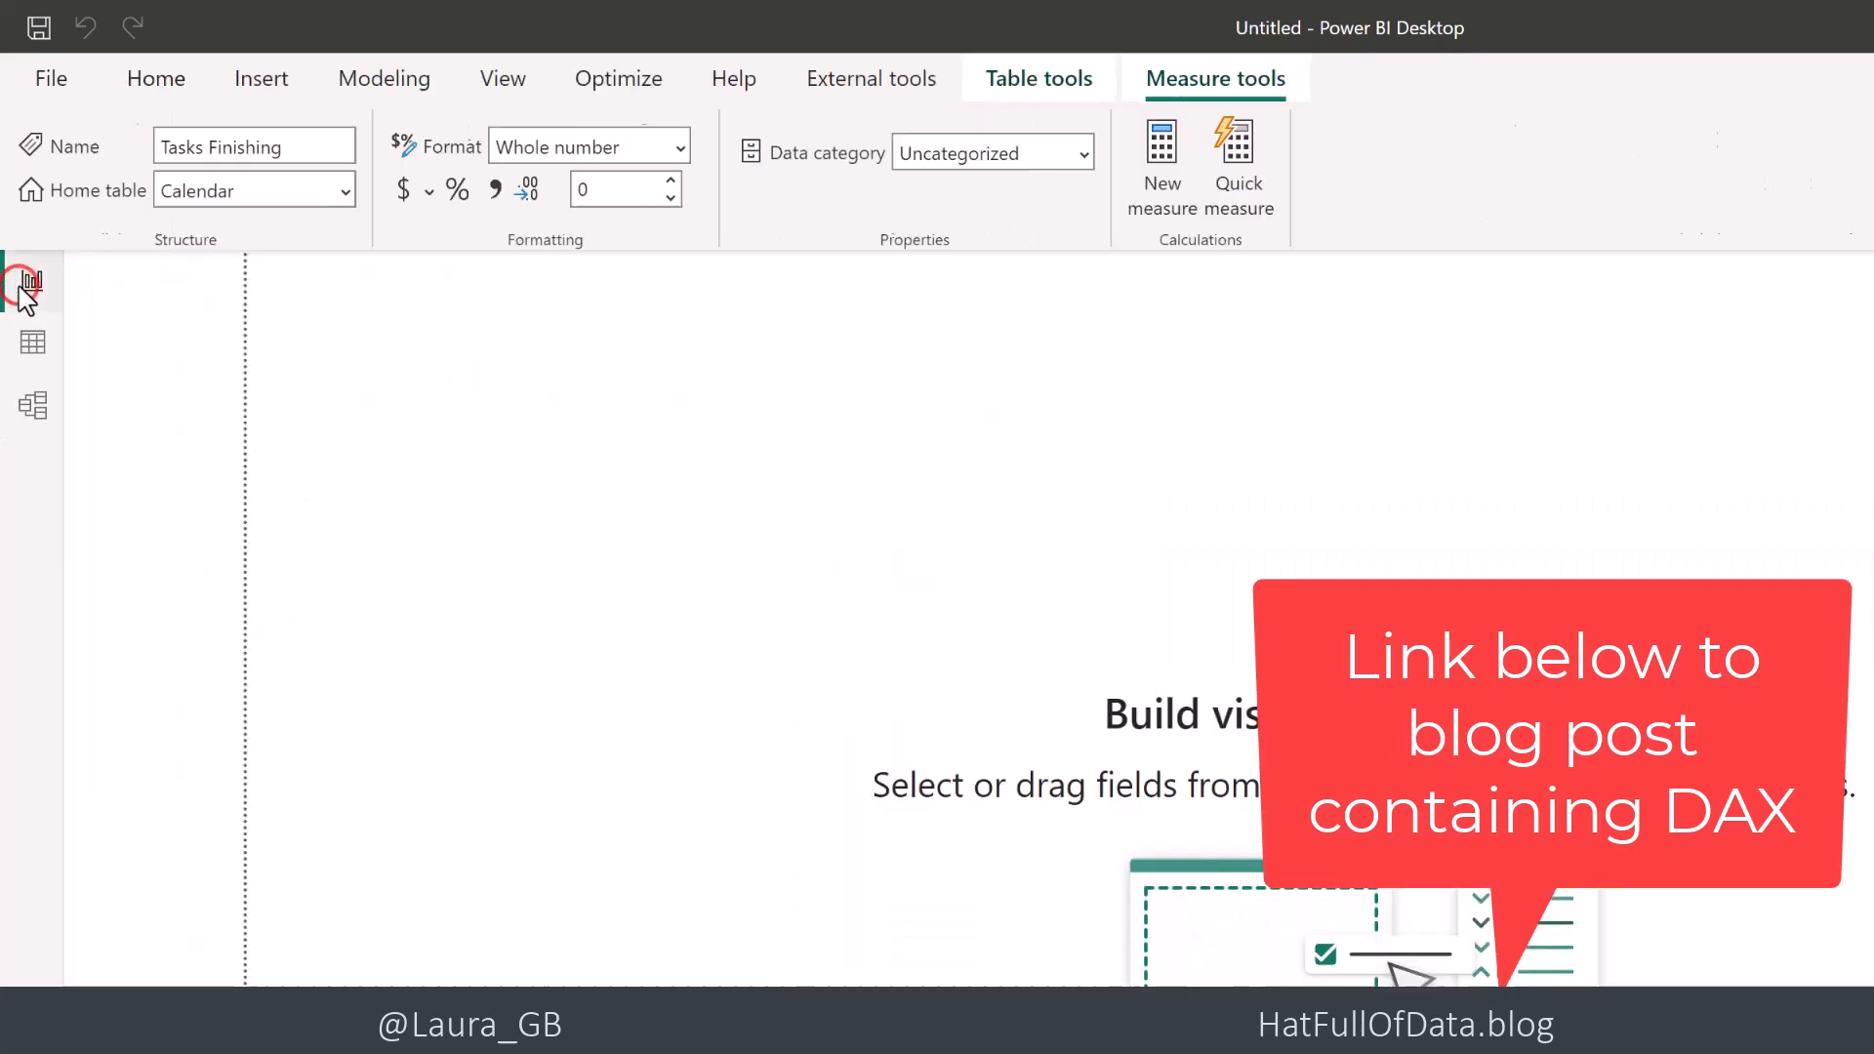
Add a clustered column chart to the report with Calendar[Start of Week] on the x-axis
{"action": "left_click", "coordinate": [156, 79]}
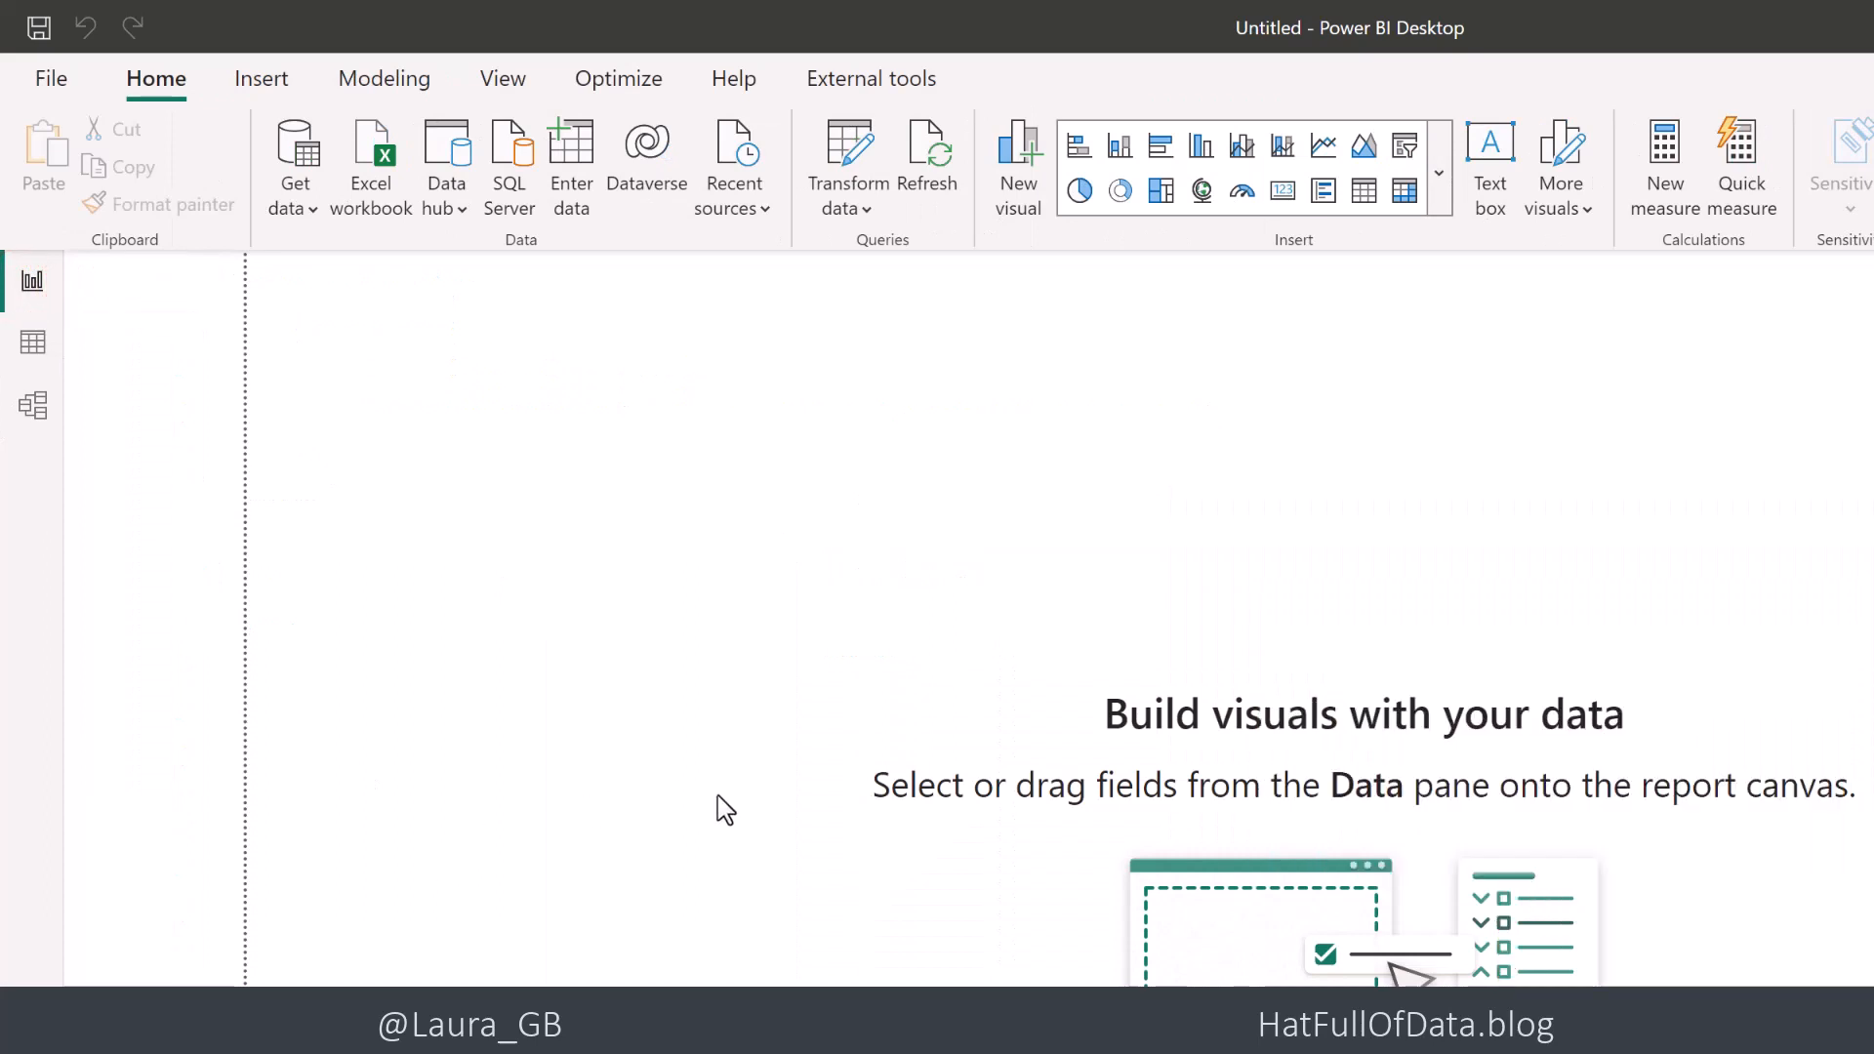
{"action": "mouse_move", "coordinate": [1219, 179]}
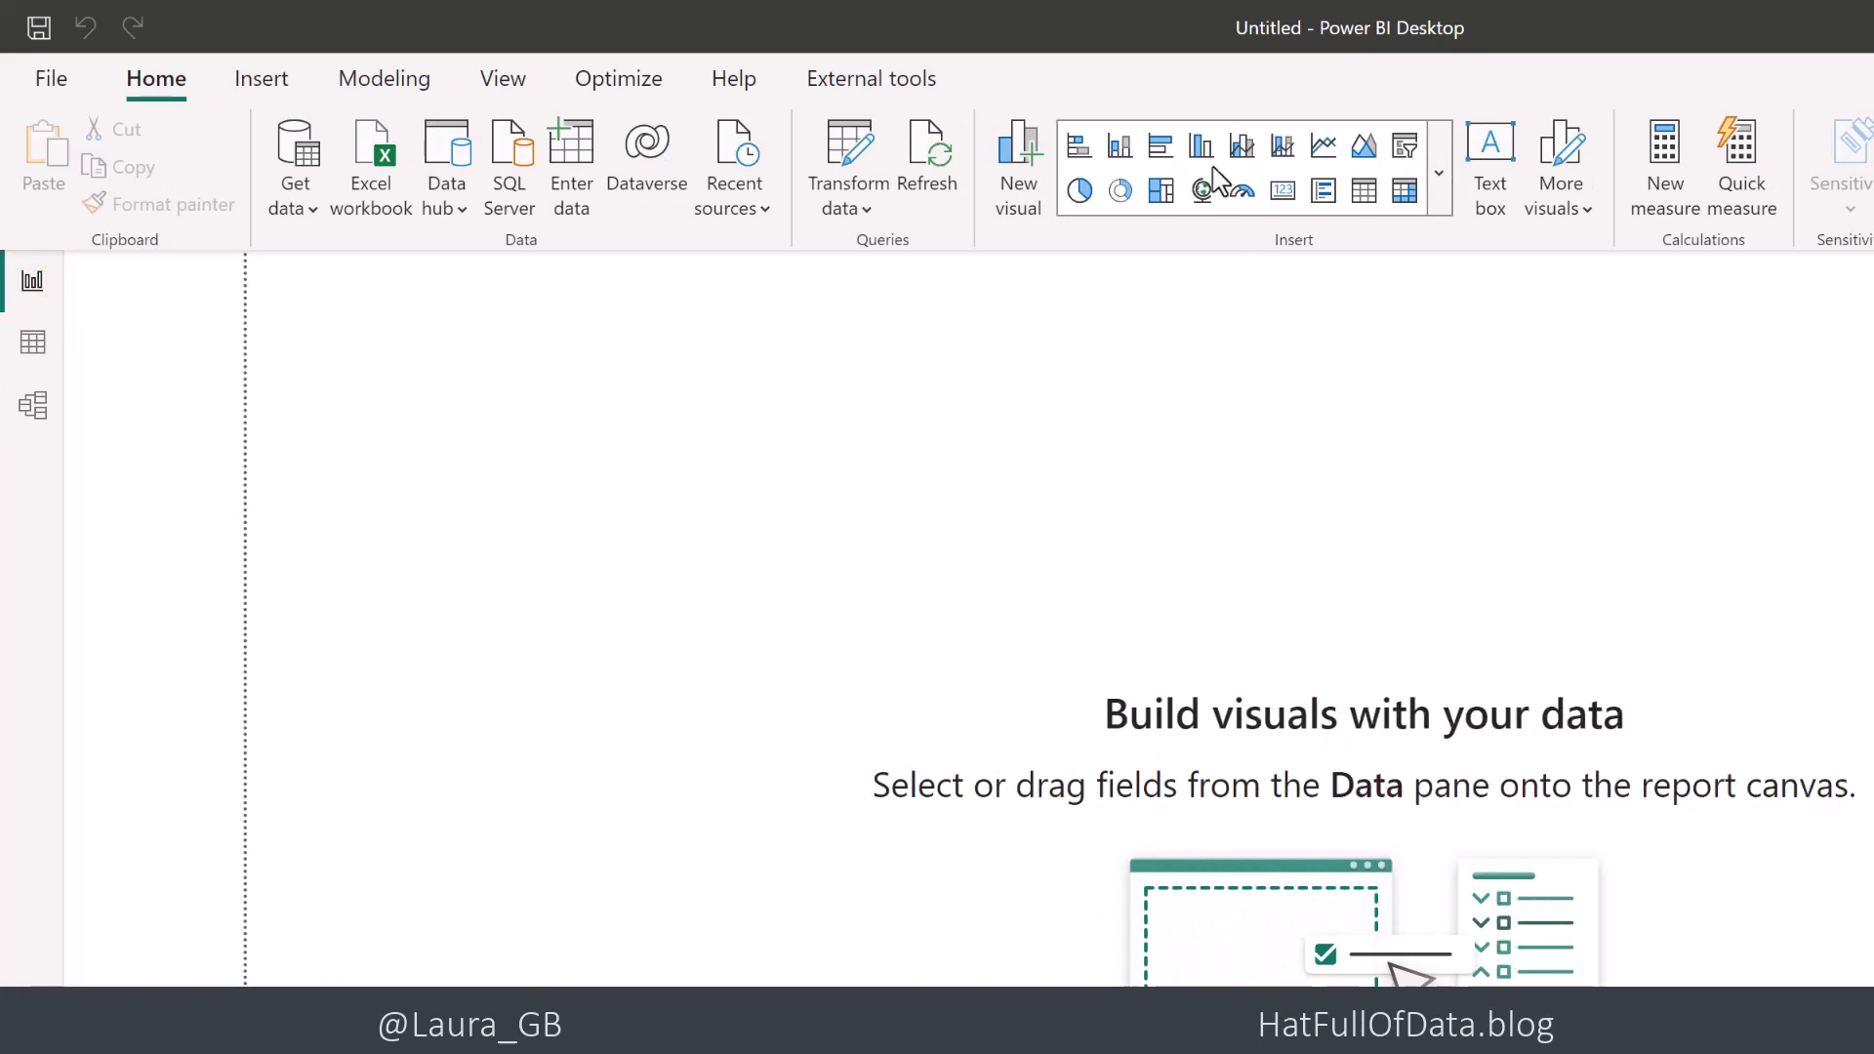
{"action": "mouse_move", "coordinate": [1203, 146]}
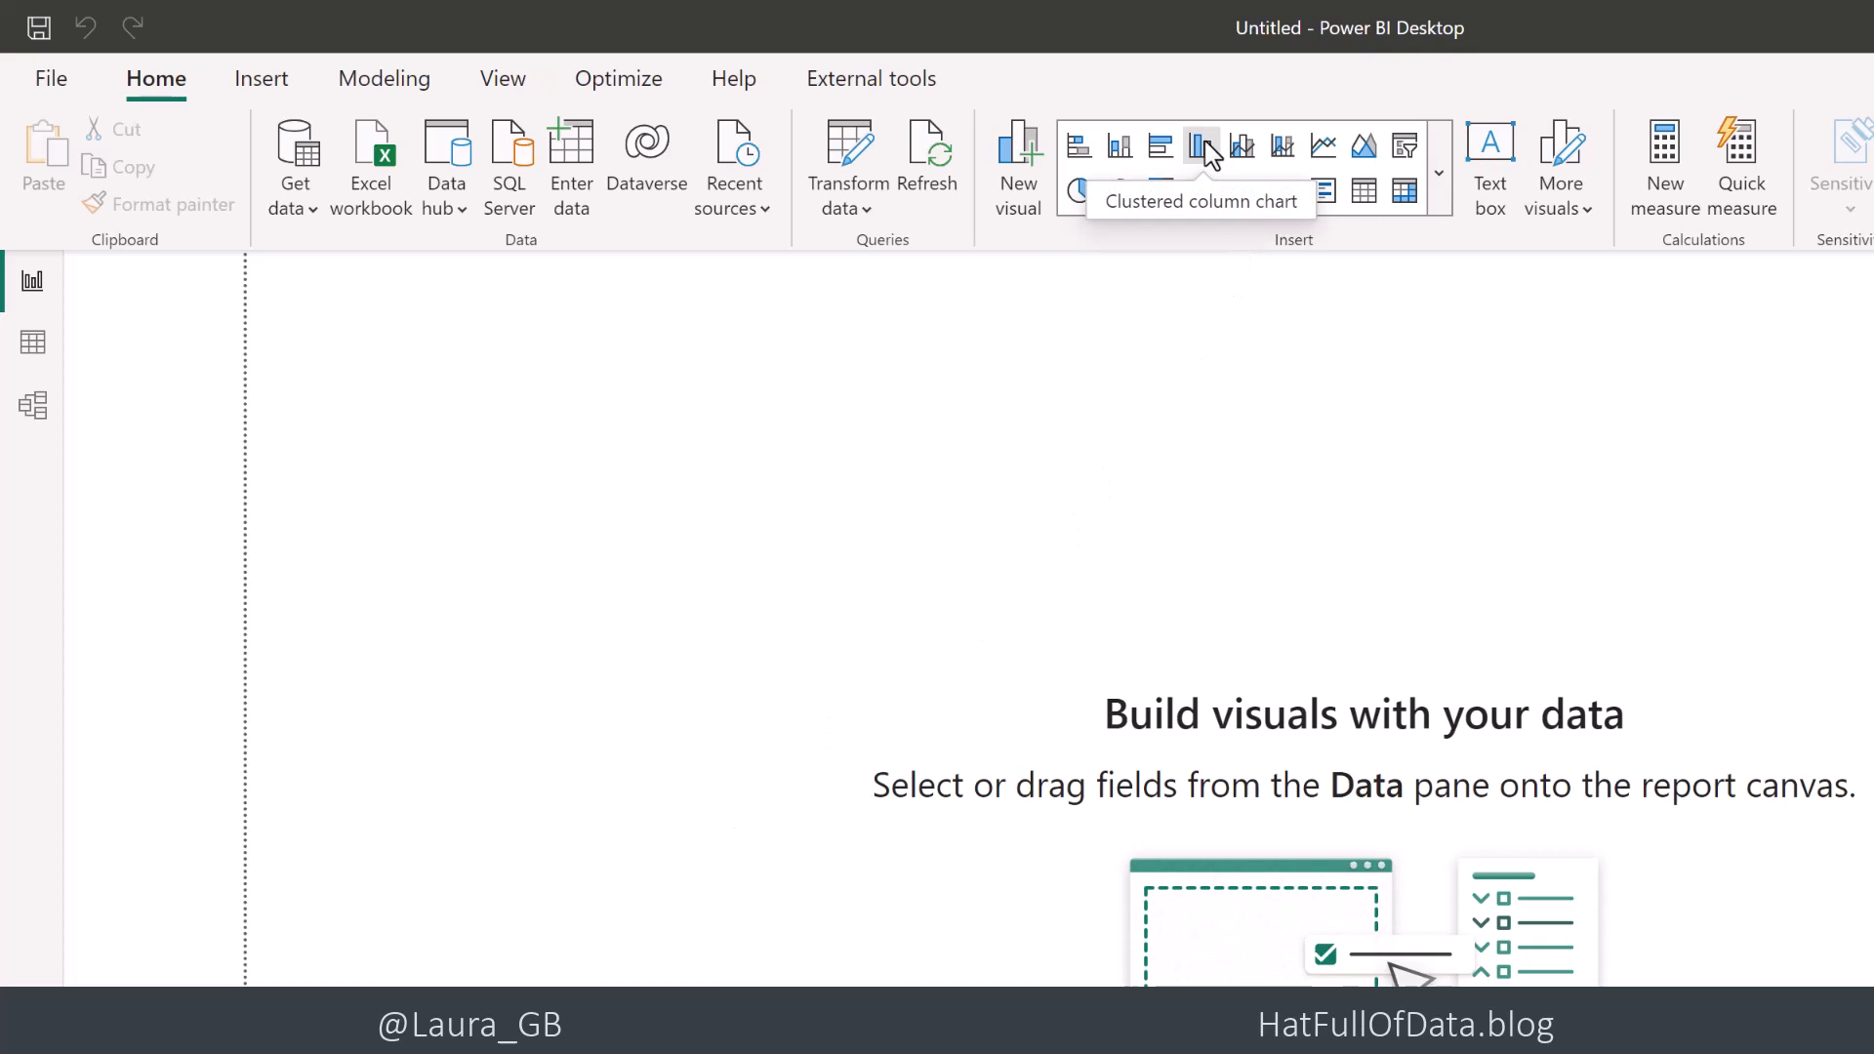
{"action": "left_click", "coordinate": [1202, 145]}
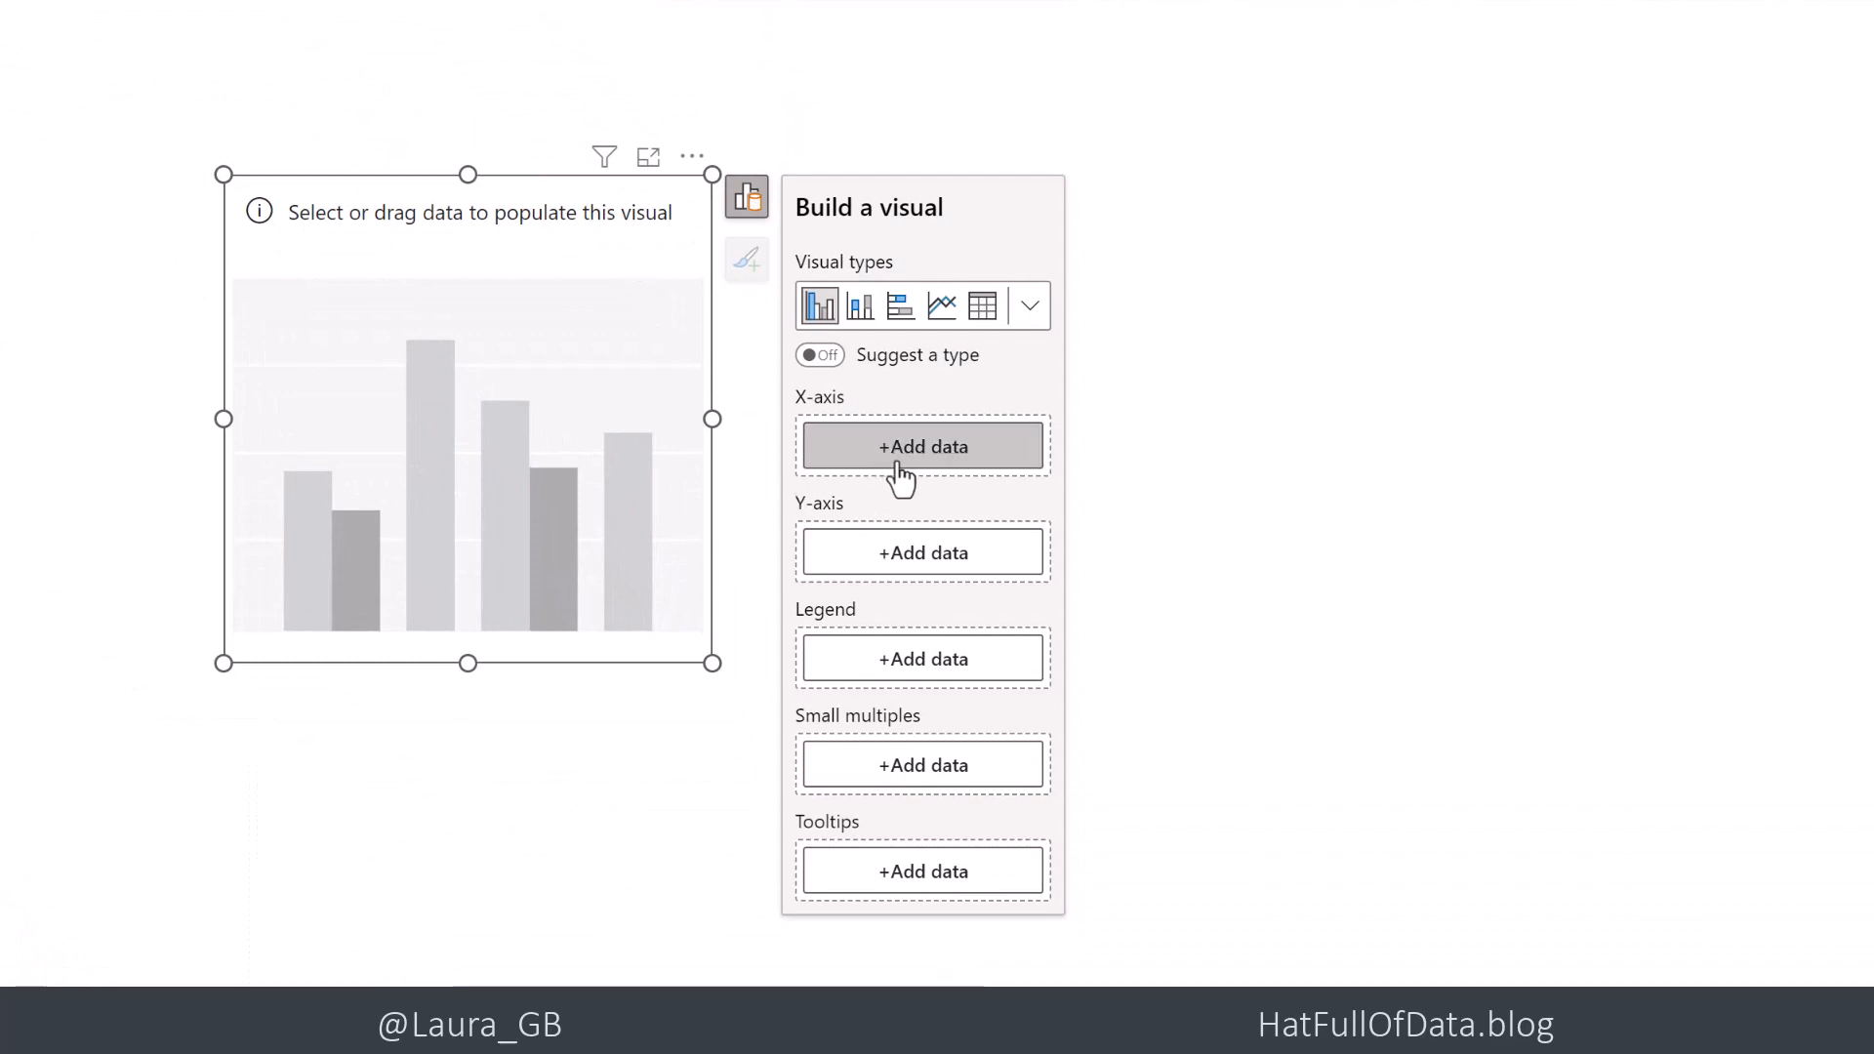
{"action": "left_click", "coordinate": [922, 446]}
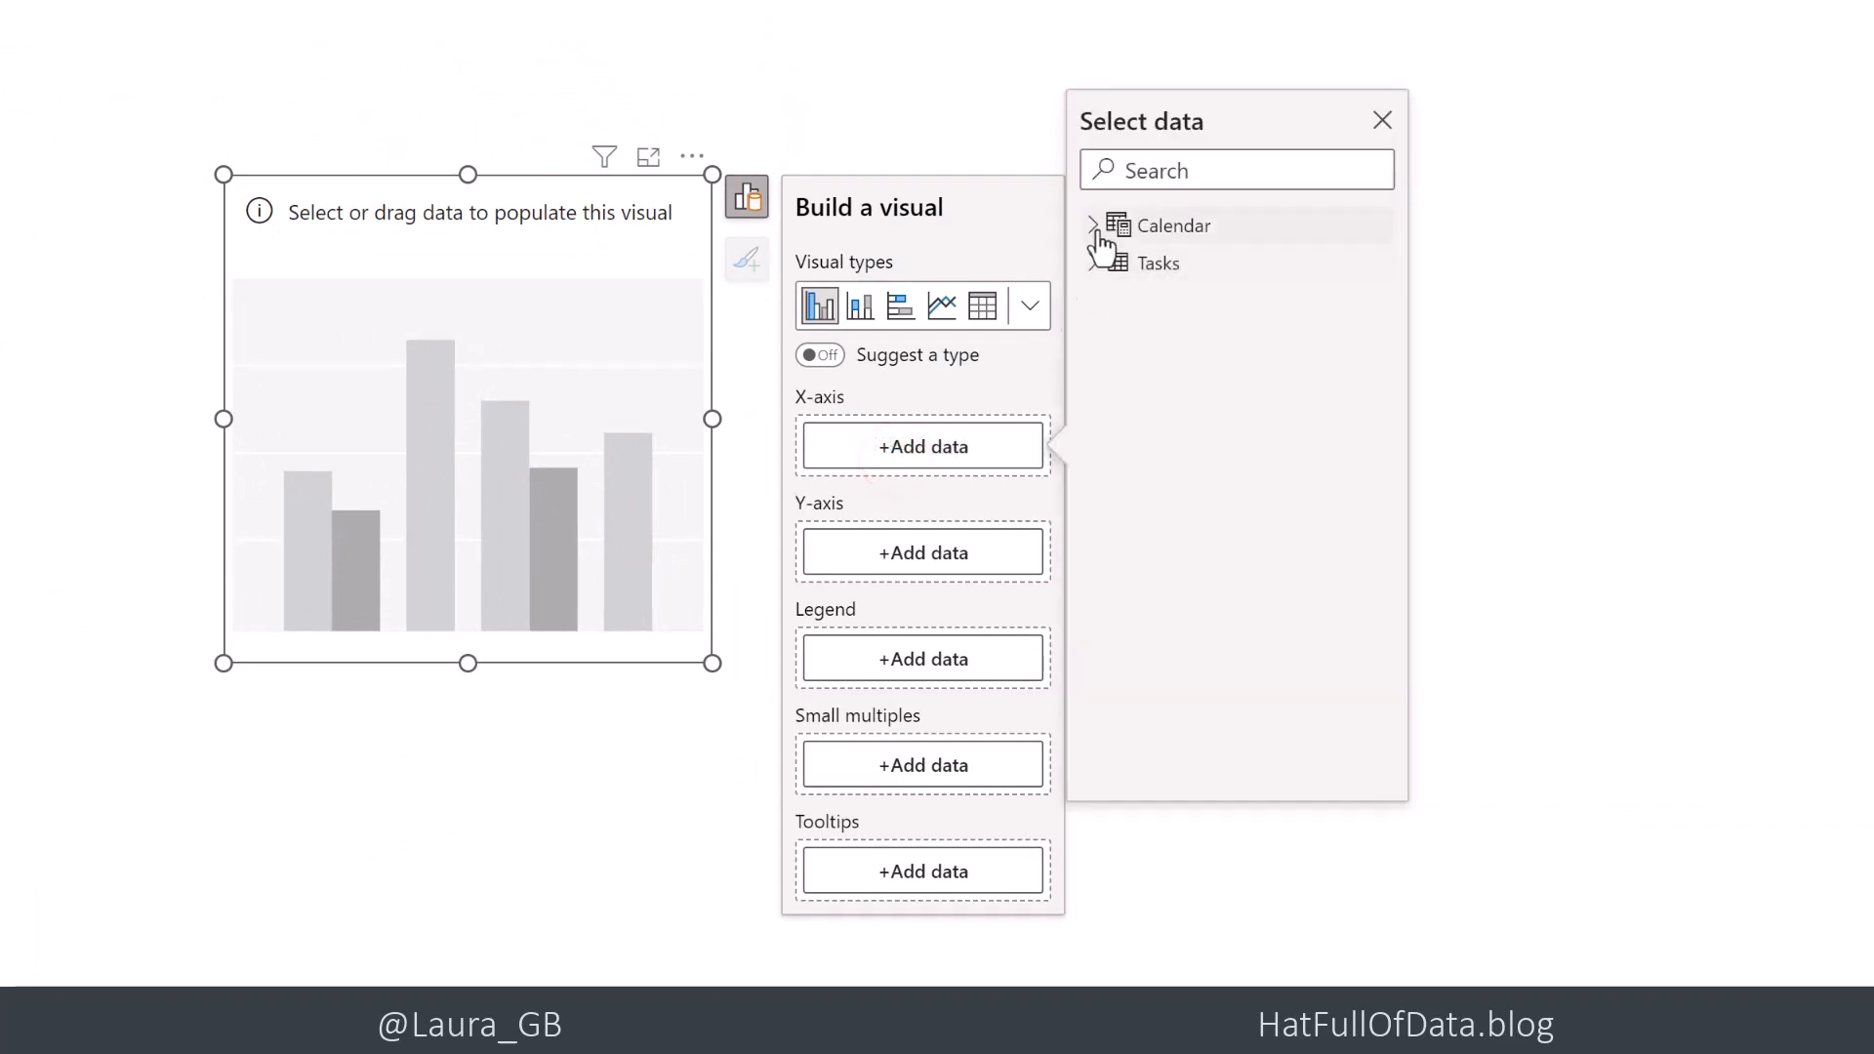
{"action": "left_click", "coordinate": [1091, 224]}
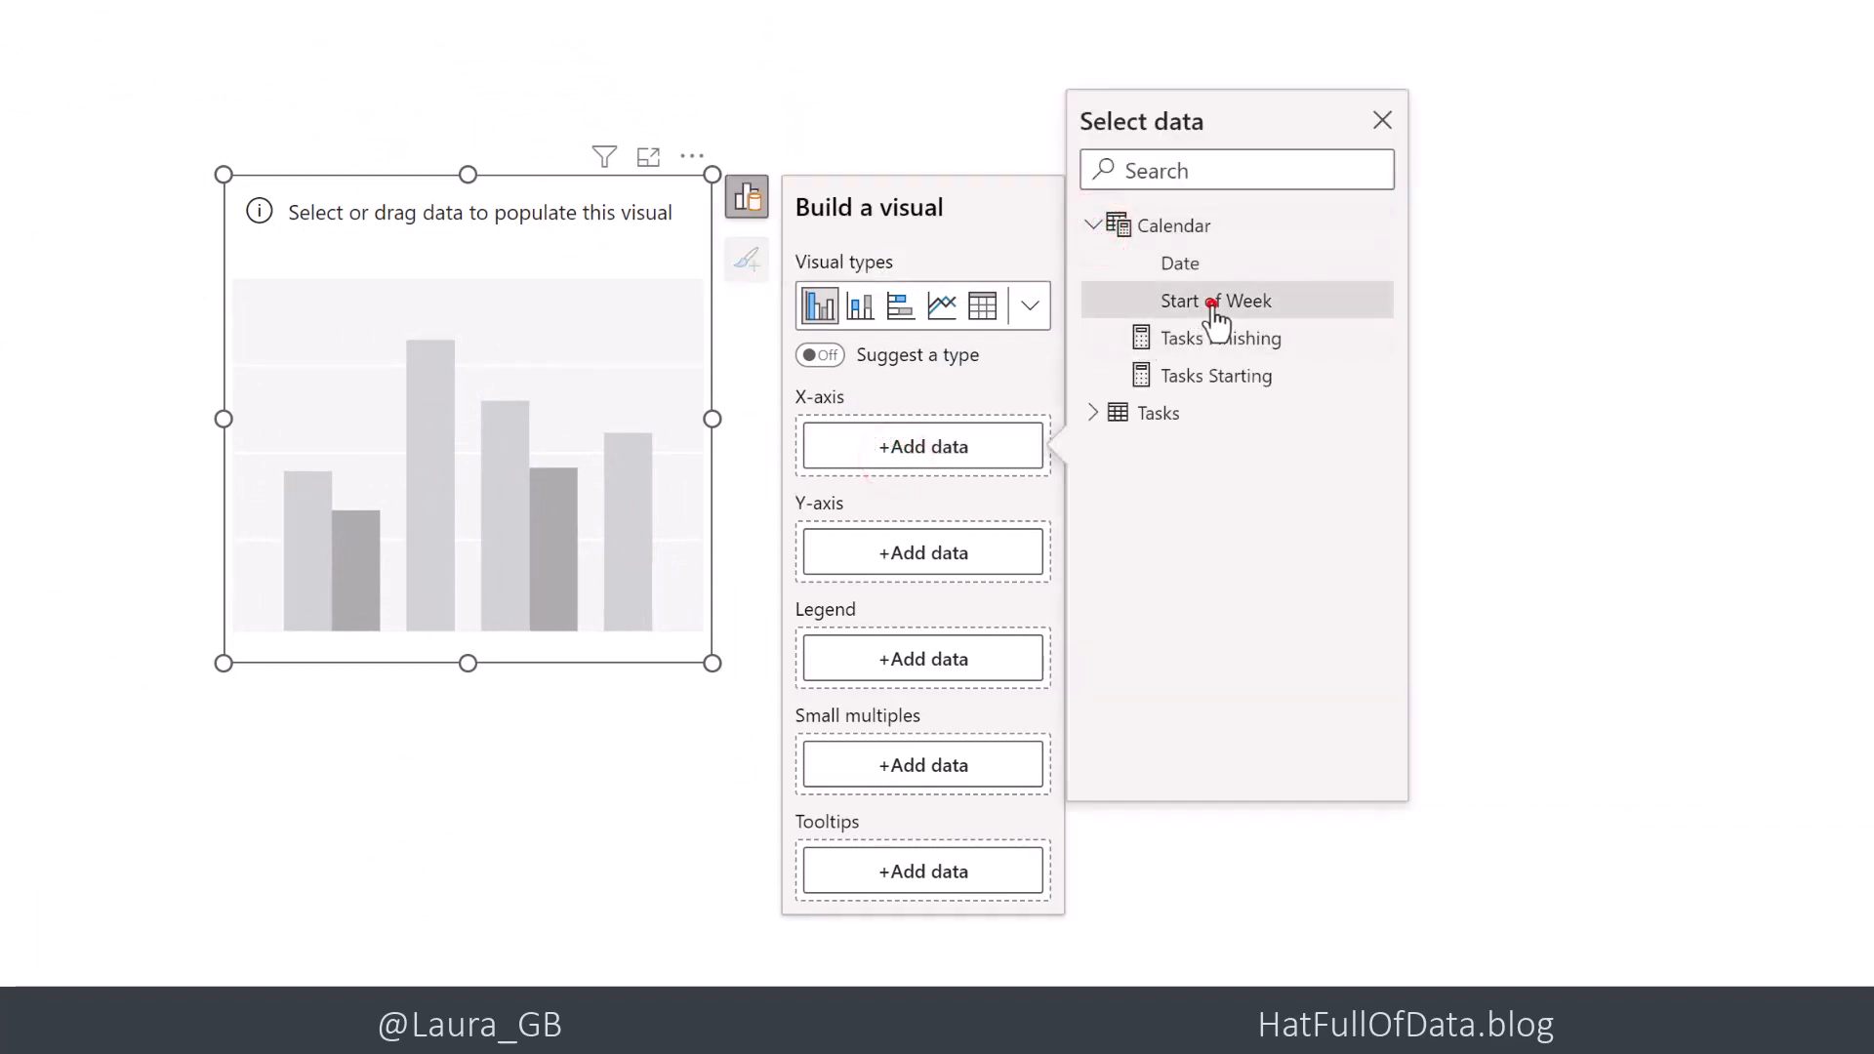
{"action": "left_click", "coordinate": [1214, 300]}
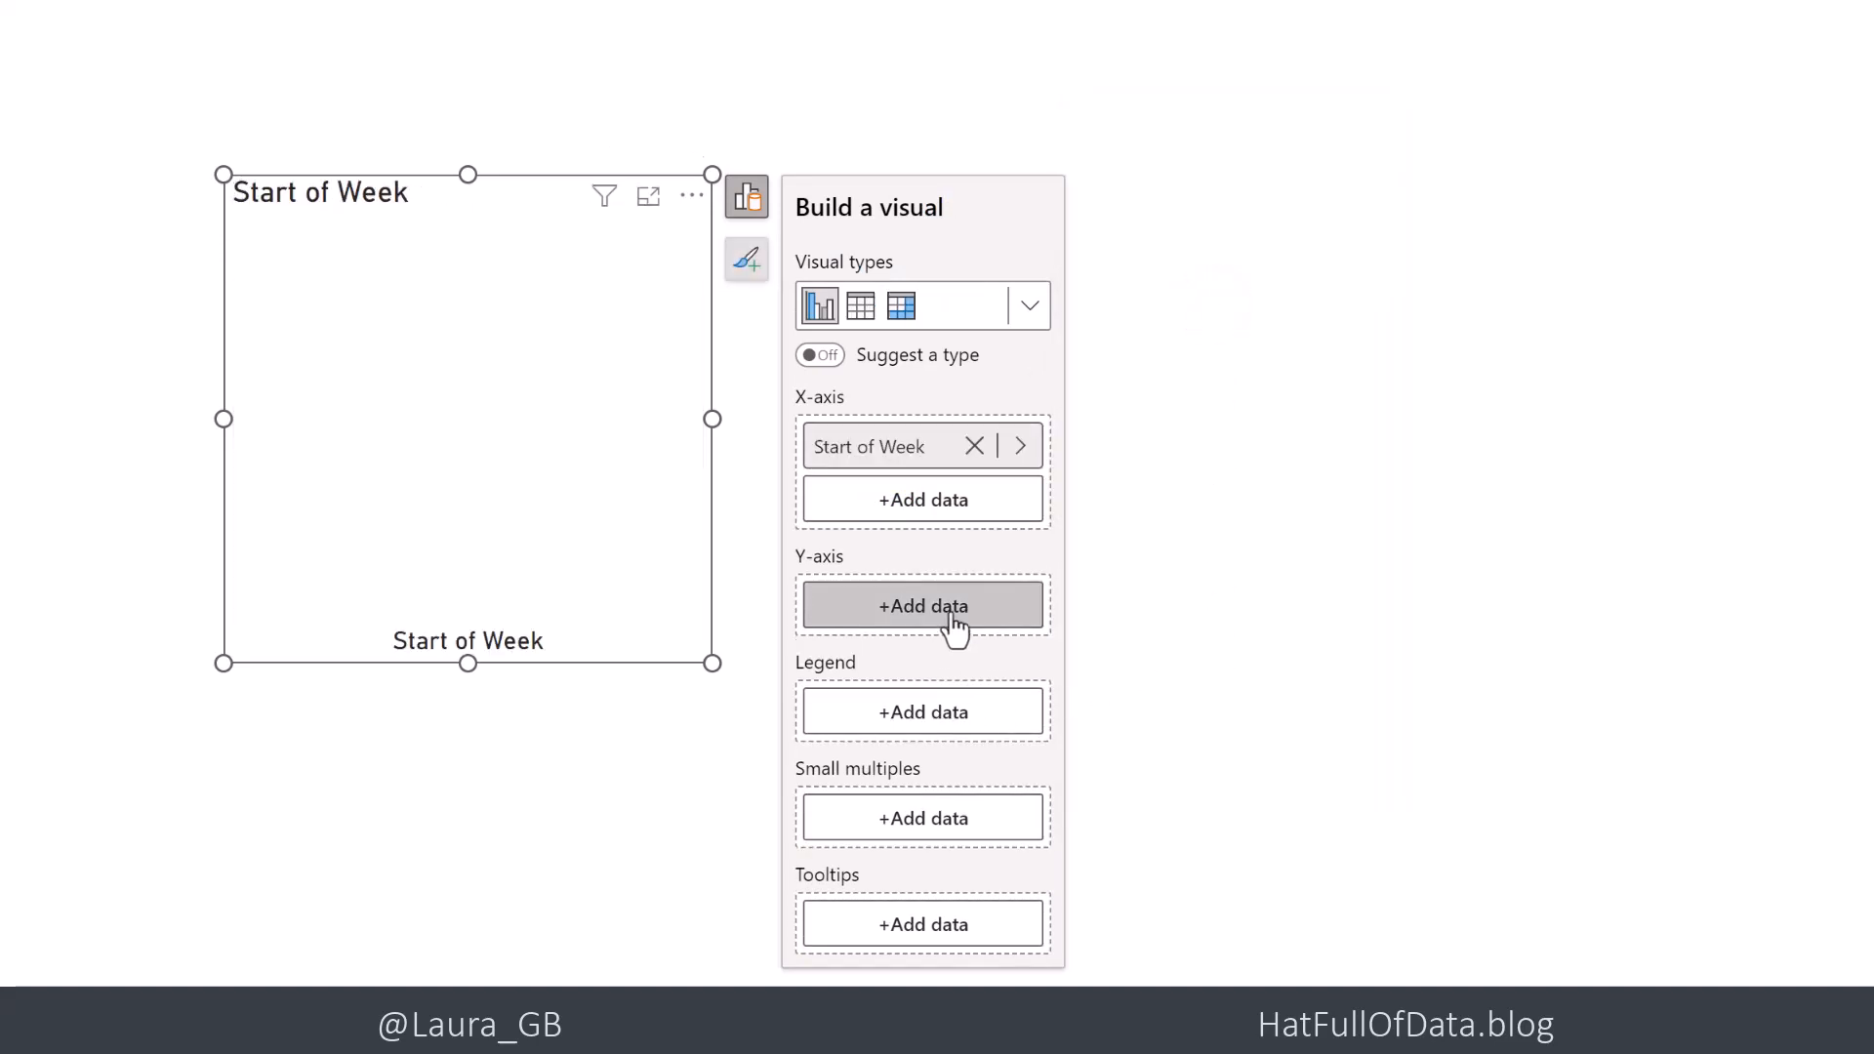
Plot Tasks Starting and Tasks Finishing as the chart's y-axis values, then deselect it
{"action": "left_click", "coordinate": [923, 606]}
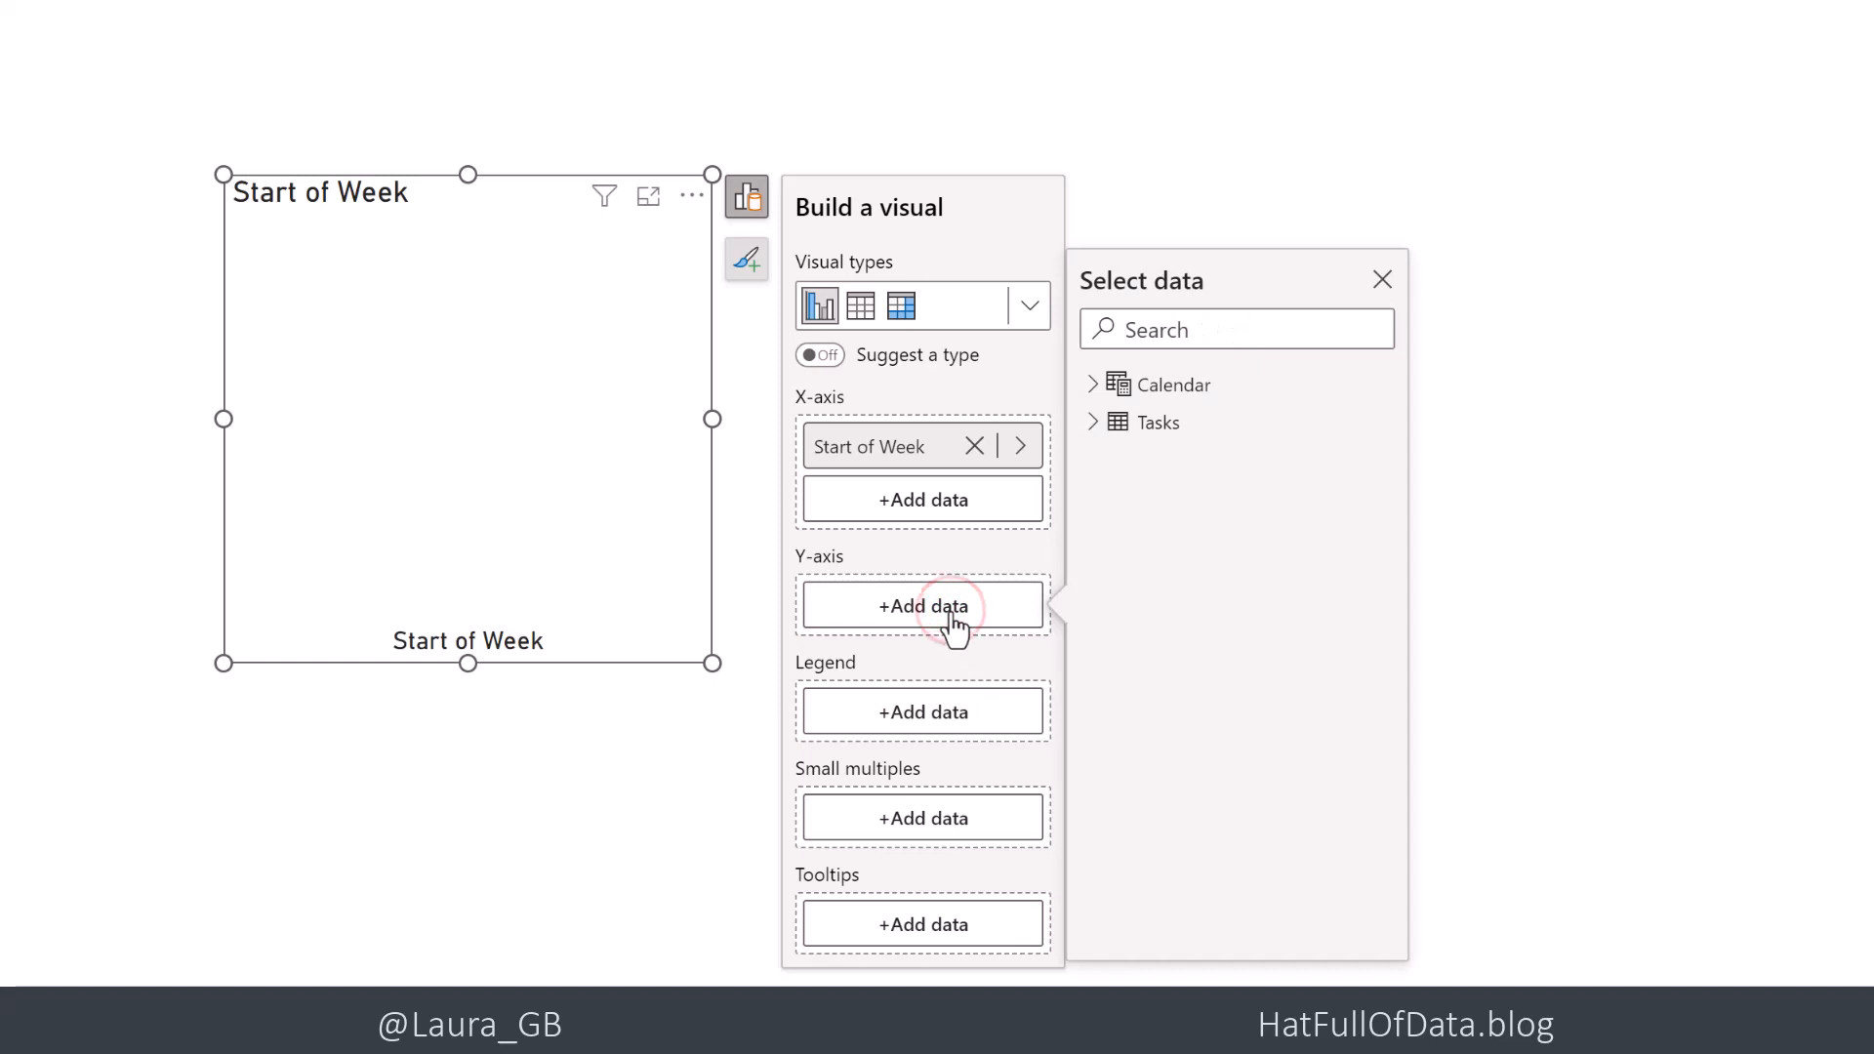
{"action": "left_click", "coordinate": [1090, 385]}
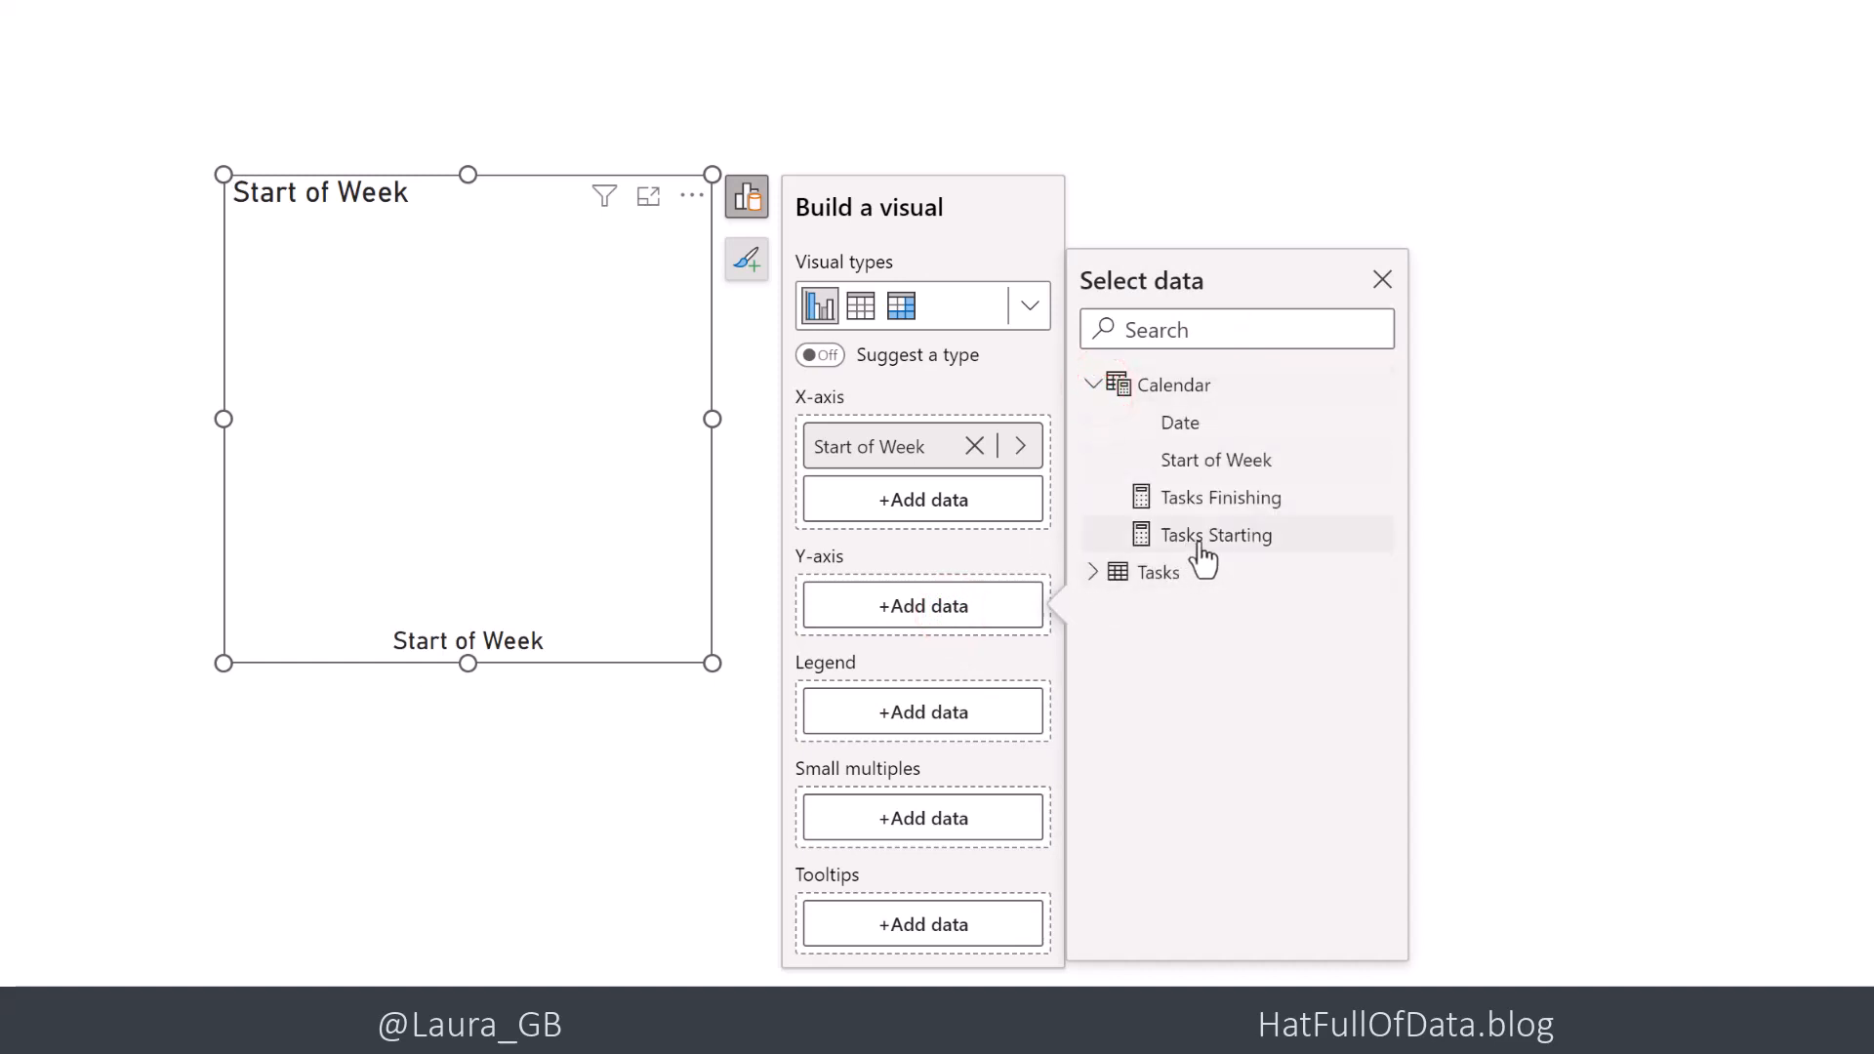
{"action": "left_click", "coordinate": [1220, 534]}
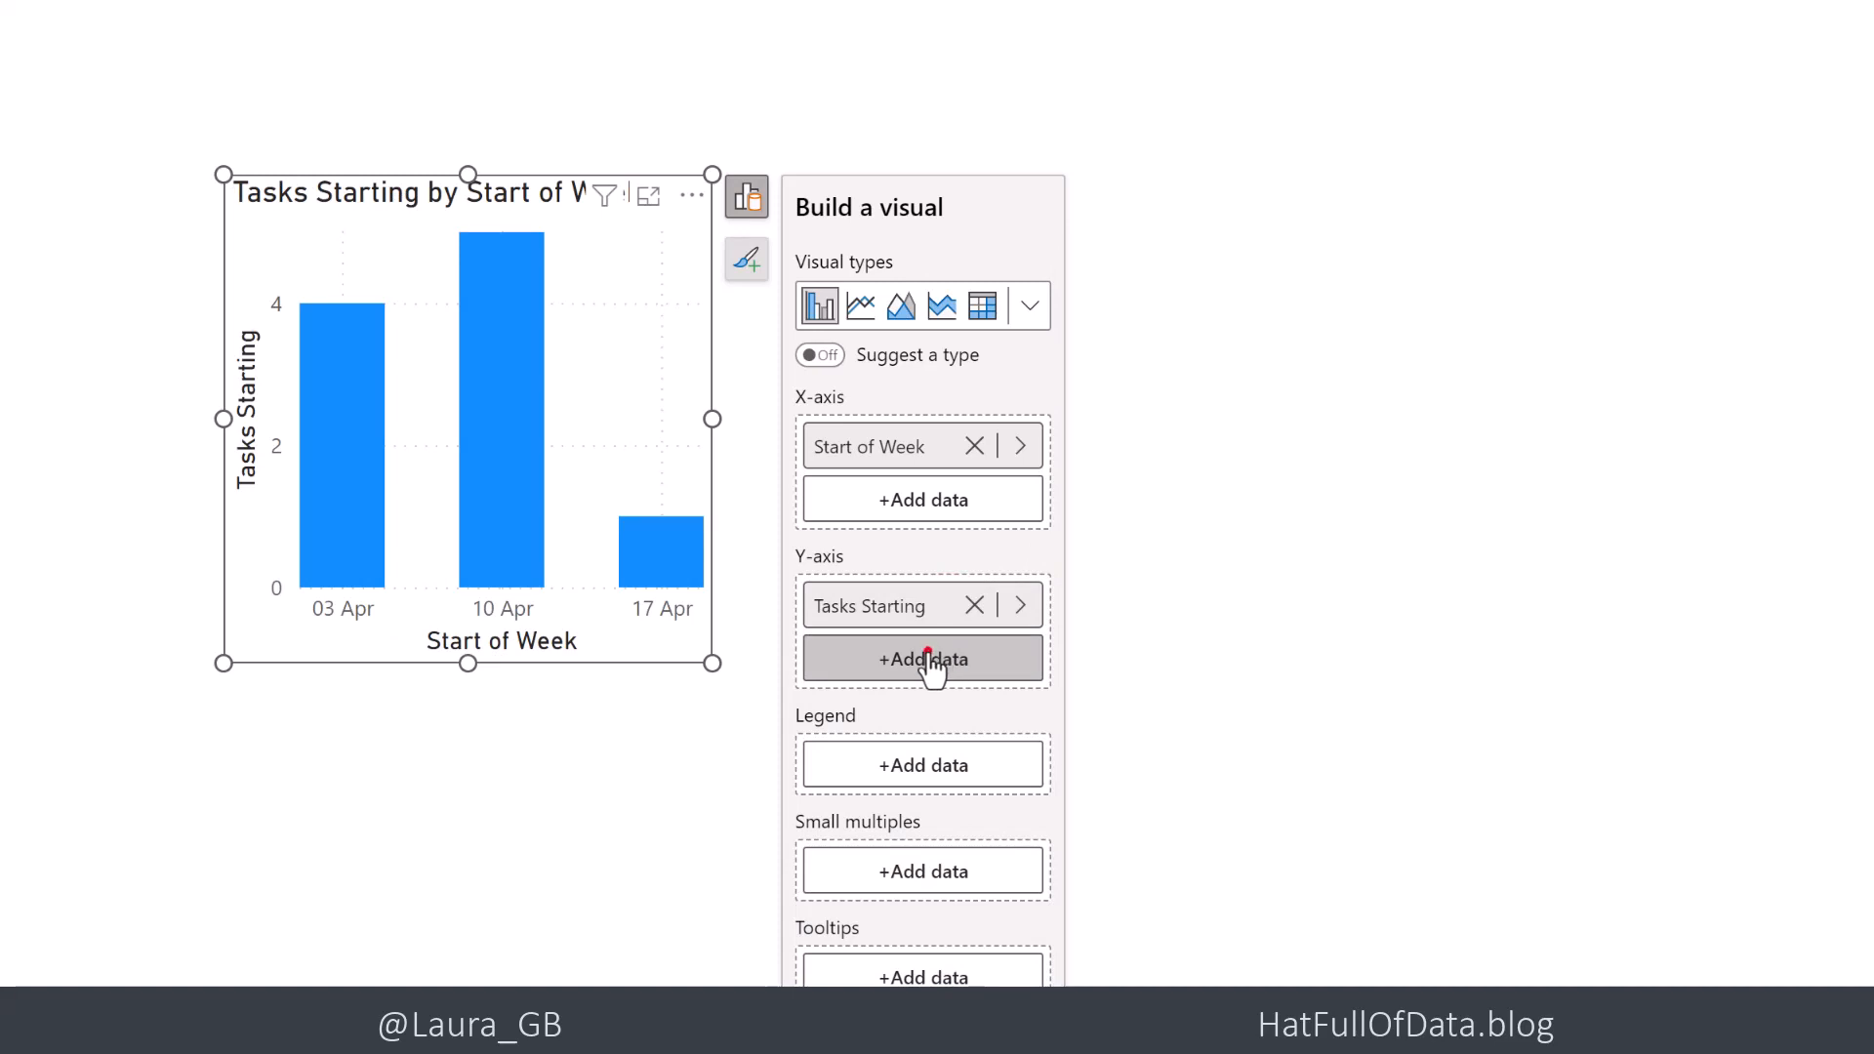
{"action": "left_click", "coordinate": [923, 659]}
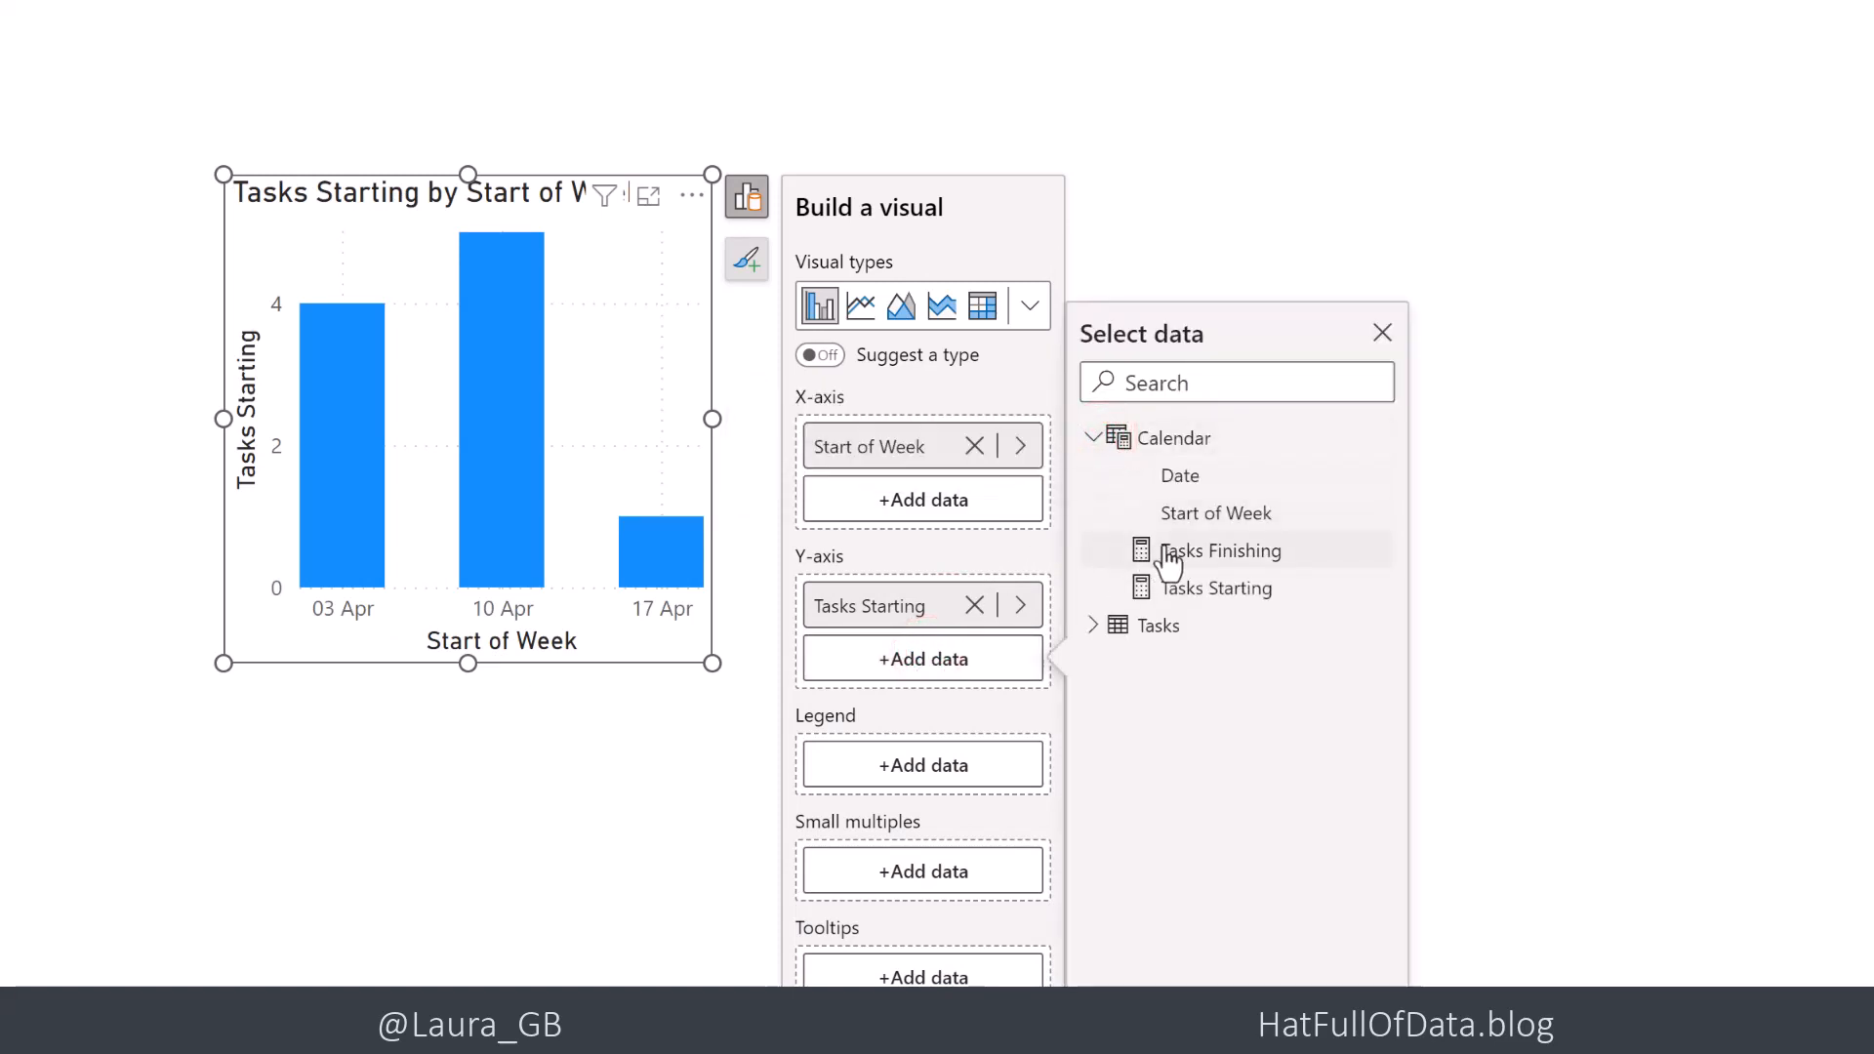
{"action": "left_click", "coordinate": [1220, 550]}
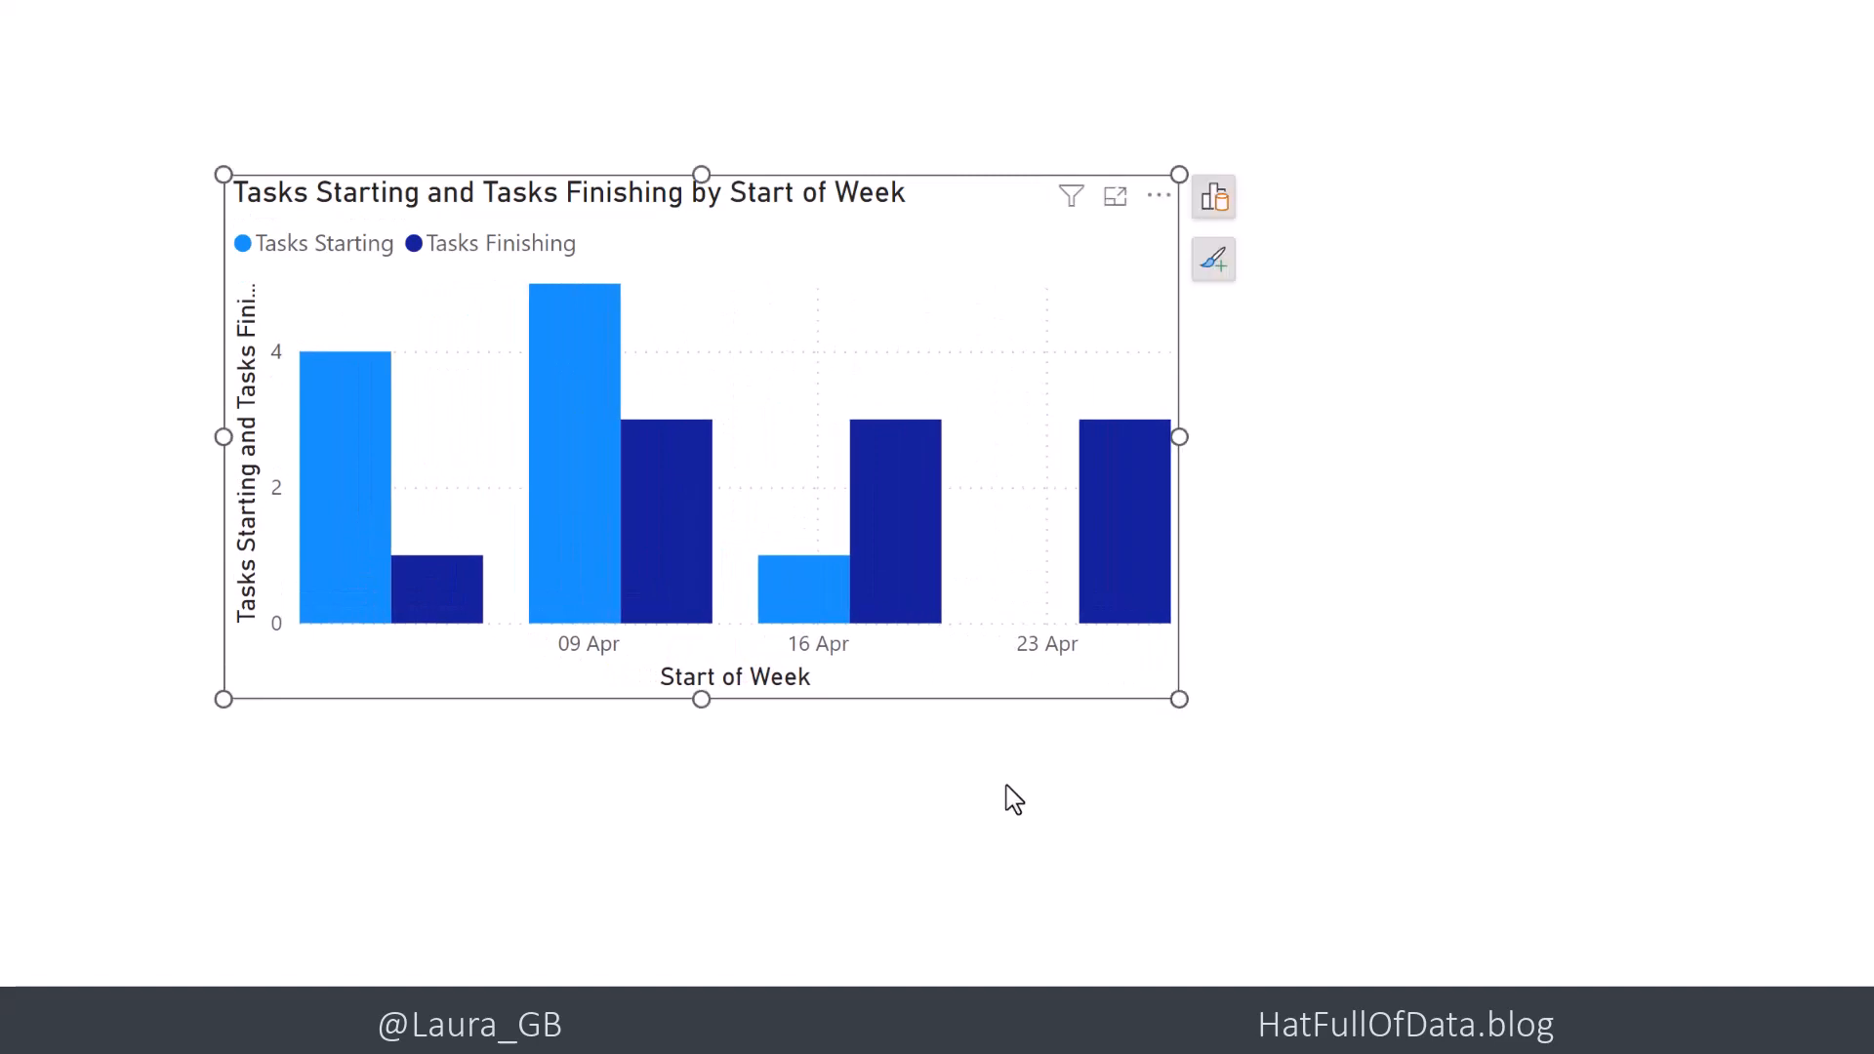
{"action": "left_click", "coordinate": [1013, 798]}
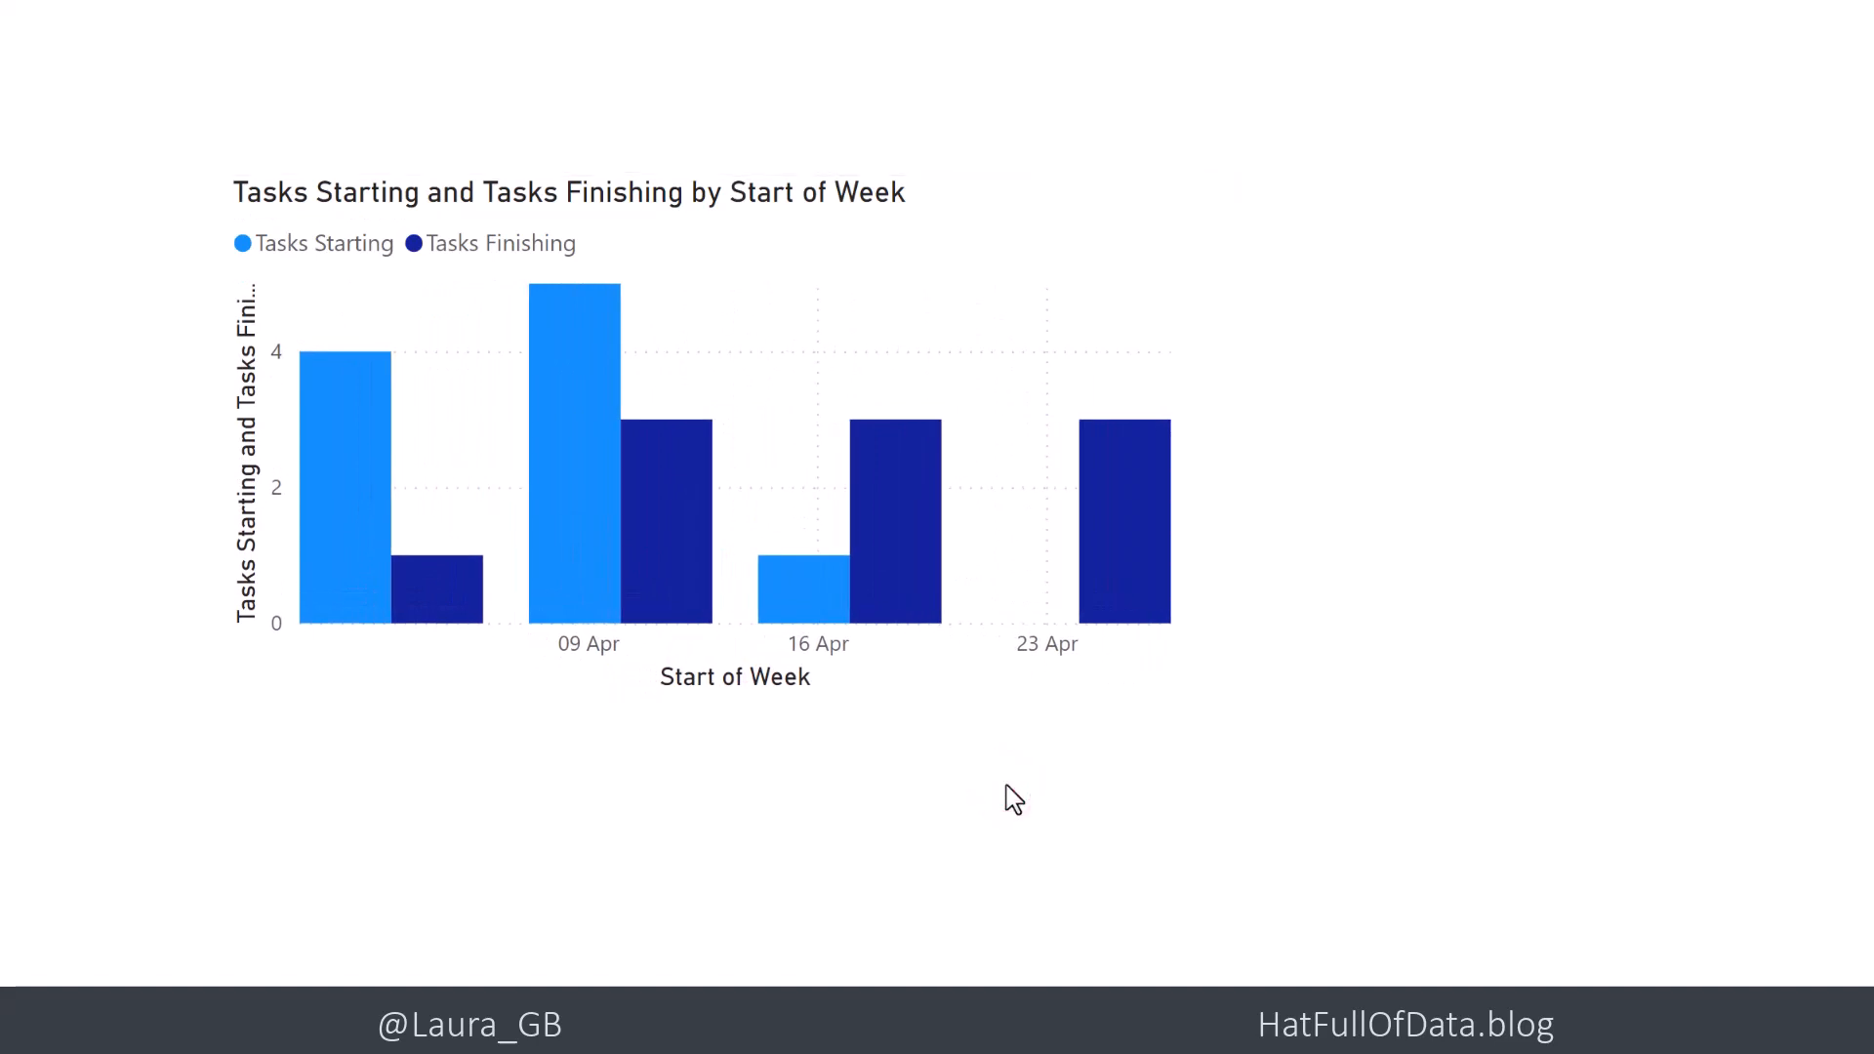